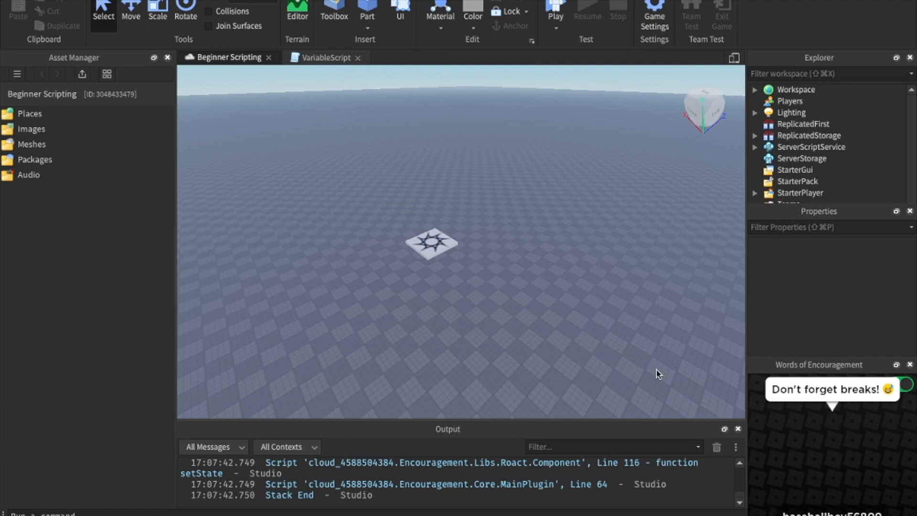
{"action": "mouse_move", "coordinate": [634, 355]}
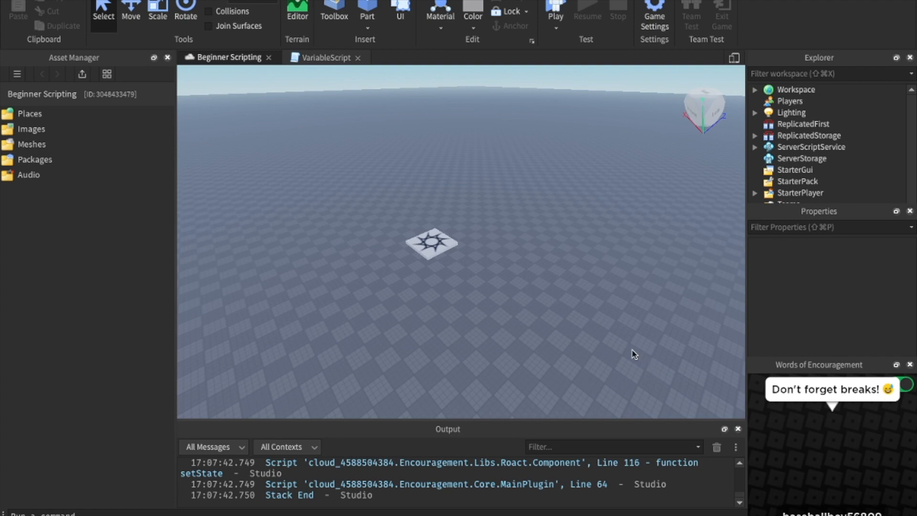
{"action": "mouse_move", "coordinate": [478, 228]}
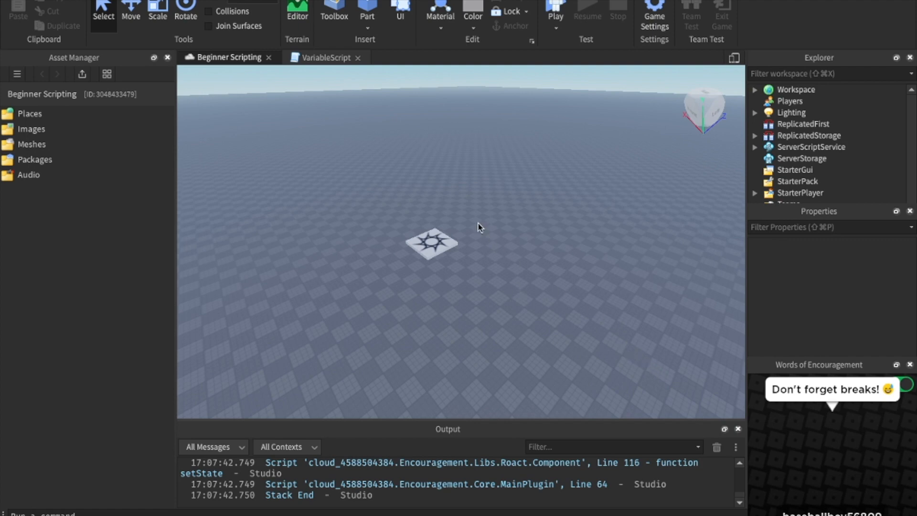
{"action": "mouse_move", "coordinate": [476, 214]}
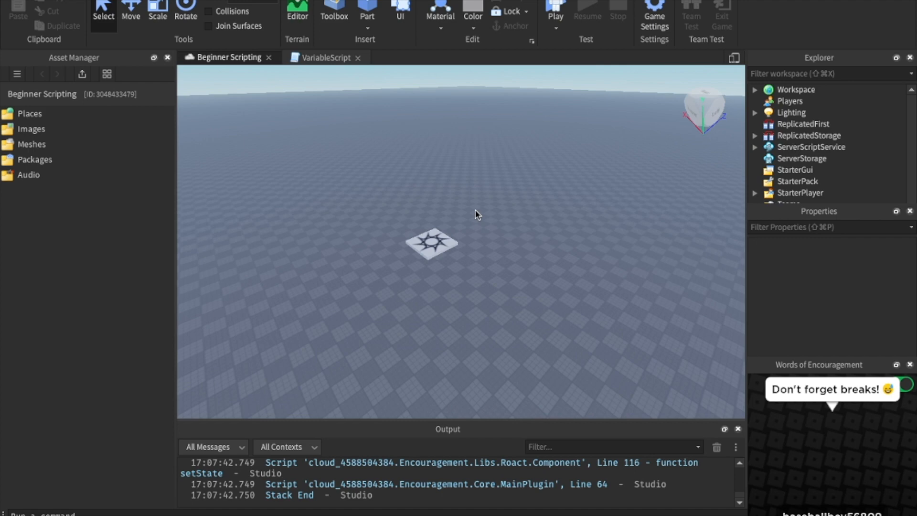
Step: Close the VariableScript tab, leaving only the Beginner Scripting place open
{"action": "left_click", "coordinate": [357, 57]}
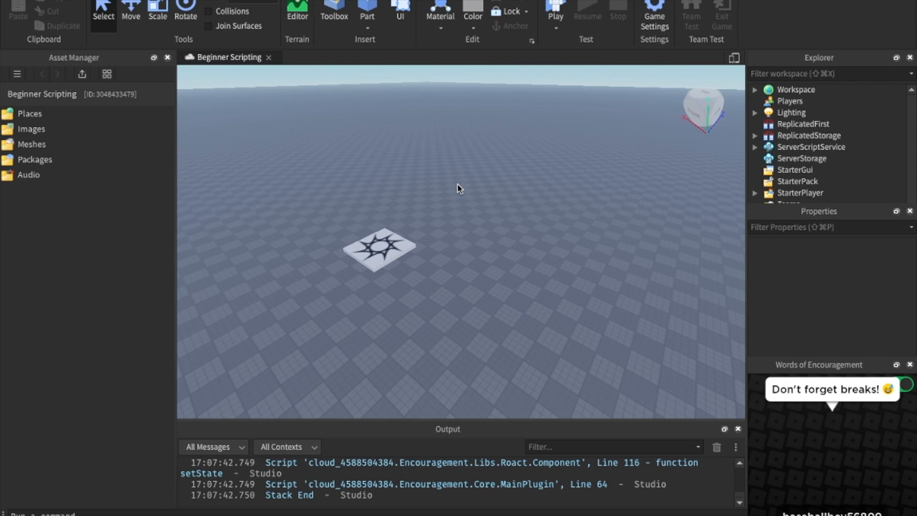
{"action": "mouse_move", "coordinate": [564, 269]}
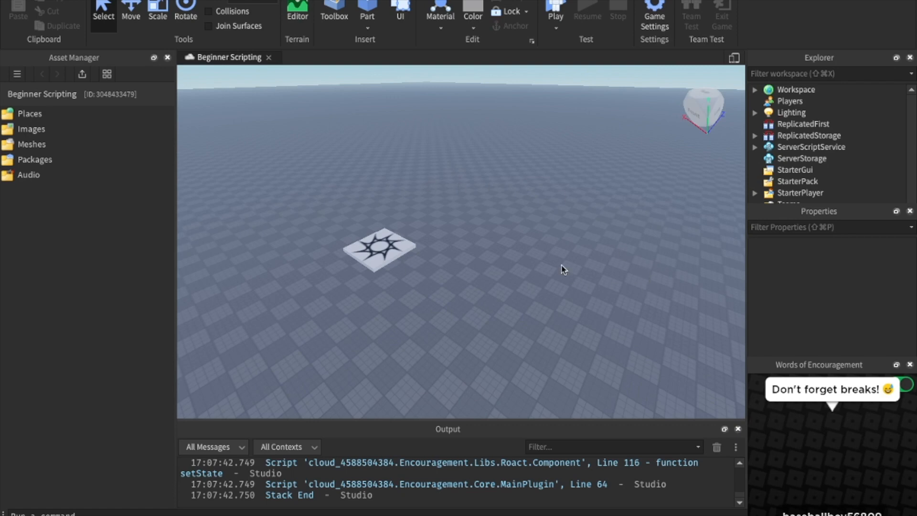
{"action": "mouse_move", "coordinate": [560, 260]}
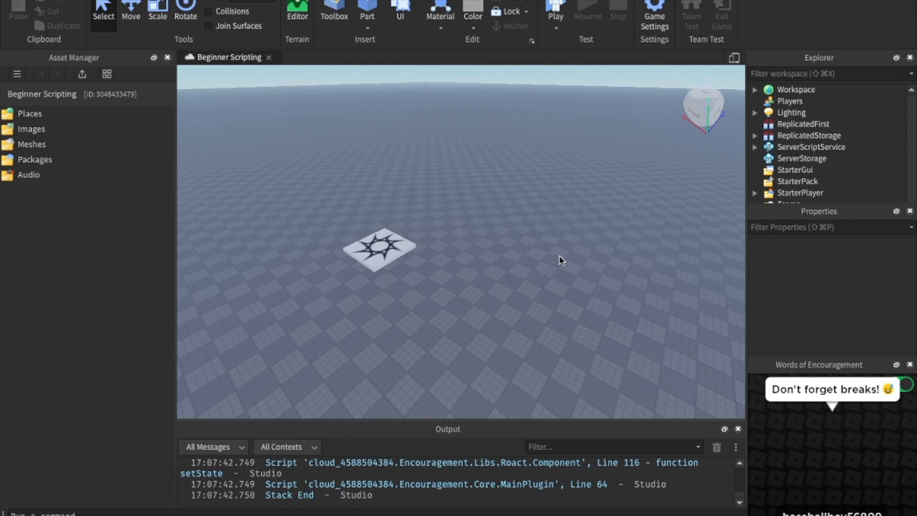
{"action": "mouse_move", "coordinate": [483, 151]}
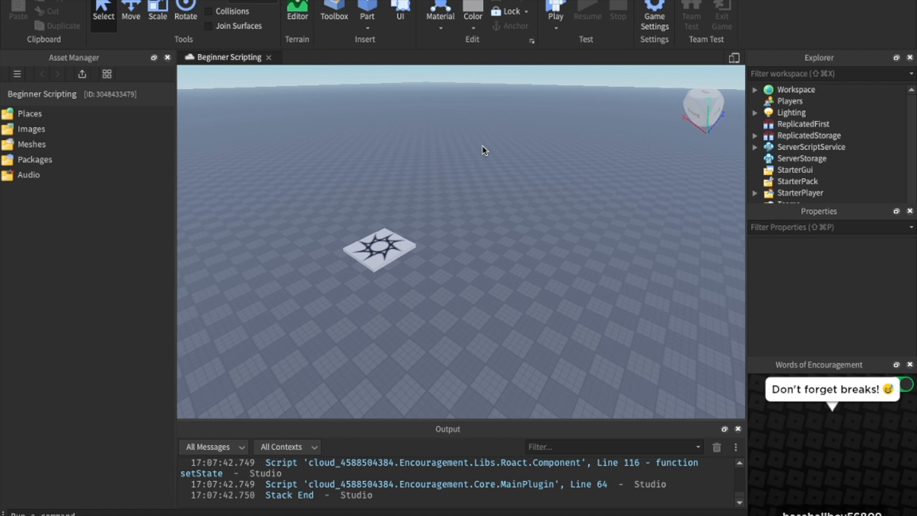
{"action": "mouse_move", "coordinate": [151, 93]}
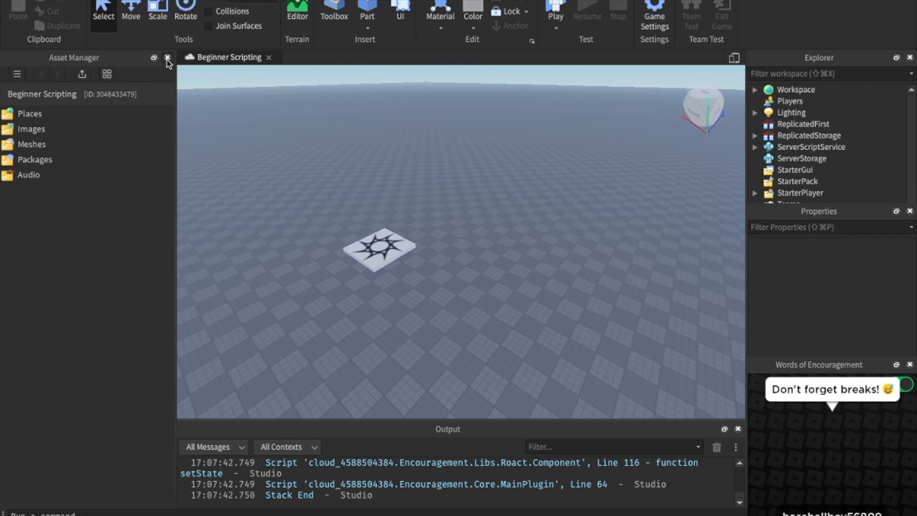
Step: Close the Asset Manager, insert a new Part into Workspace and name it PropertiesPart
{"action": "left_click", "coordinate": [167, 57]}
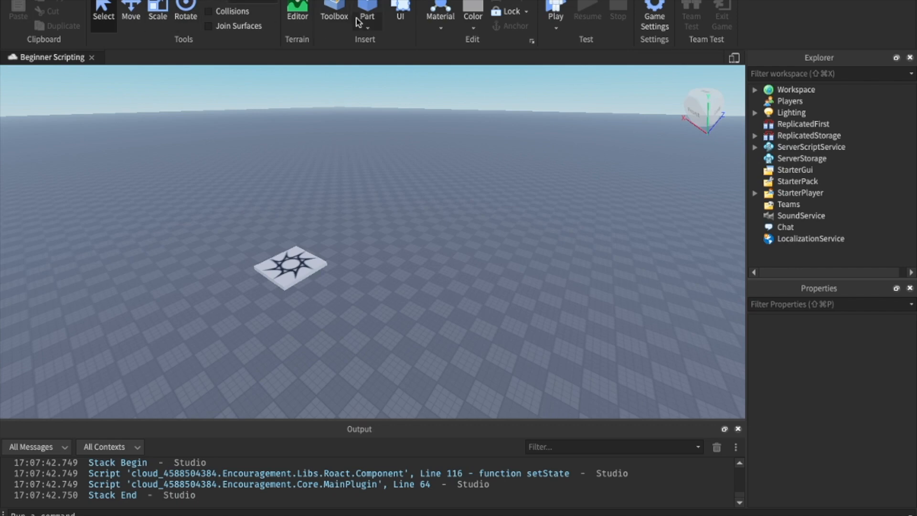
{"action": "left_click", "coordinate": [367, 10]}
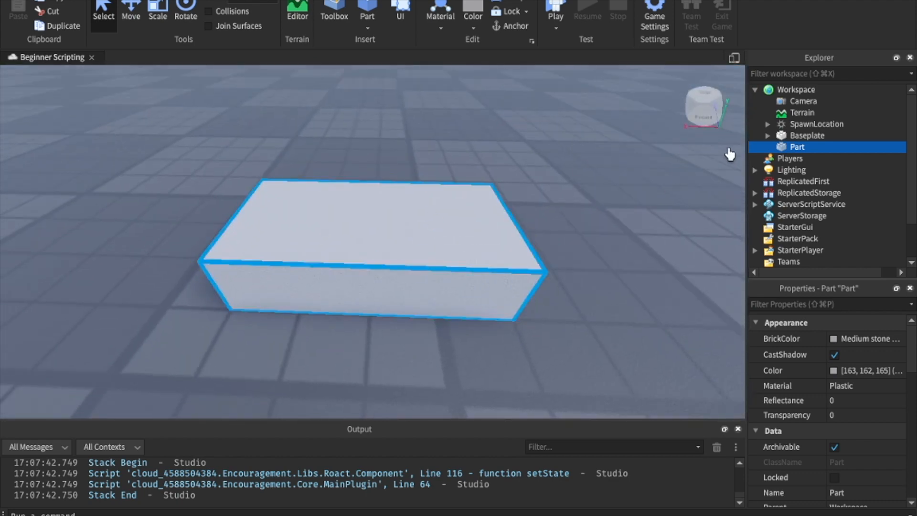
{"action": "mouse_move", "coordinate": [798, 147]}
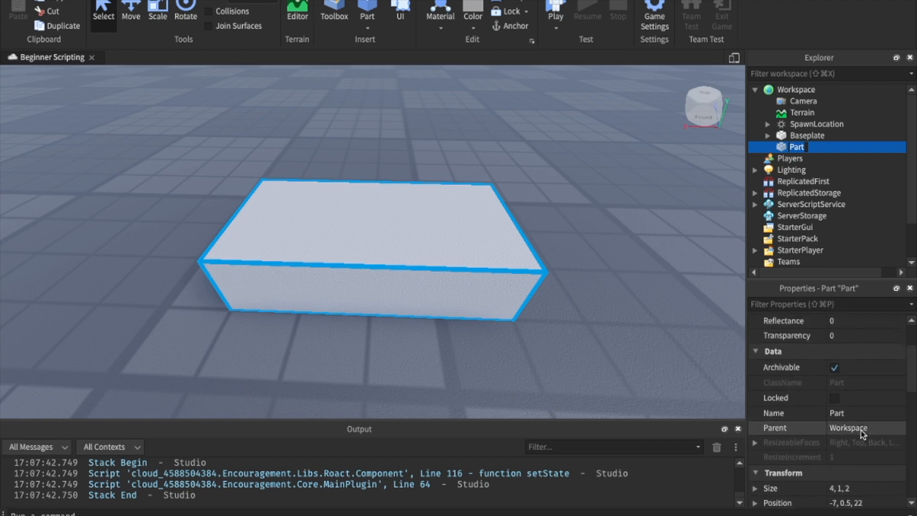
{"action": "left_click", "coordinate": [859, 417]}
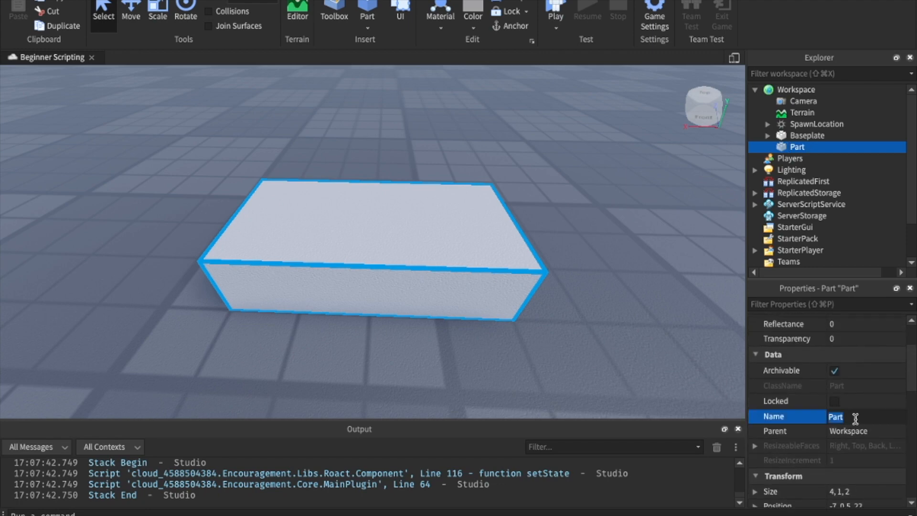
{"action": "type", "text": "PropertiesPart"}
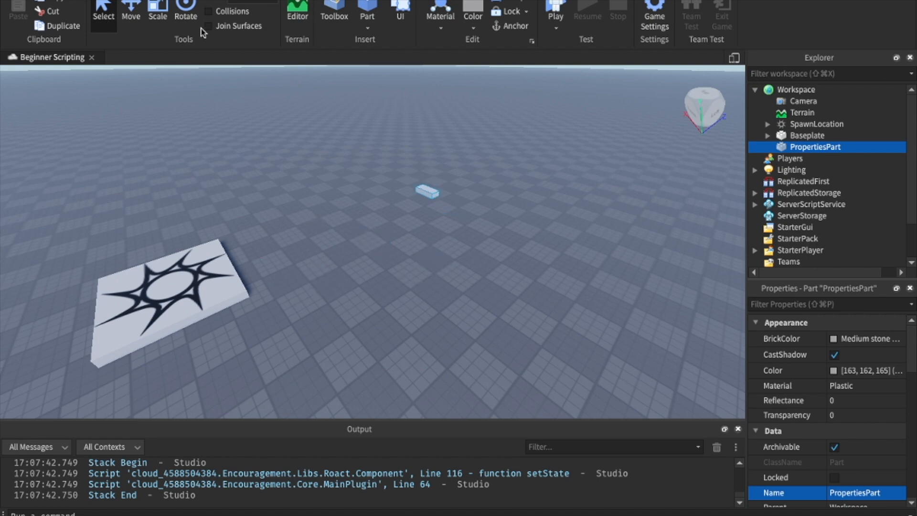
Step: Move PropertiesPart toward the scene centre and scale it into a tall, thin slab
{"action": "left_click", "coordinate": [131, 12]}
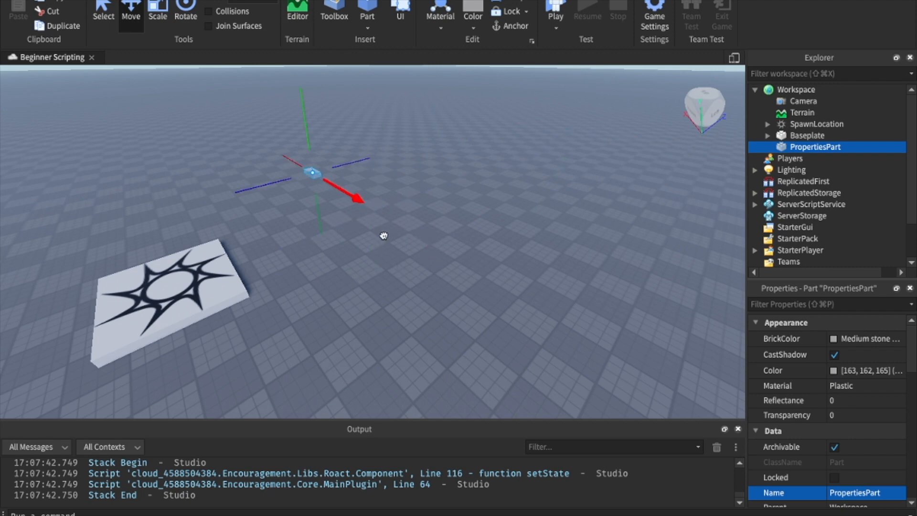
{"action": "left_click_drag", "start_coordinate": [313, 173], "coordinate": [404, 210]}
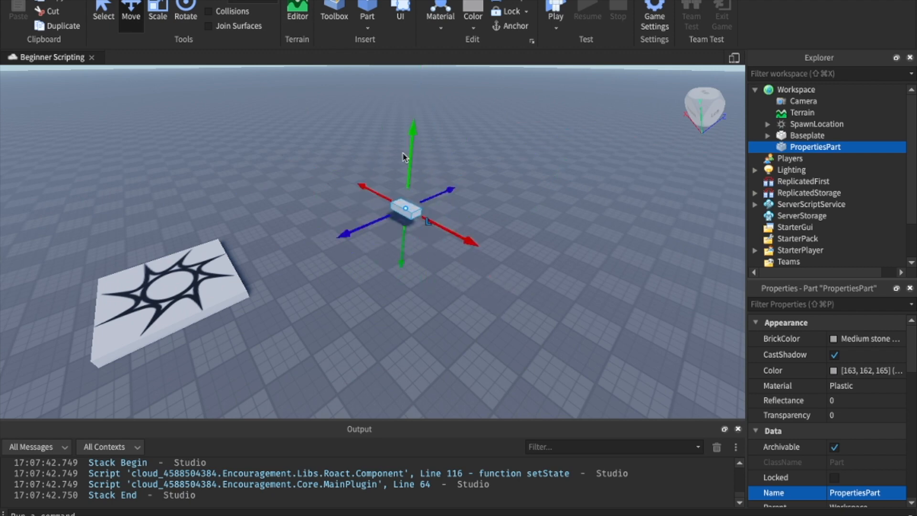
{"action": "left_click", "coordinate": [158, 15]}
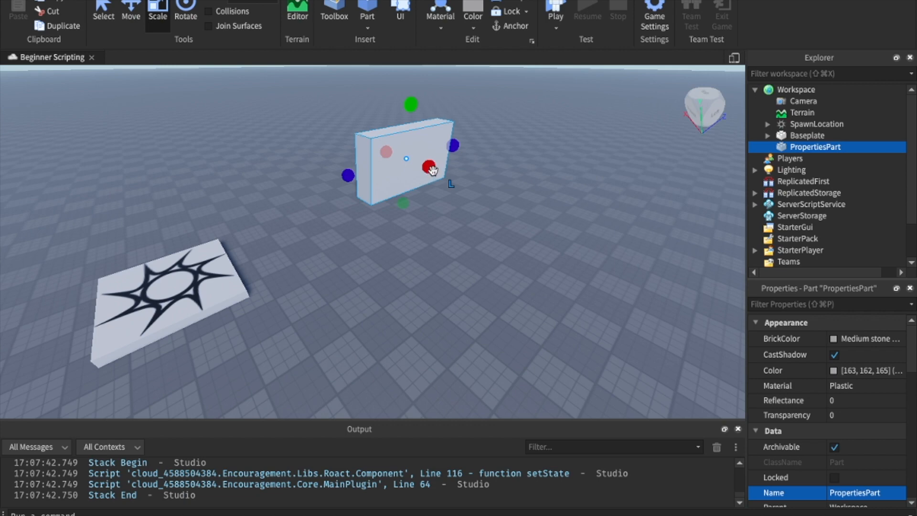
{"action": "left_click_drag", "start_coordinate": [424, 166], "coordinate": [460, 175]}
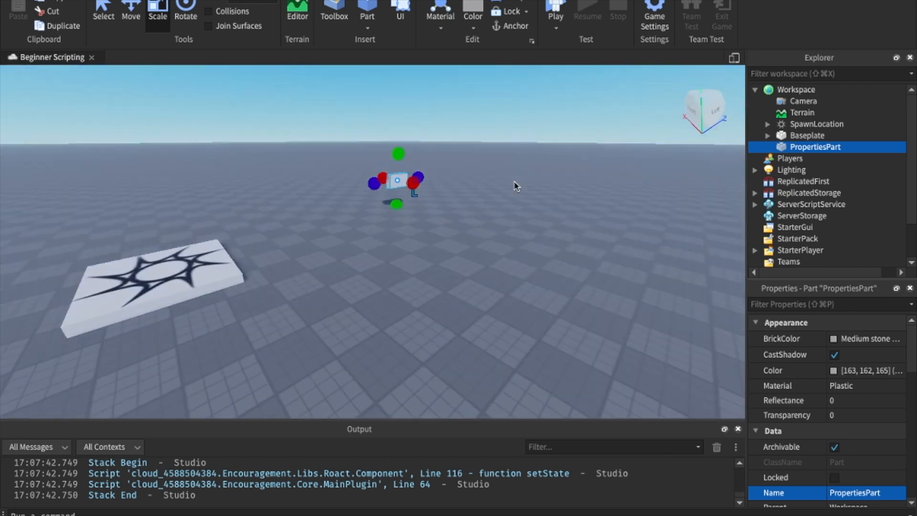
{"action": "left_click", "coordinate": [186, 12]}
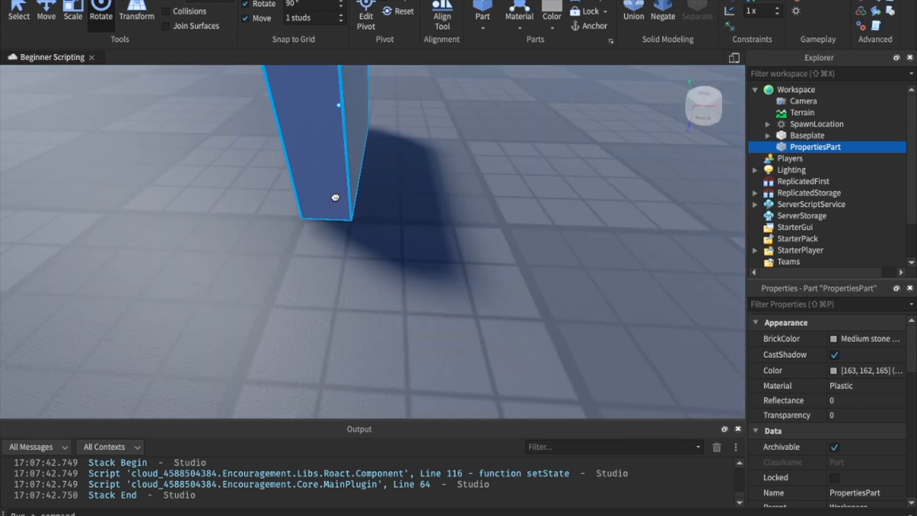
Step: Rotate the slab to an angle and set the rotation snap to 30 degrees
{"action": "left_click_drag", "start_coordinate": [335, 197], "coordinate": [471, 191]}
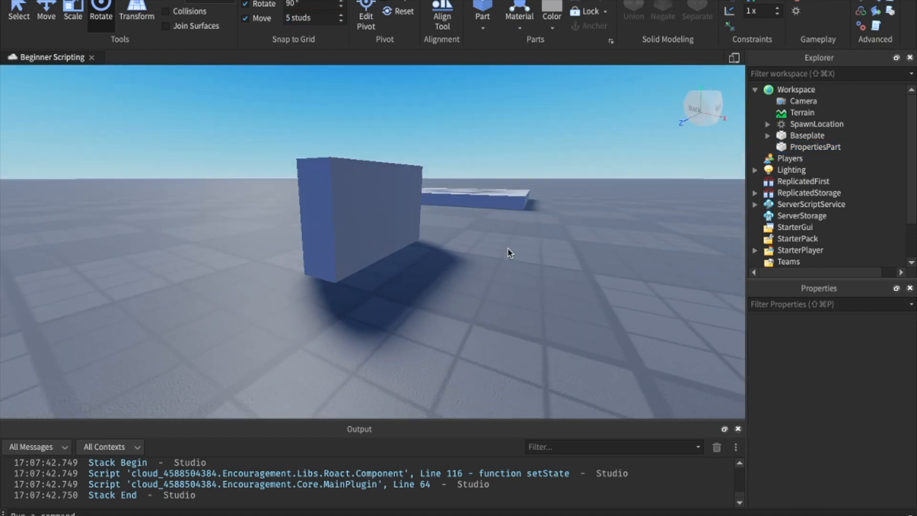
{"action": "left_click", "coordinate": [321, 204]}
{"action": "type", "text": "1"}
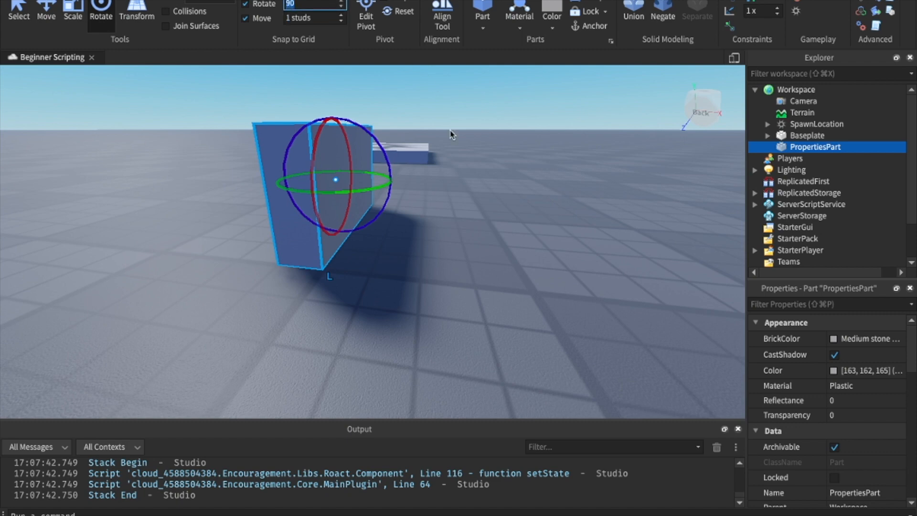
{"action": "type", "text": "30°"}
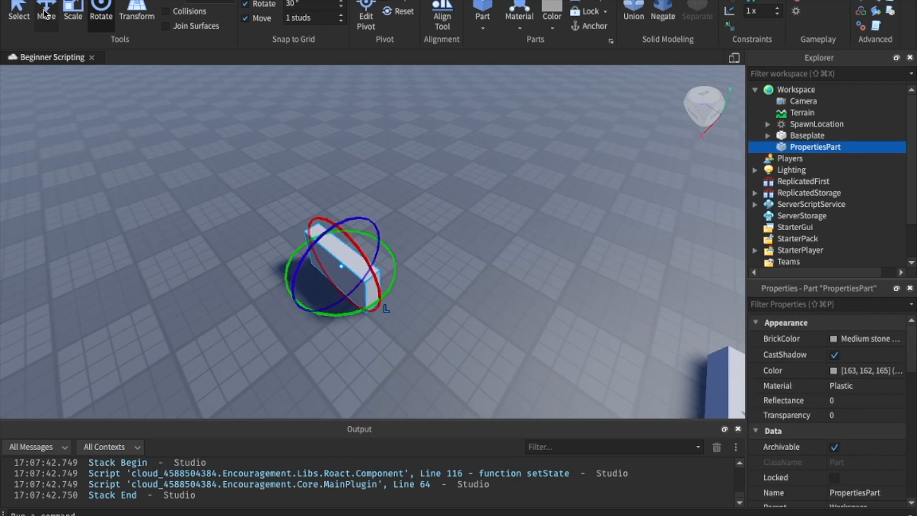
Step: Colour PropertiesPart Really red from the colour palette
{"action": "left_click", "coordinate": [46, 11]}
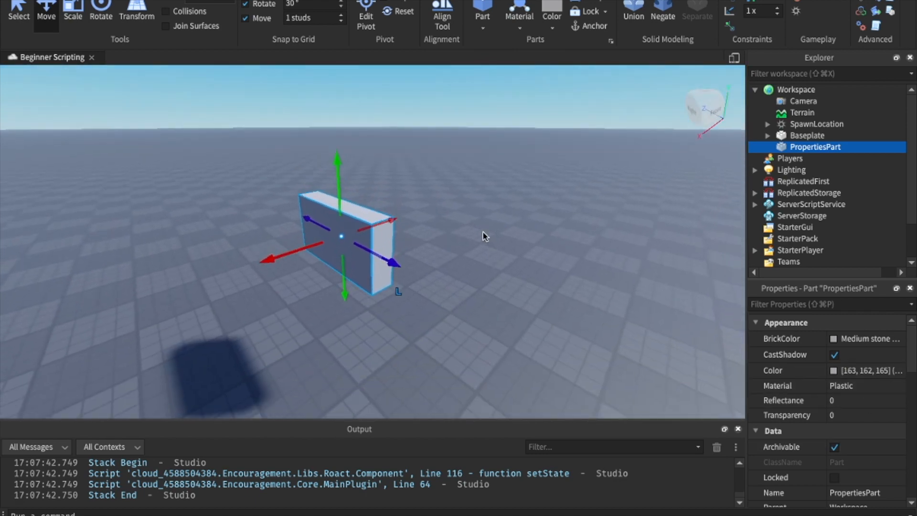
{"action": "scroll", "scroll_direction": "down", "scroll_amount": 3}
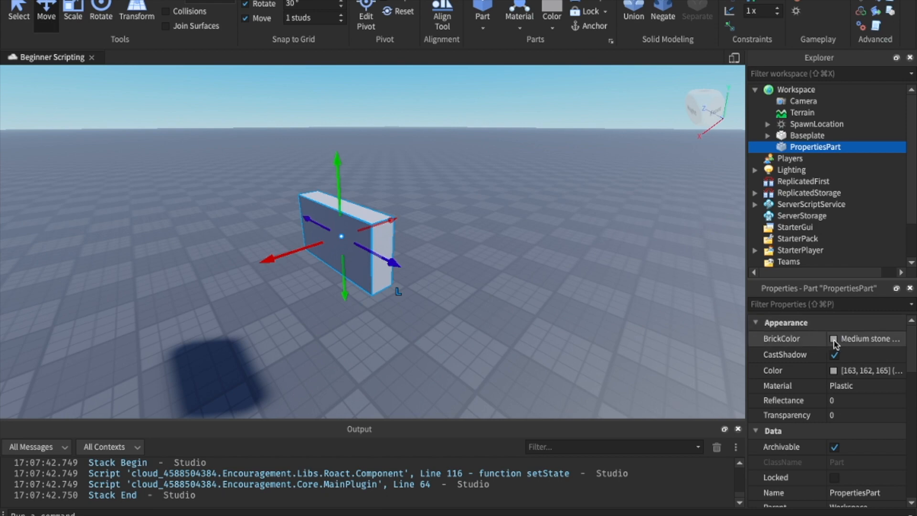
{"action": "left_click", "coordinate": [835, 338]}
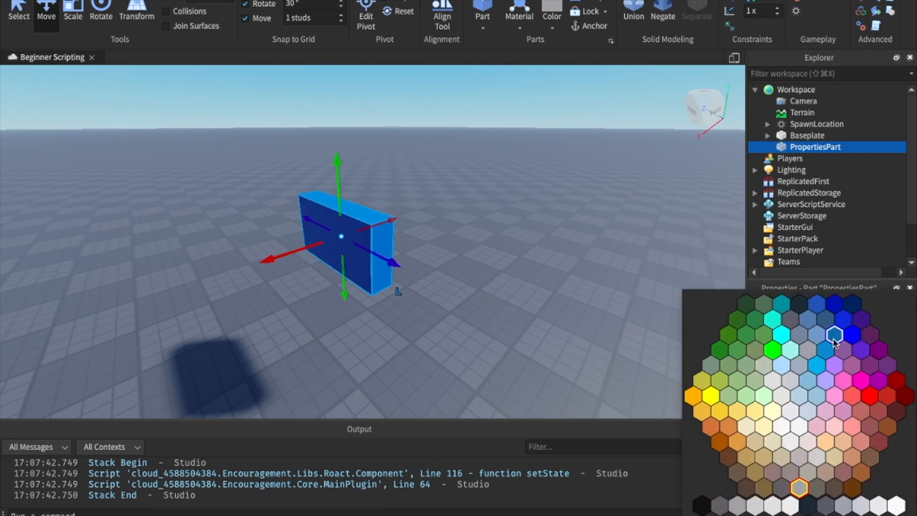
{"action": "left_click", "coordinate": [835, 334]}
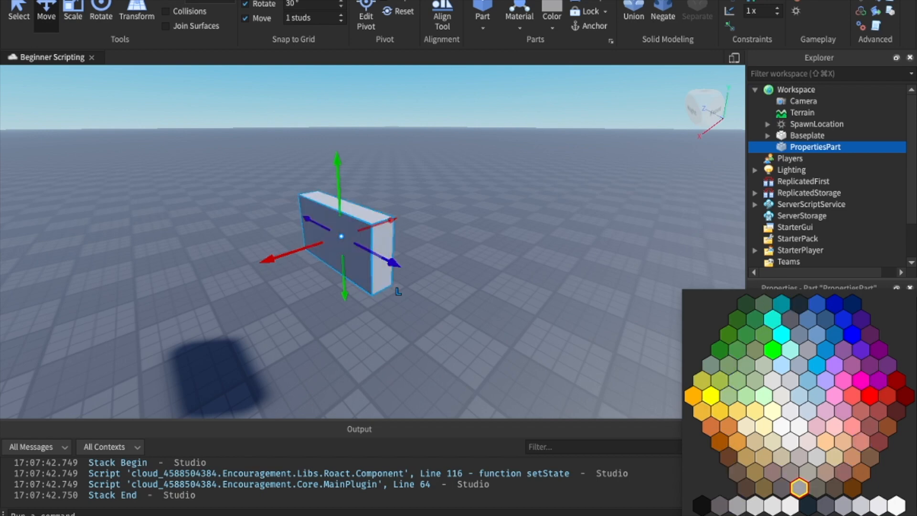
{"action": "left_click", "coordinate": [800, 396]}
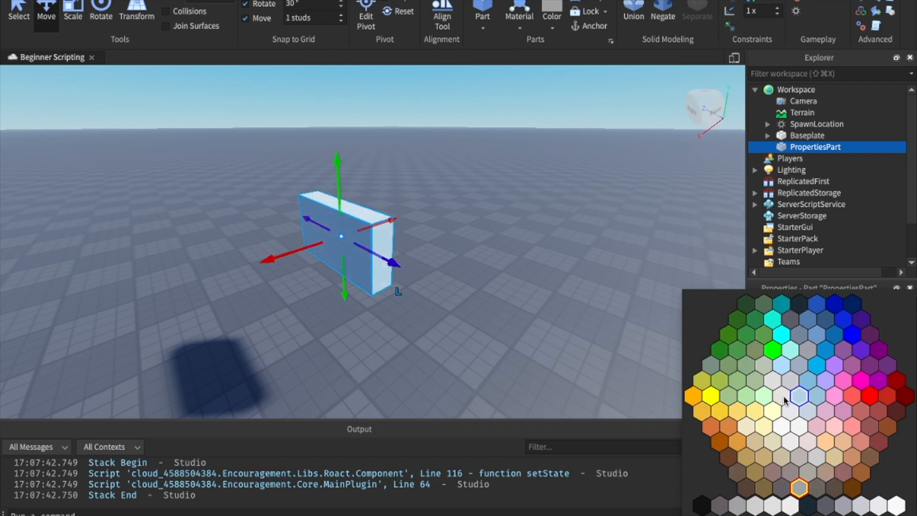
{"action": "left_click", "coordinate": [844, 473]}
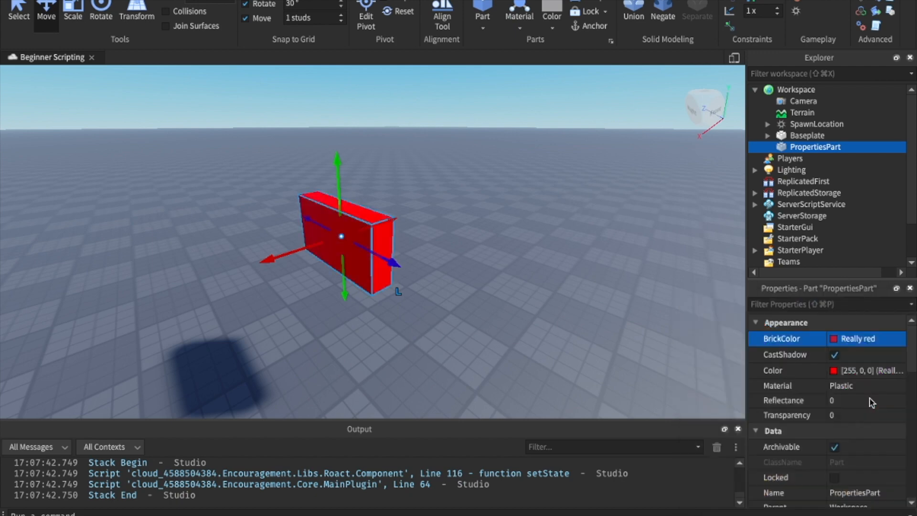
{"action": "mouse_move", "coordinate": [570, 295]}
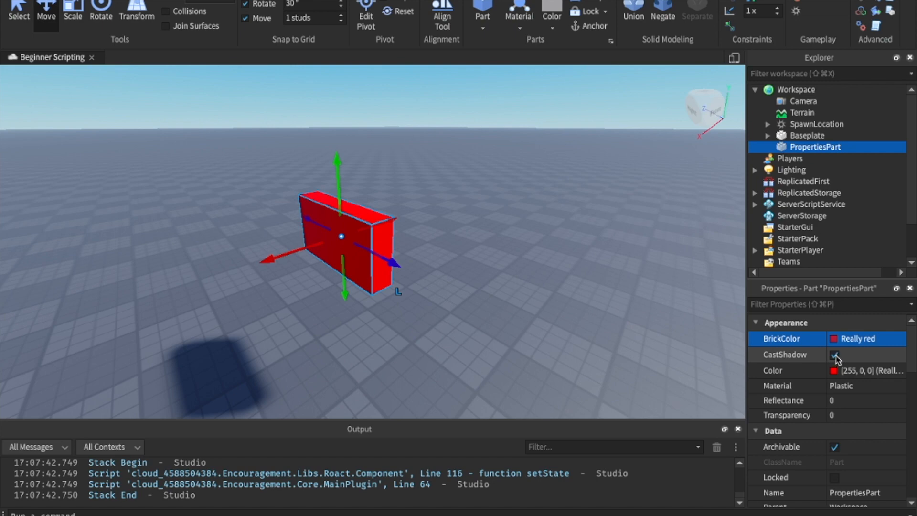
Step: Toggle CastShadow off and back on so the part again throws a shadow
{"action": "left_click", "coordinate": [835, 354]}
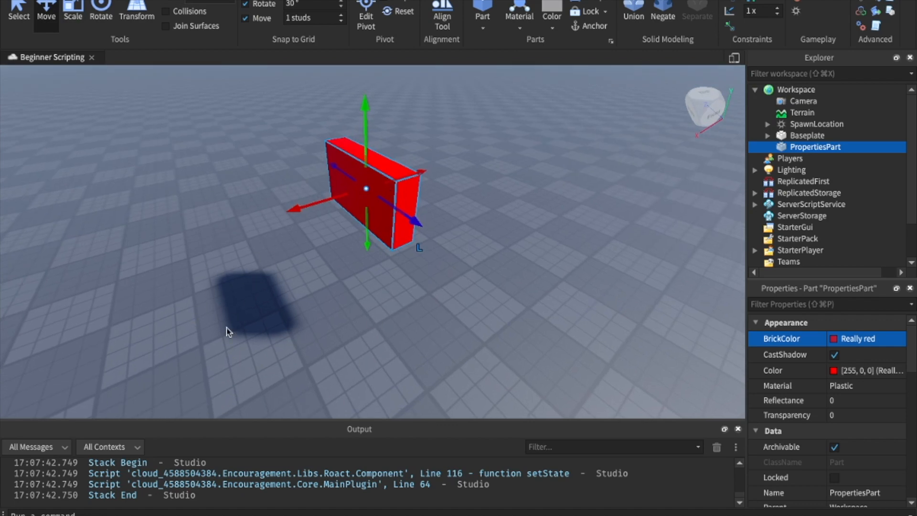
{"action": "left_click", "coordinate": [835, 355]}
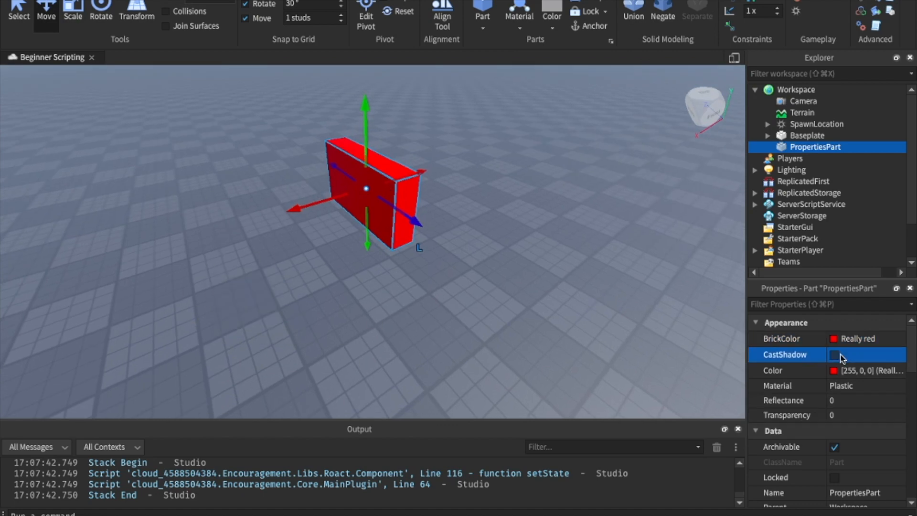
{"action": "left_click", "coordinate": [835, 354]}
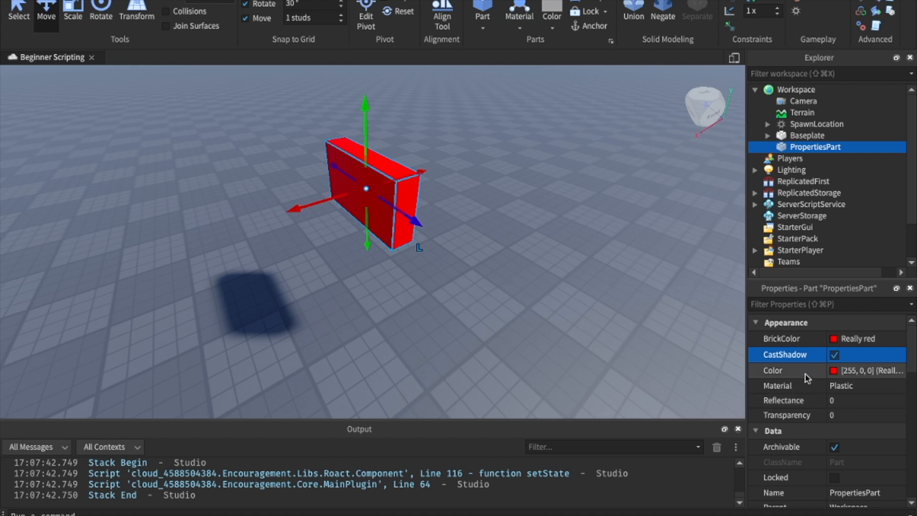
{"action": "mouse_move", "coordinate": [854, 376]}
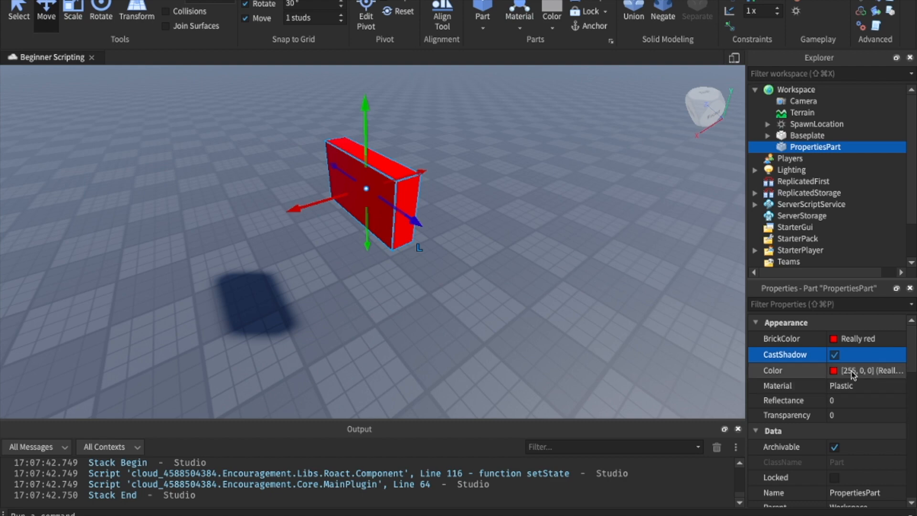
Step: Change PropertiesPart's Color value from red to dark blue by entering new RGB numbers
{"action": "left_click", "coordinate": [871, 371]}
{"action": "type", "text": "2"}
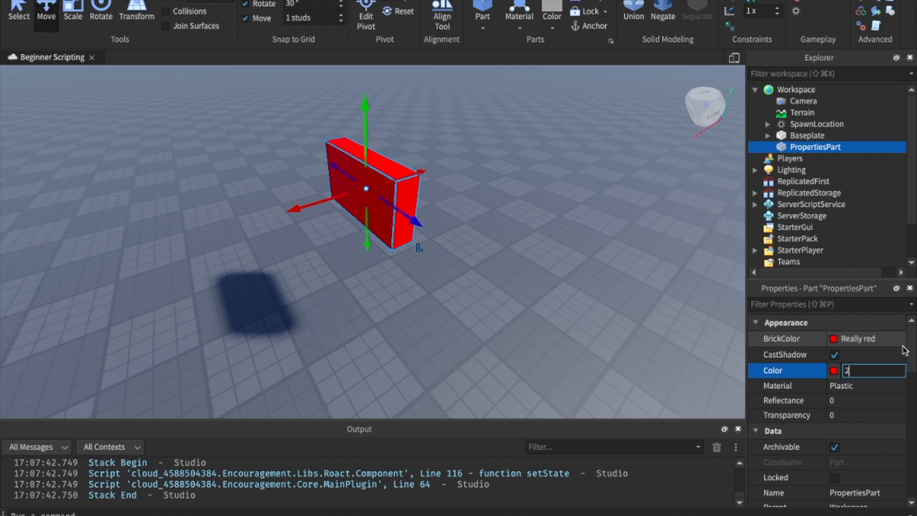
{"action": "type", "text": "33,5,"}
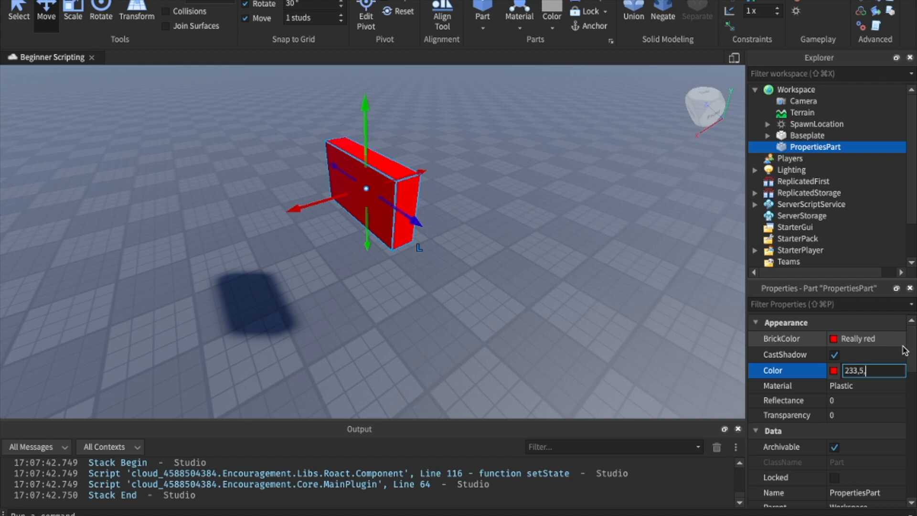
{"action": "type", "text": "21"}
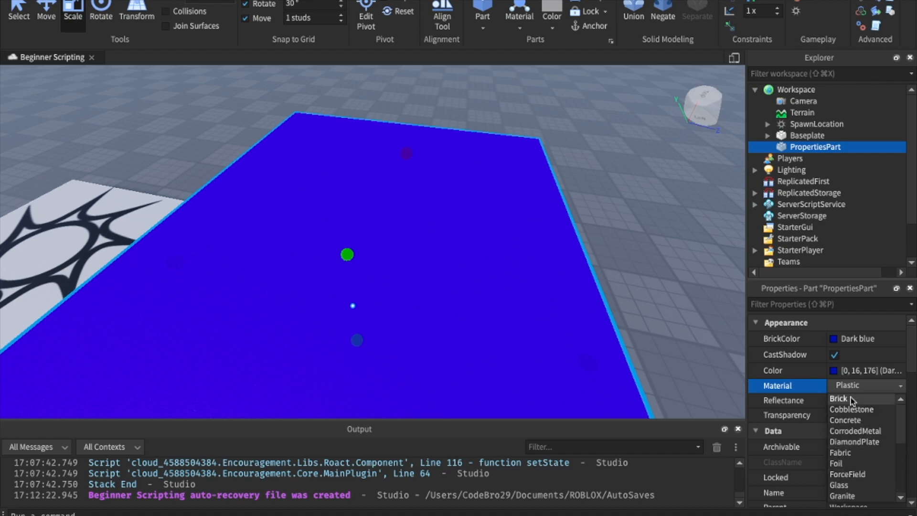
Step: Try Brick, Cobblestone, Glass and Granite materials, ending with Slate on PropertiesPart
{"action": "left_click", "coordinate": [838, 398]}
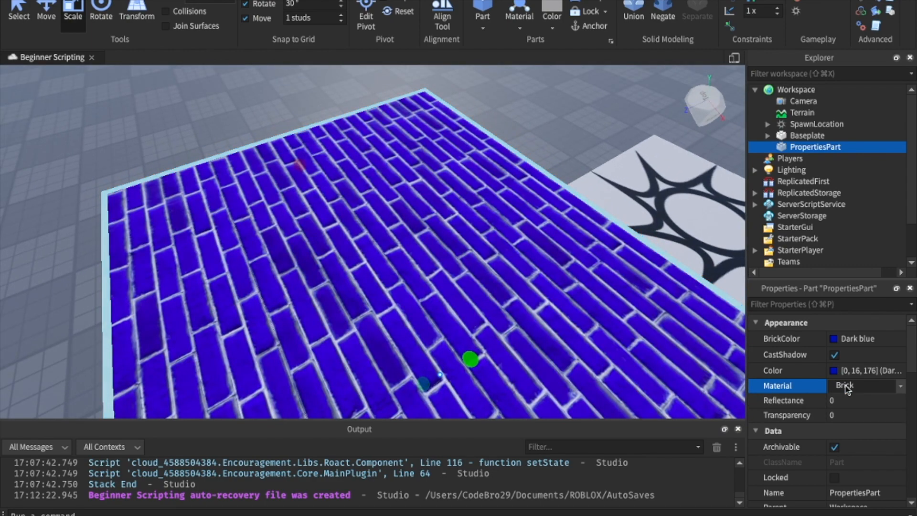
{"action": "left_click", "coordinate": [865, 385]}
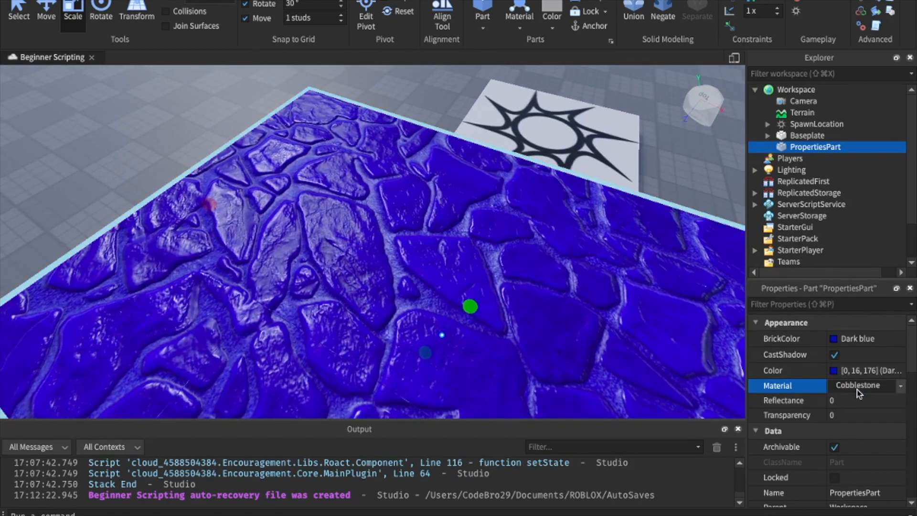
{"action": "left_click", "coordinate": [865, 385]}
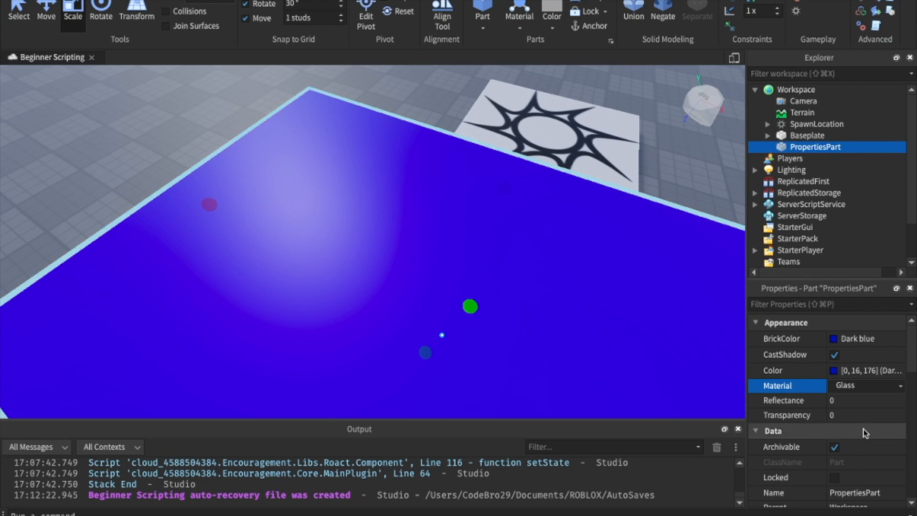
{"action": "left_click", "coordinate": [864, 385]}
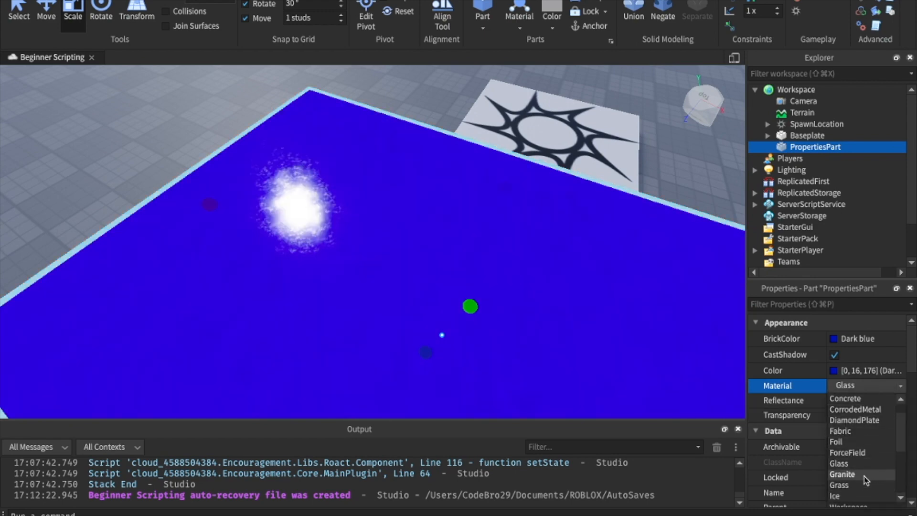
{"action": "left_click", "coordinate": [841, 475]}
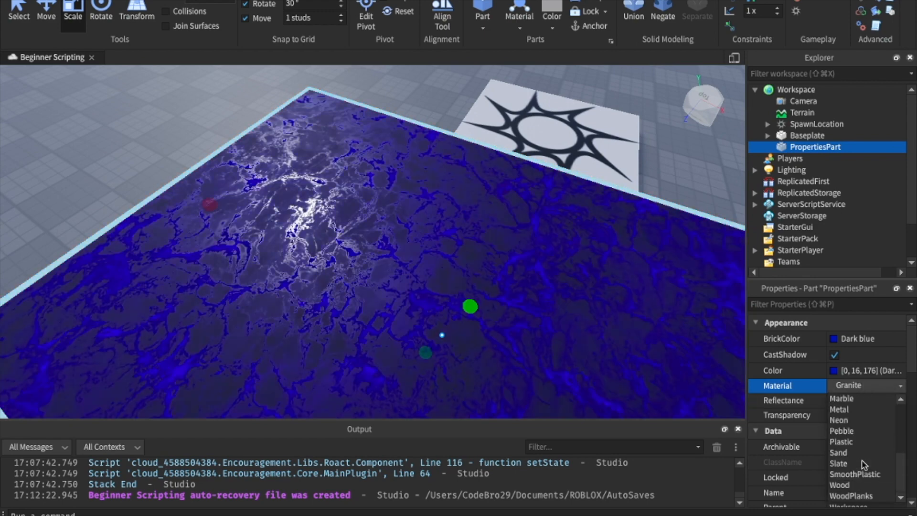
{"action": "left_click", "coordinate": [839, 463]}
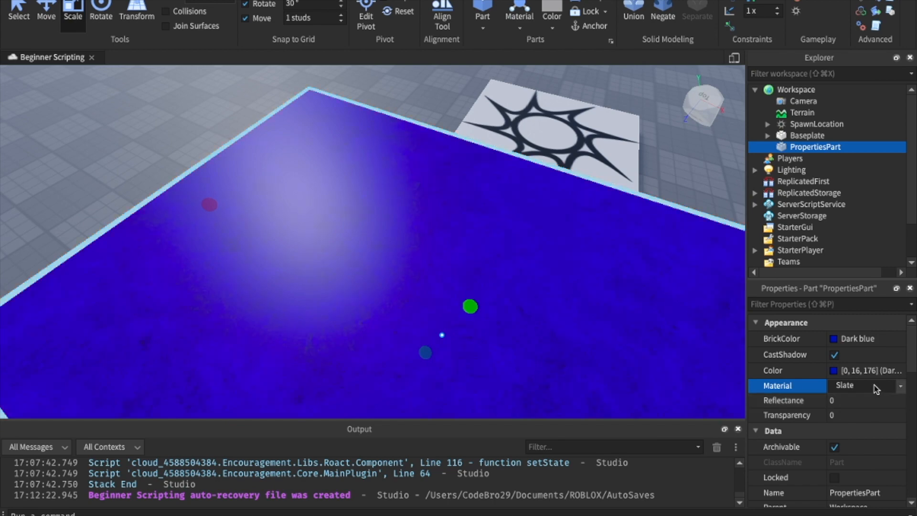
{"action": "left_click", "coordinate": [900, 385]}
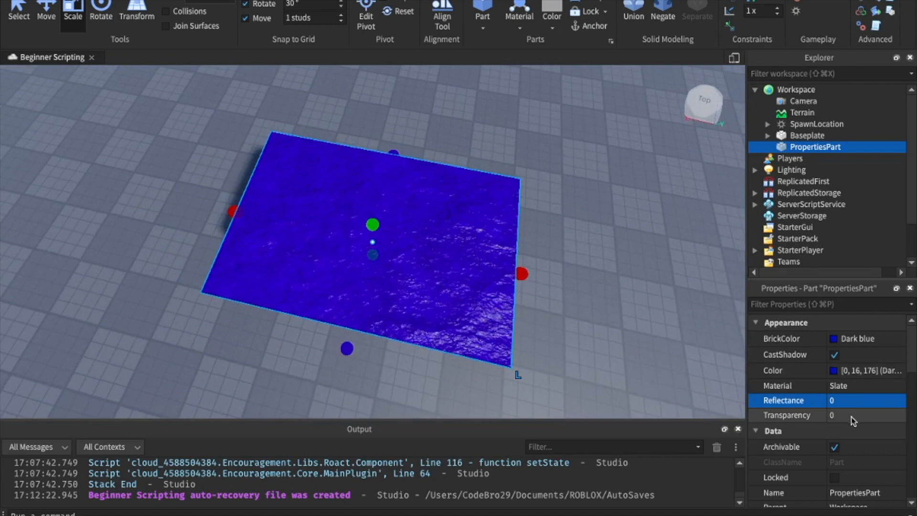
Step: Test transparency at 0.2 and fully transparent, then return it to 0
{"action": "left_click", "coordinate": [845, 415]}
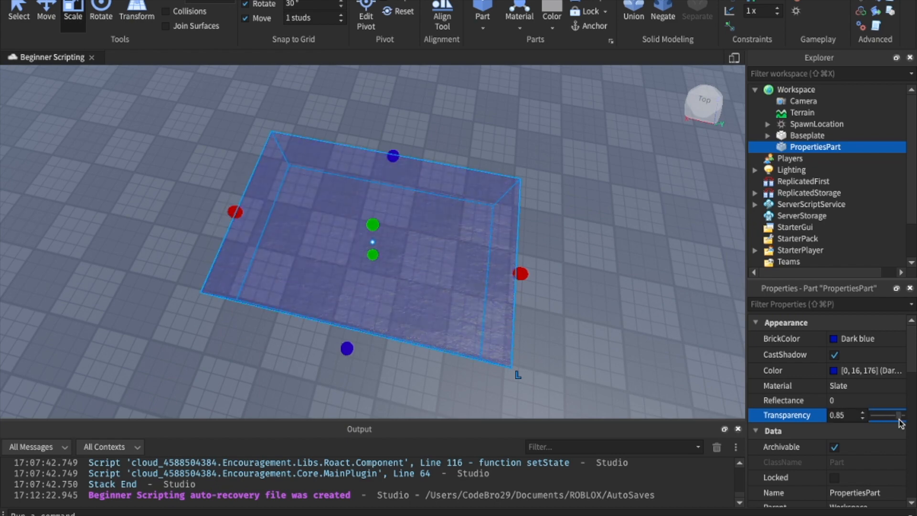
{"action": "left_click_drag", "start_coordinate": [901, 415], "coordinate": [877, 416]}
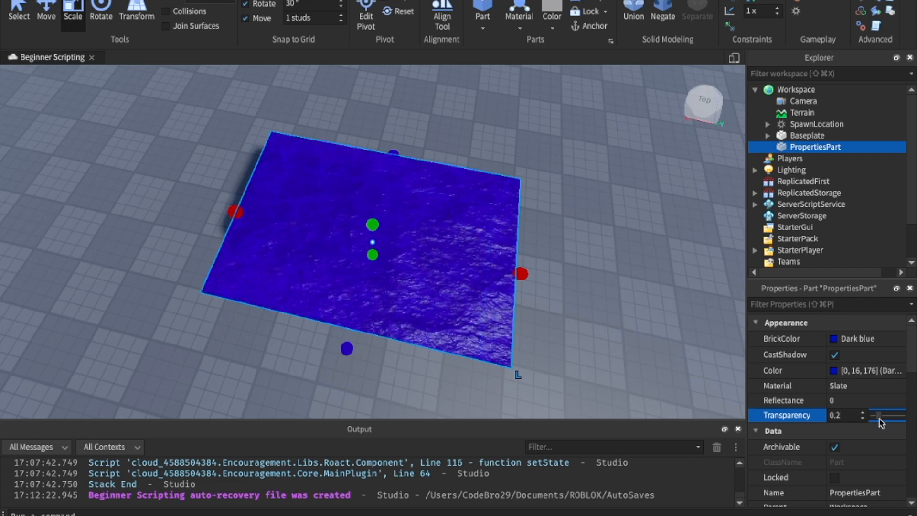
{"action": "left_click", "coordinate": [882, 415]}
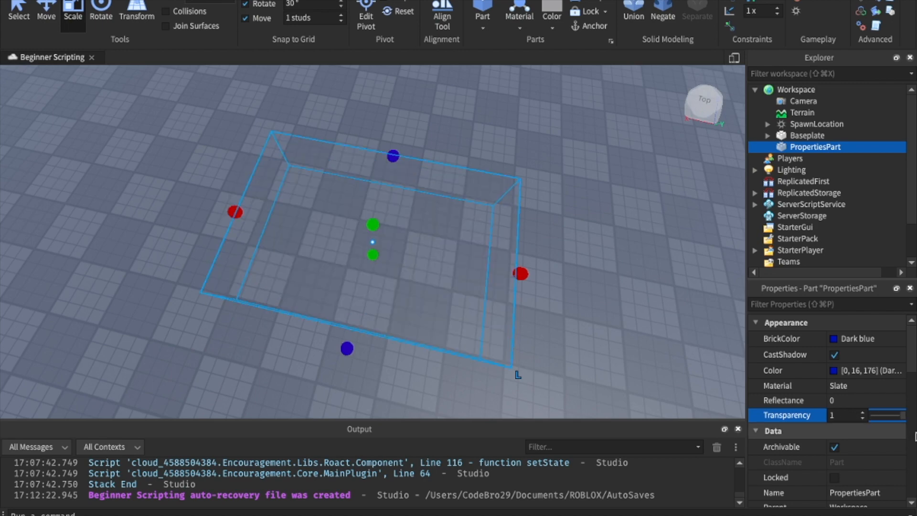
{"action": "left_click_drag", "start_coordinate": [912, 416], "coordinate": [895, 416]}
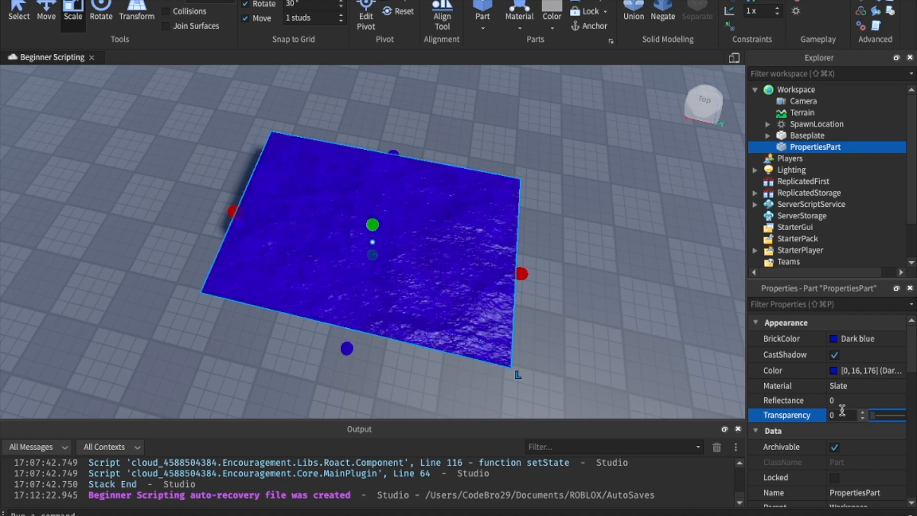
{"action": "left_click", "coordinate": [846, 416]}
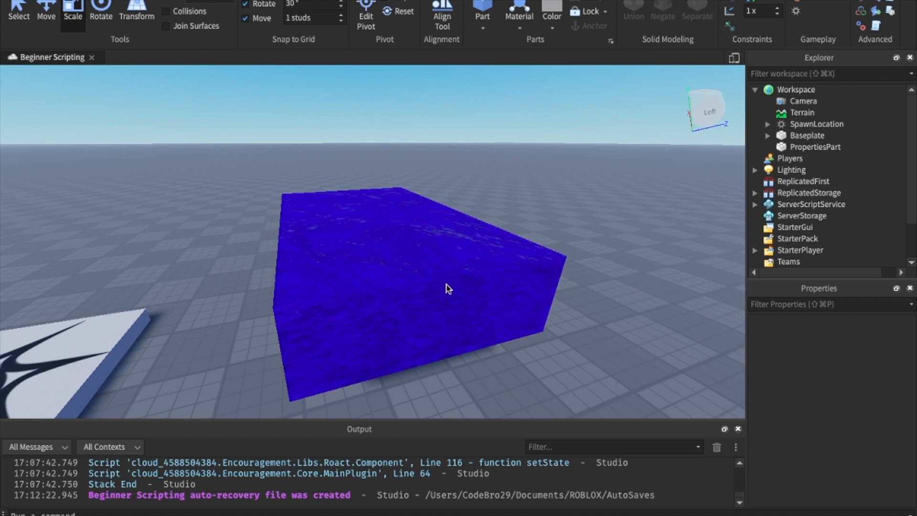
{"action": "mouse_move", "coordinate": [170, 5]}
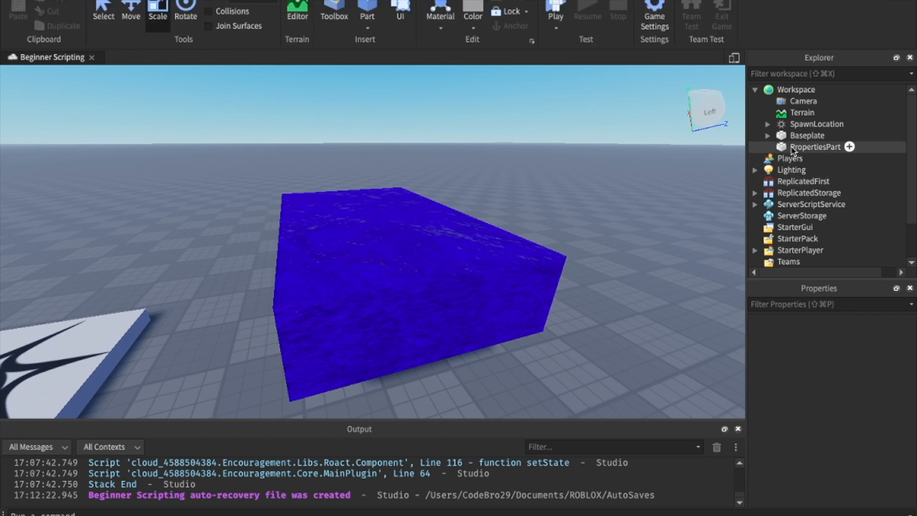
{"action": "left_click", "coordinate": [815, 147]}
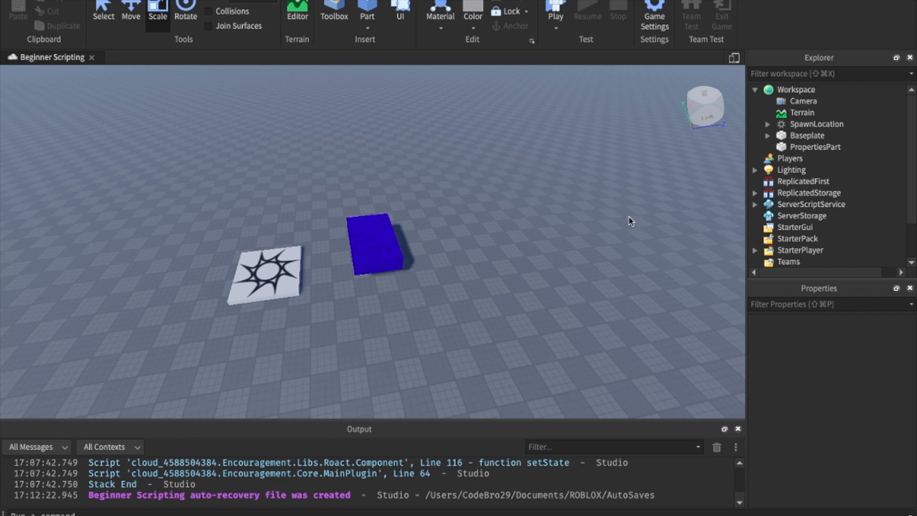
{"action": "left_click", "coordinate": [377, 242]}
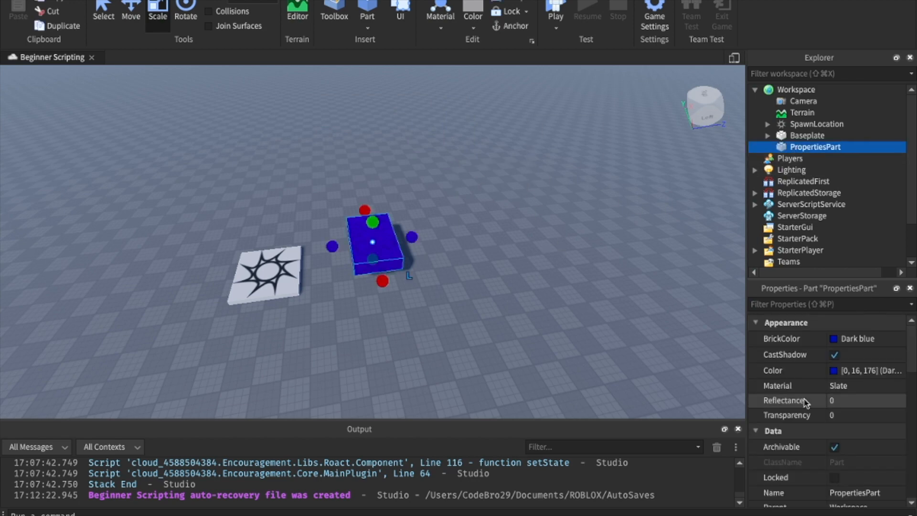
{"action": "scroll", "scroll_direction": "down", "scroll_amount": 3}
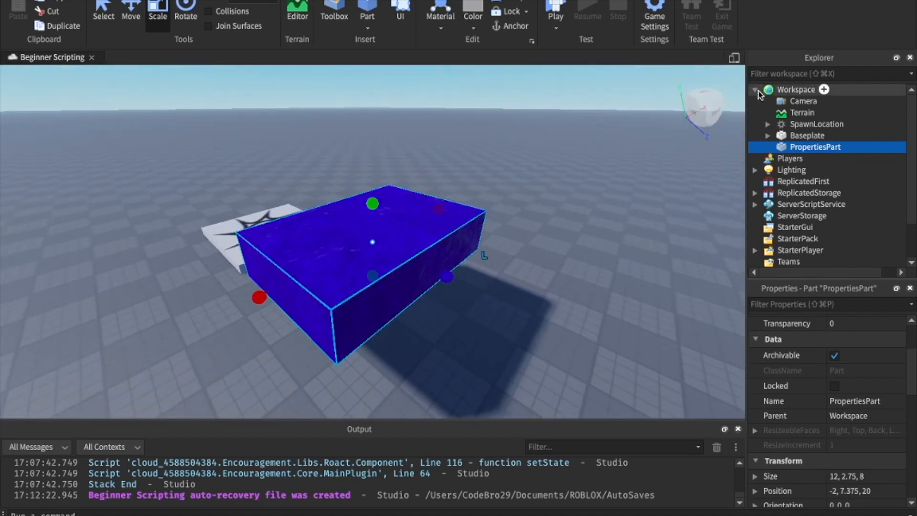
Step: Drag PropertiesPart back from Lighting into Workspace and collapse the Lighting service in Explorer
{"action": "left_click", "coordinate": [797, 90]}
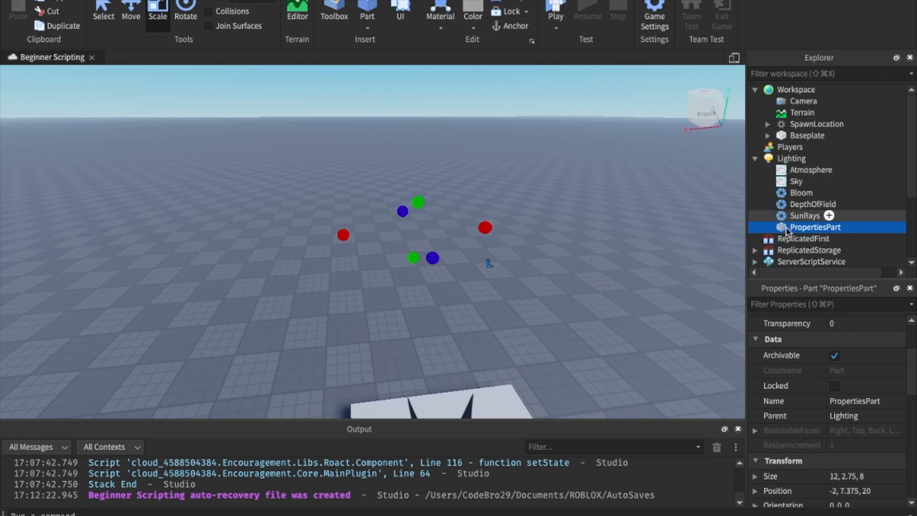
{"action": "left_click_drag", "start_coordinate": [815, 227], "coordinate": [815, 238]}
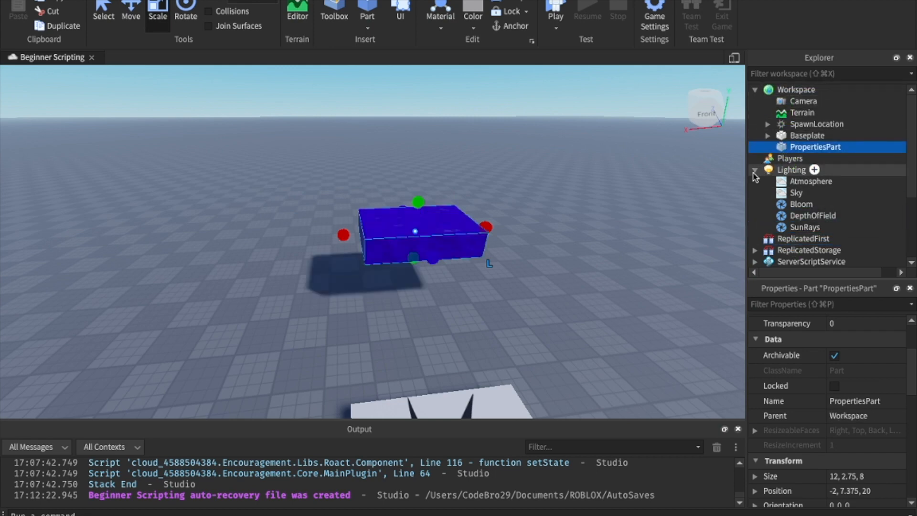
{"action": "left_click", "coordinate": [755, 171]}
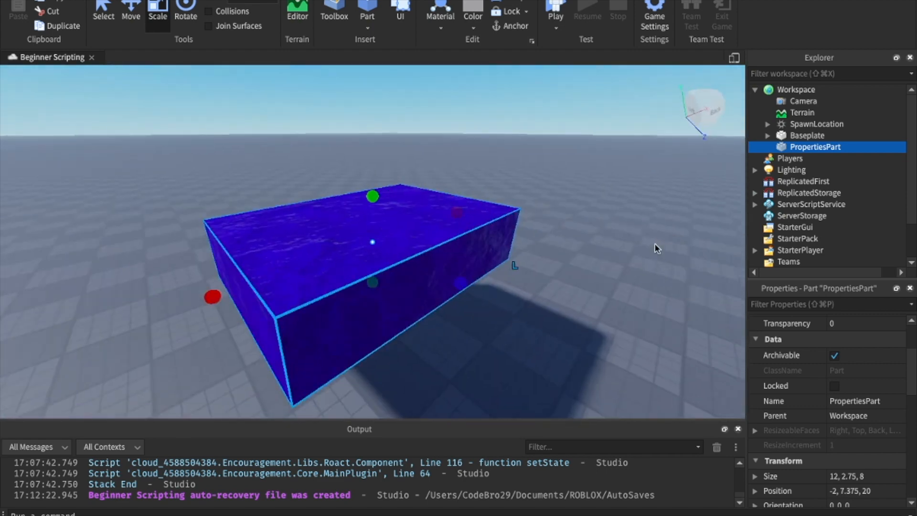
{"action": "left_click", "coordinate": [790, 158]}
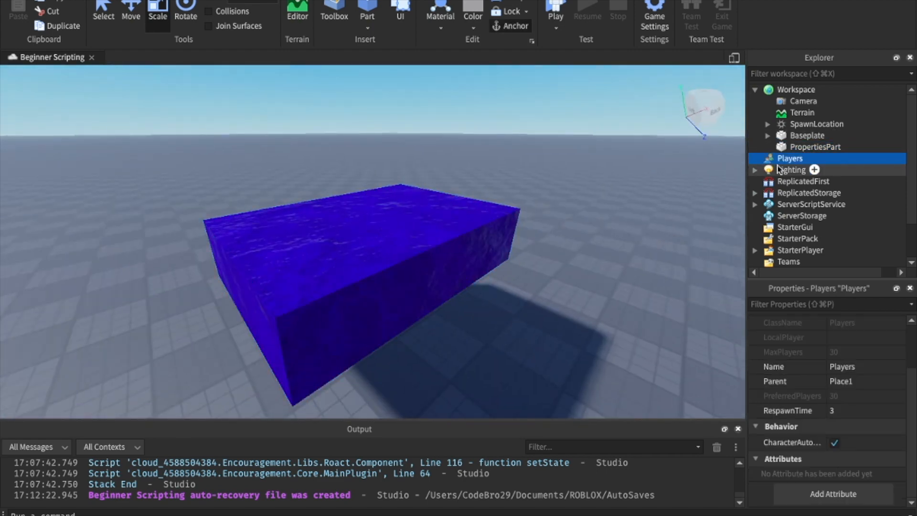
{"action": "left_click", "coordinate": [754, 170]}
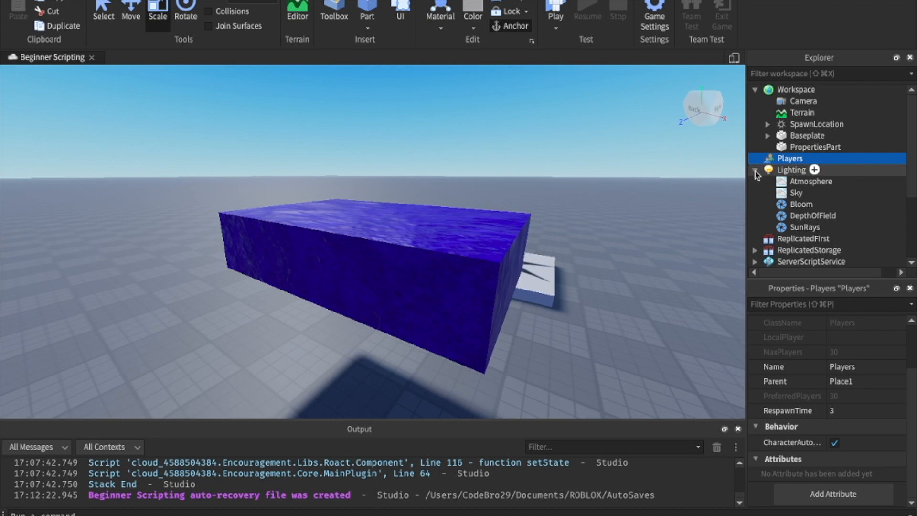
{"action": "left_click", "coordinate": [755, 170]}
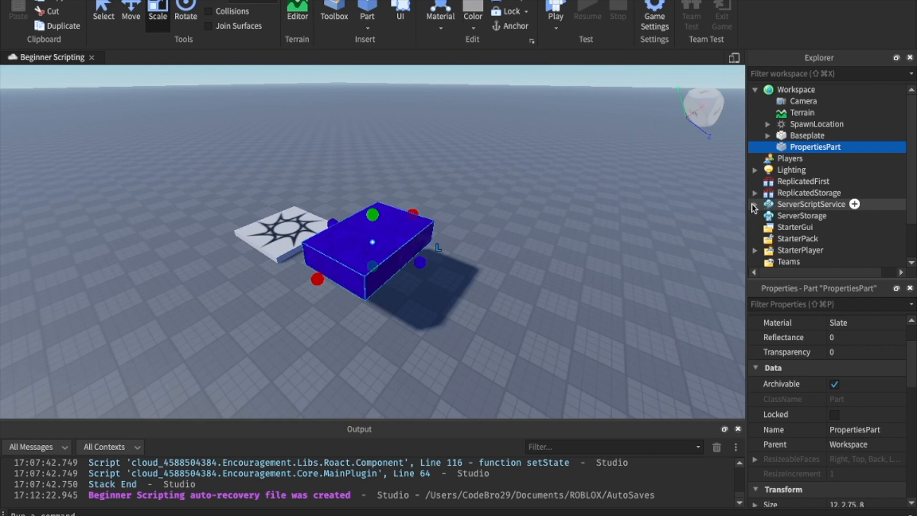
{"action": "mouse_move", "coordinate": [756, 209]}
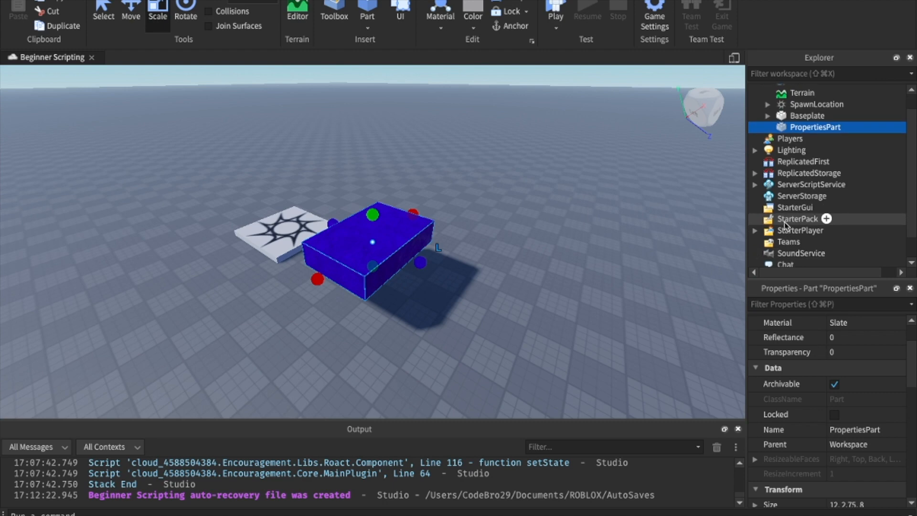
{"action": "mouse_move", "coordinate": [639, 211]}
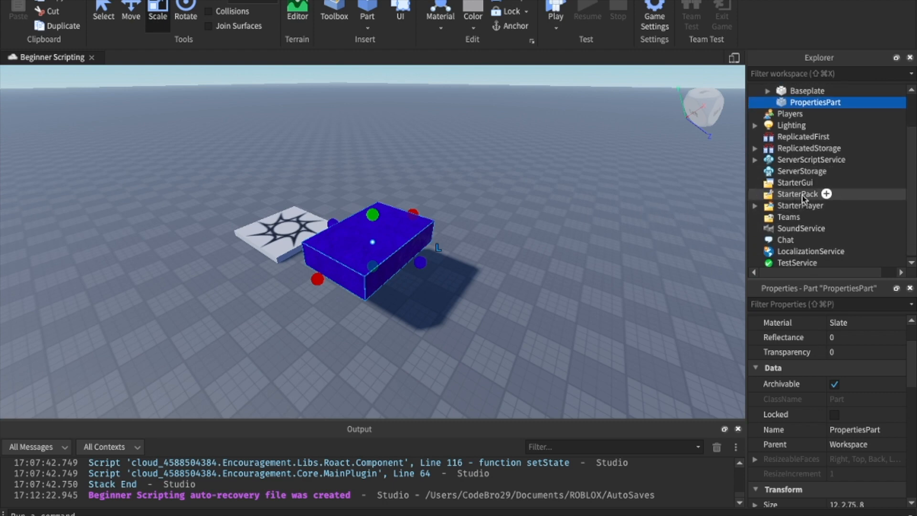
{"action": "mouse_move", "coordinate": [789, 217]}
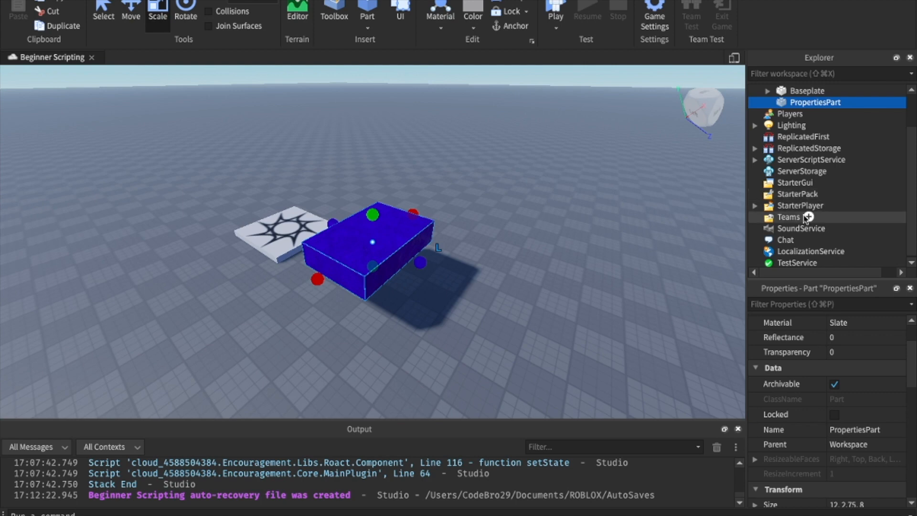
{"action": "mouse_move", "coordinate": [802, 206]}
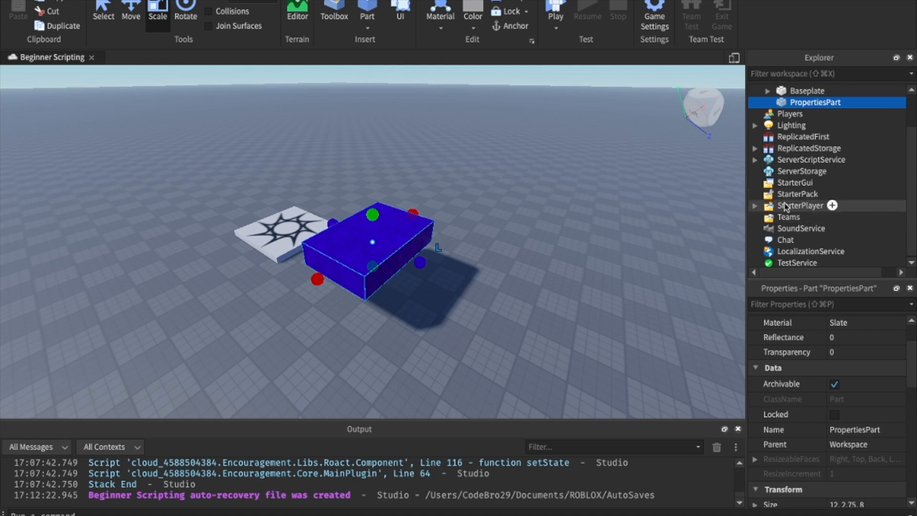
{"action": "mouse_move", "coordinate": [797, 262]}
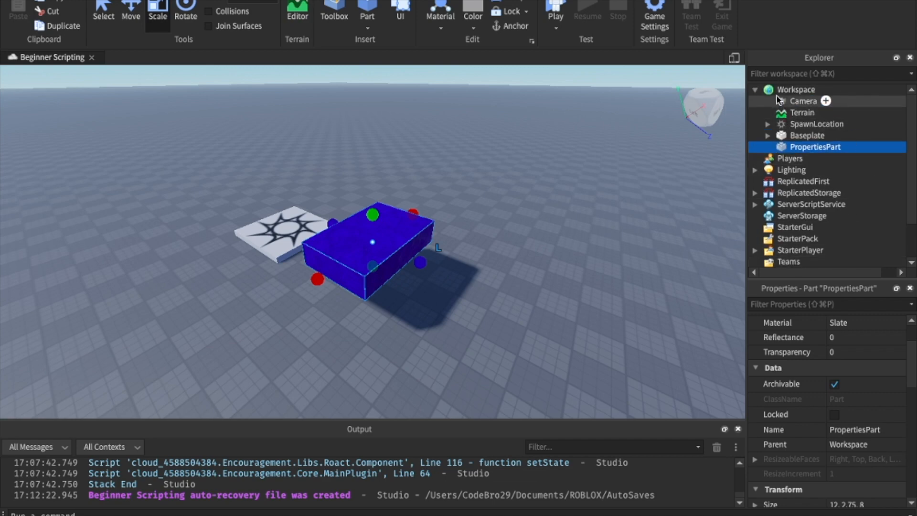
{"action": "mouse_move", "coordinate": [788, 154]}
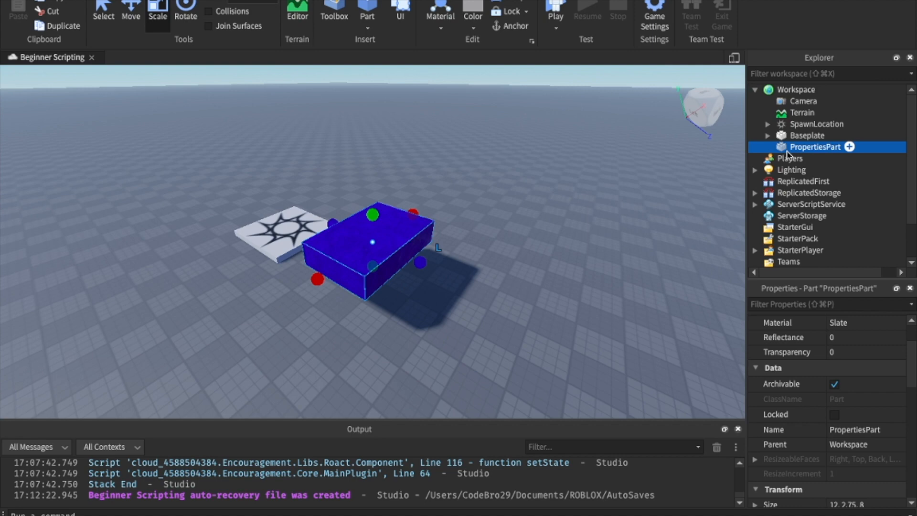
{"action": "mouse_move", "coordinate": [788, 151]}
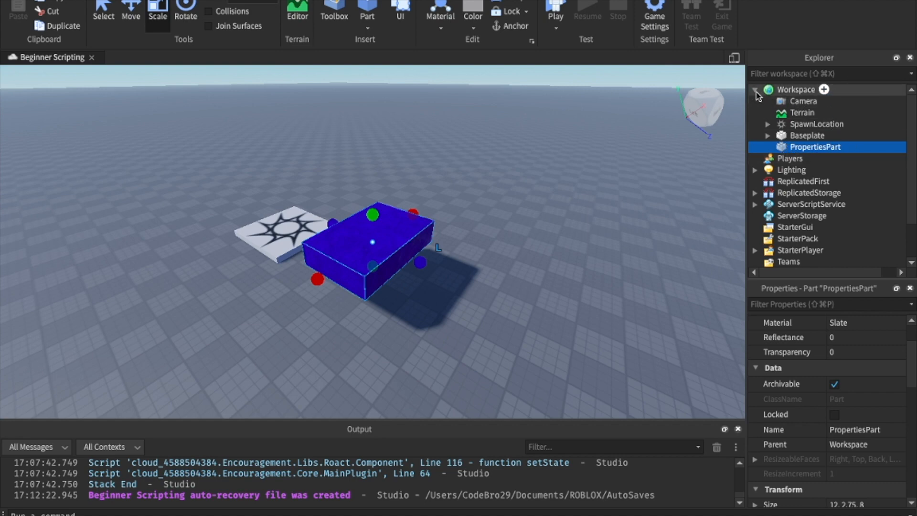
{"action": "mouse_move", "coordinate": [791, 135]}
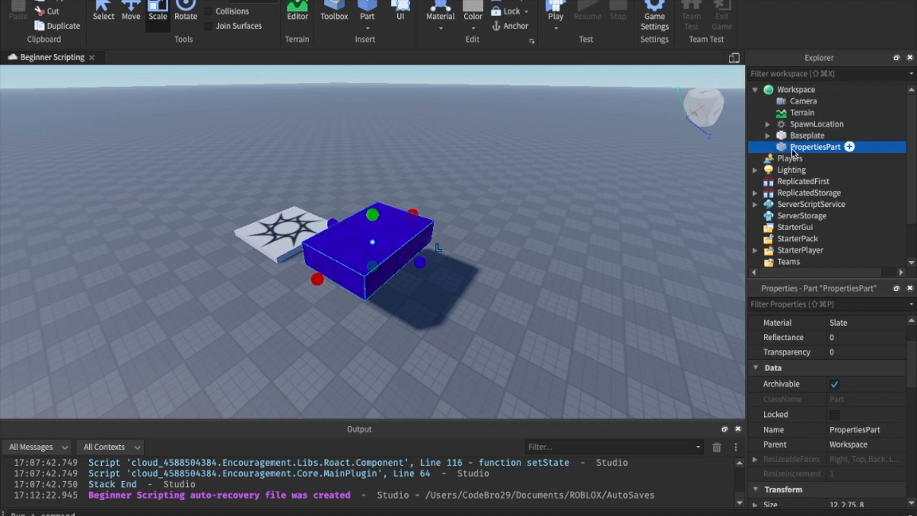
{"action": "mouse_move", "coordinate": [785, 152]}
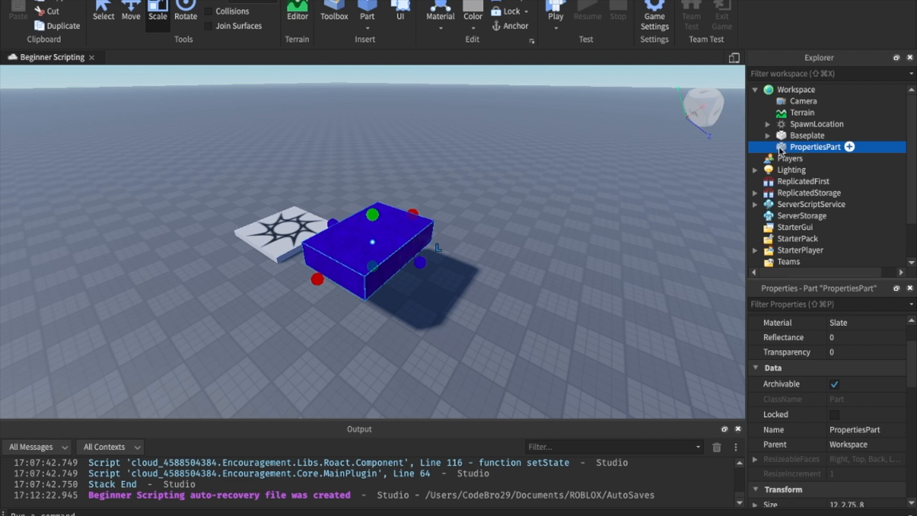
{"action": "scroll", "scroll_direction": "down", "scroll_amount": 3}
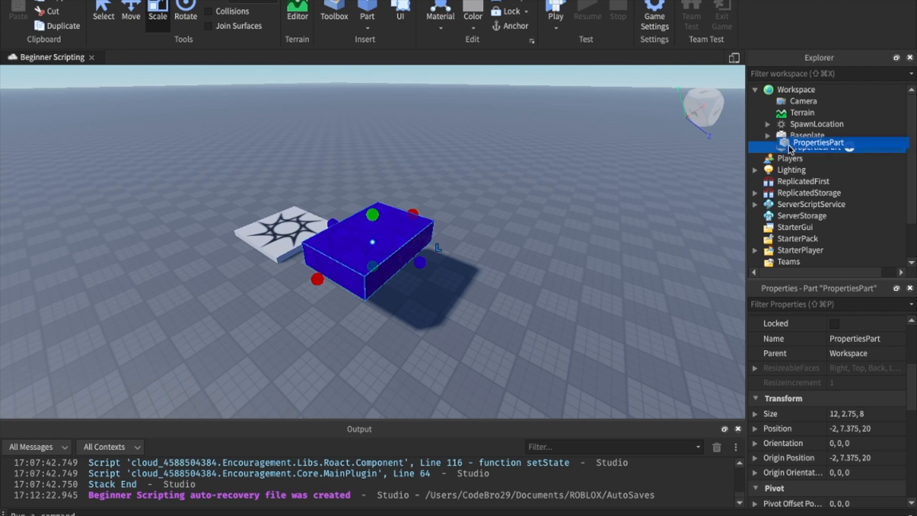
{"action": "left_click_drag", "start_coordinate": [819, 142], "coordinate": [808, 135]}
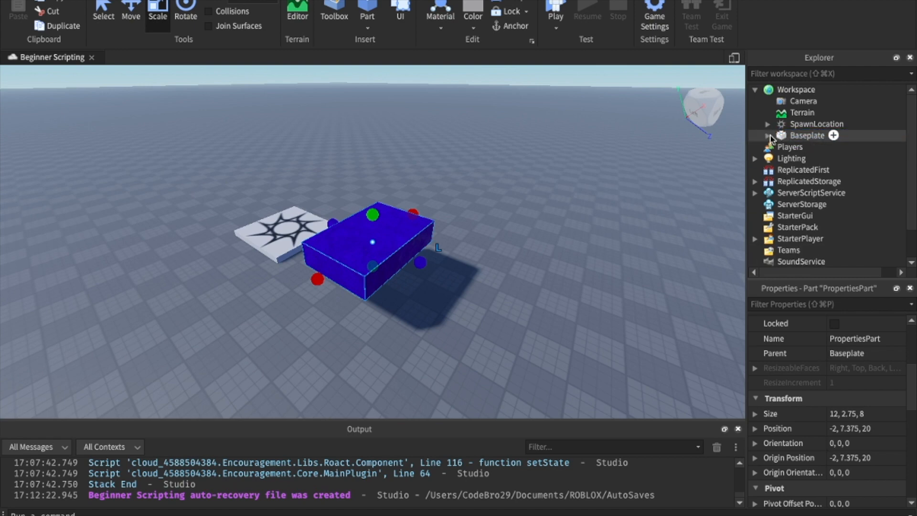
{"action": "left_click", "coordinate": [767, 134]}
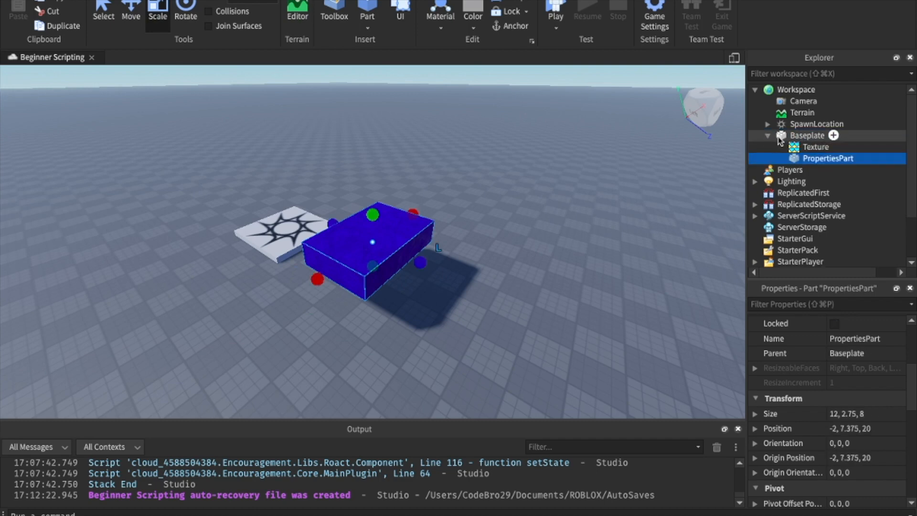
{"action": "left_click", "coordinate": [808, 135]}
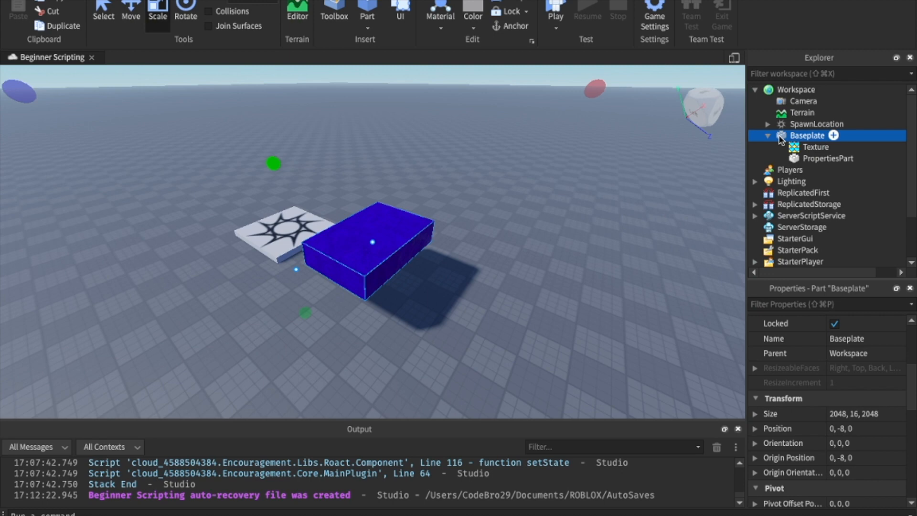
{"action": "left_click", "coordinate": [816, 147]}
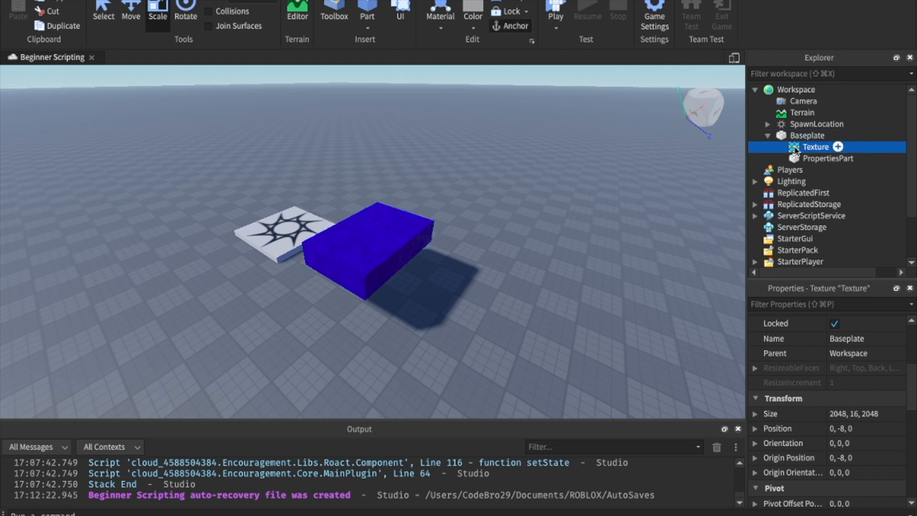
{"action": "left_click", "coordinate": [828, 158]}
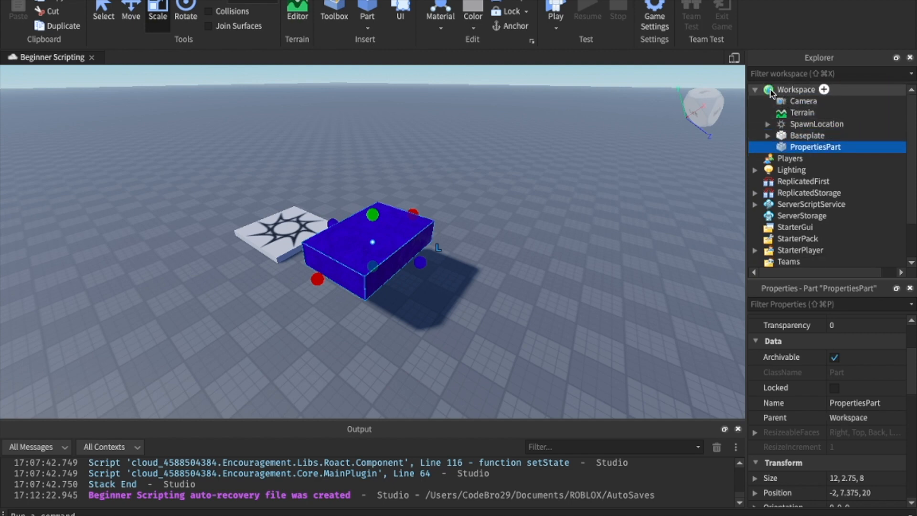
{"action": "mouse_move", "coordinate": [796, 105]}
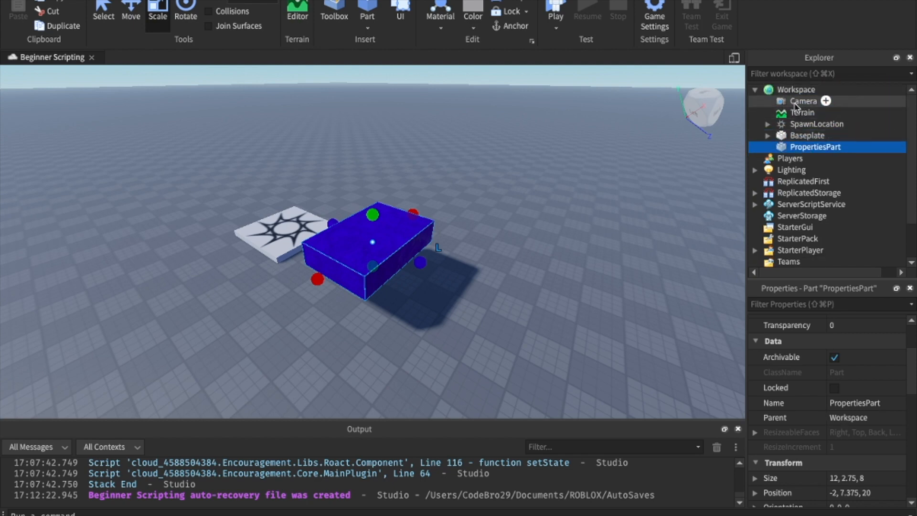
{"action": "left_click", "coordinate": [808, 135]}
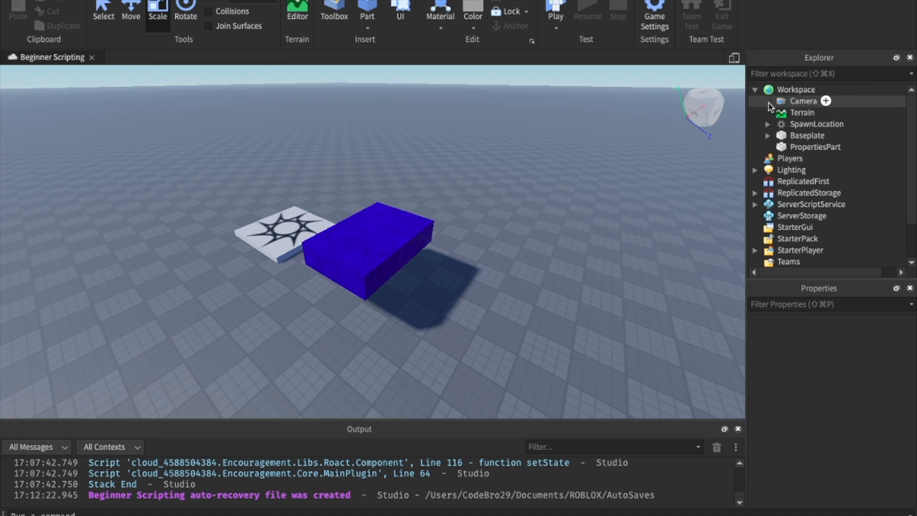
{"action": "left_click", "coordinate": [768, 124]}
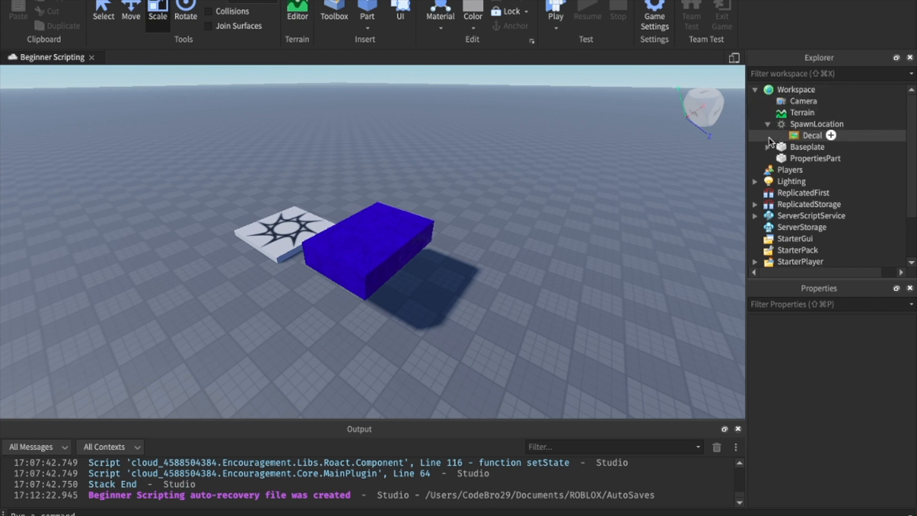
{"action": "left_click", "coordinate": [815, 158]}
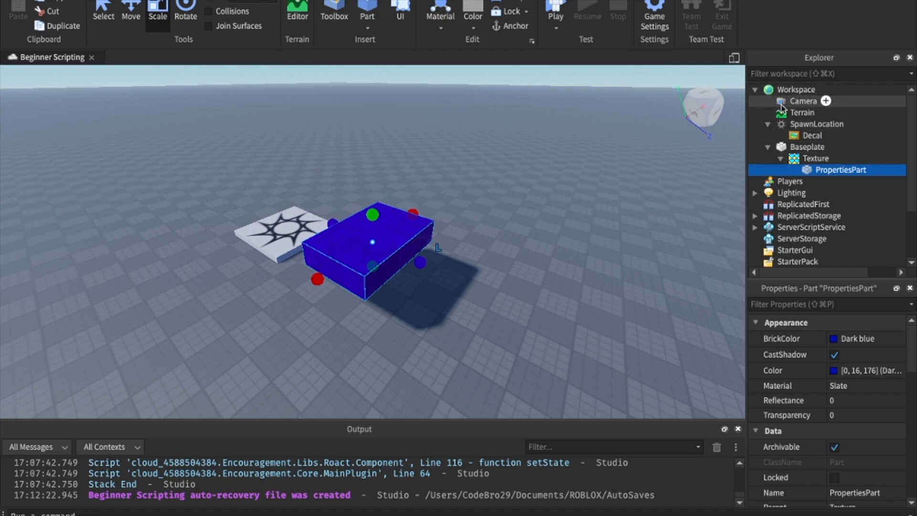
{"action": "left_click", "coordinate": [803, 100]}
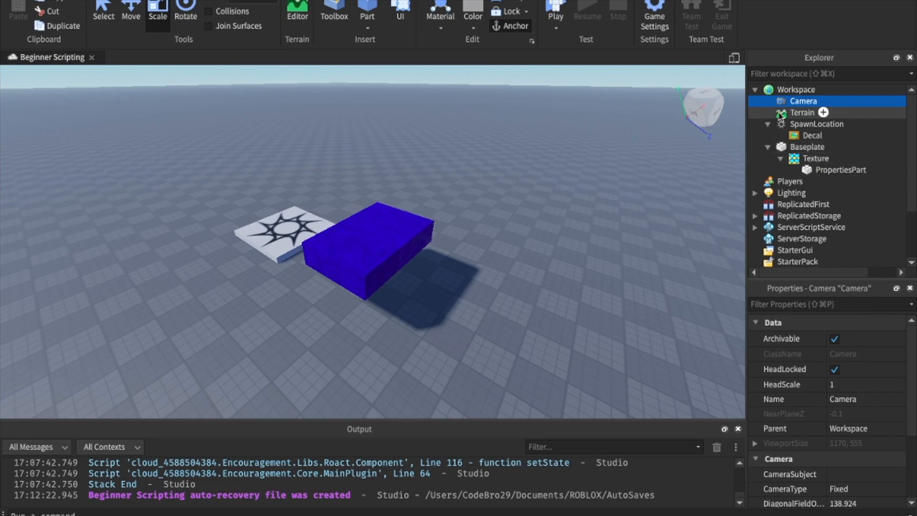
{"action": "left_click", "coordinate": [843, 170]}
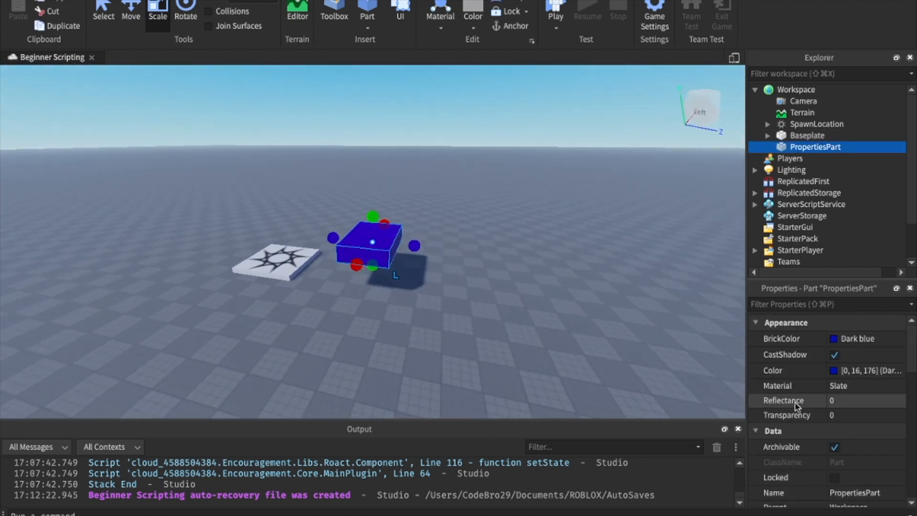
Step: Set PropertiesPart's Size to 12, 2.75, 20 in the Transform properties
{"action": "scroll", "scroll_direction": "down", "scroll_amount": 3}
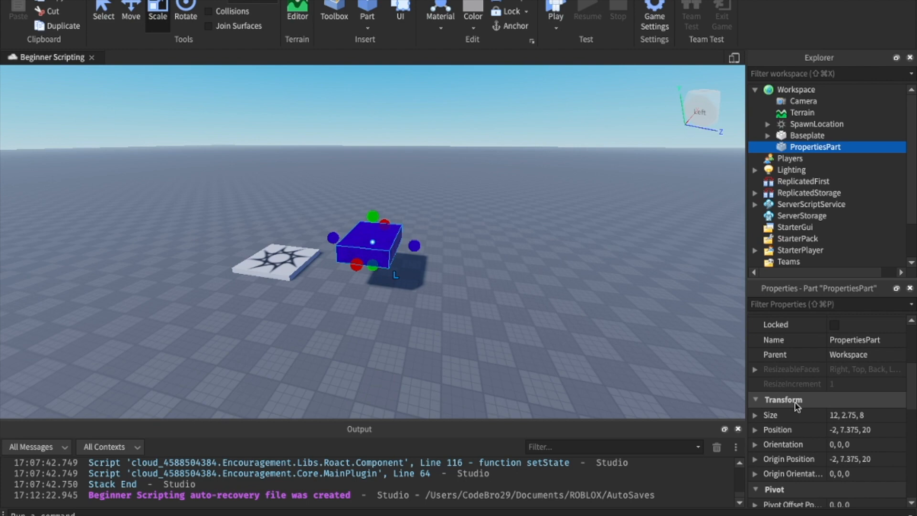
{"action": "scroll", "scroll_direction": "down", "scroll_amount": 3}
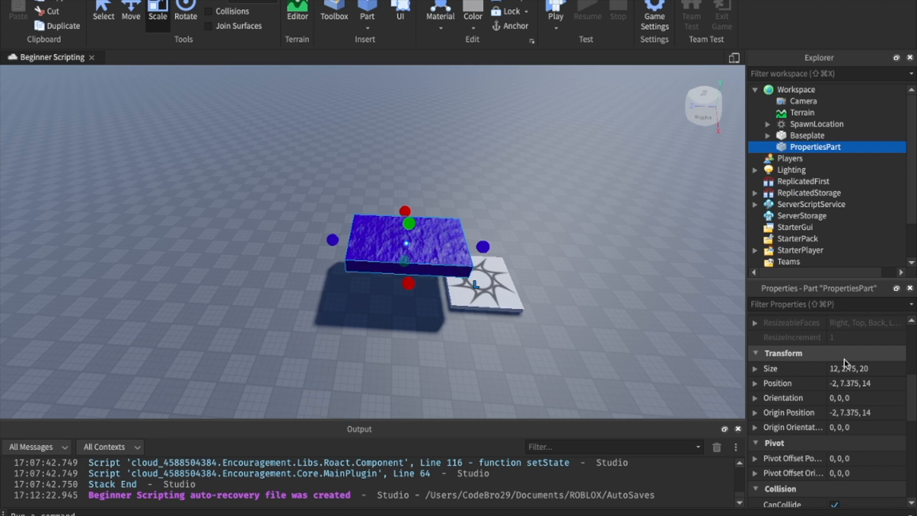
{"action": "left_click", "coordinate": [866, 369]}
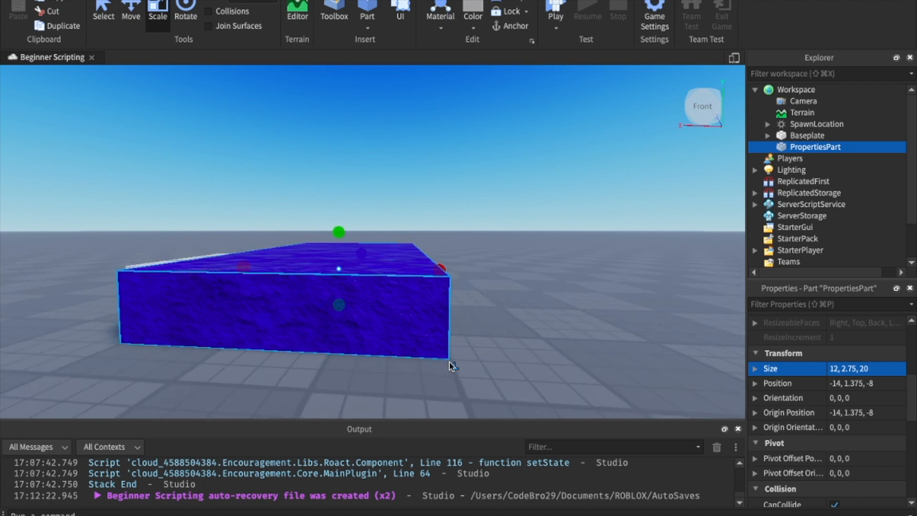
{"action": "mouse_move", "coordinate": [455, 340]}
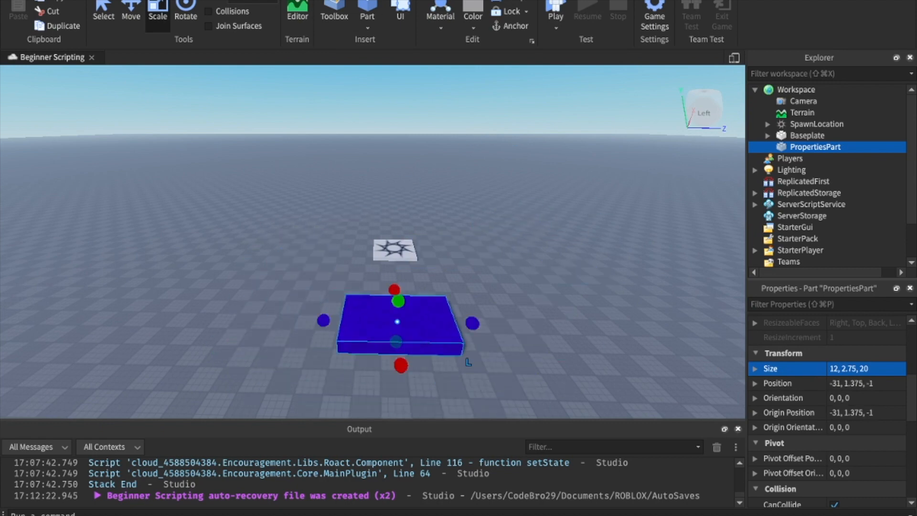
Step: Show the View Selector and view the scene from the back of PropertiesPart
{"action": "left_click", "coordinate": [264, 7]}
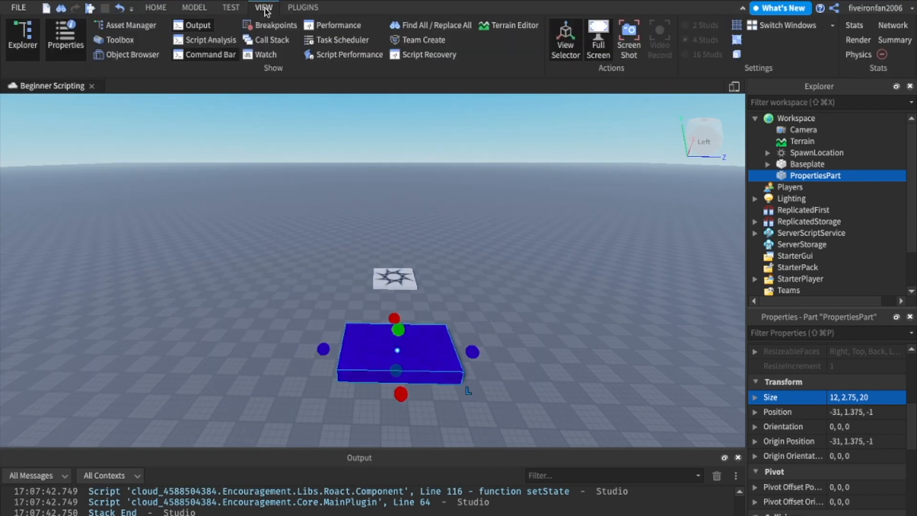
{"action": "mouse_move", "coordinate": [564, 40]}
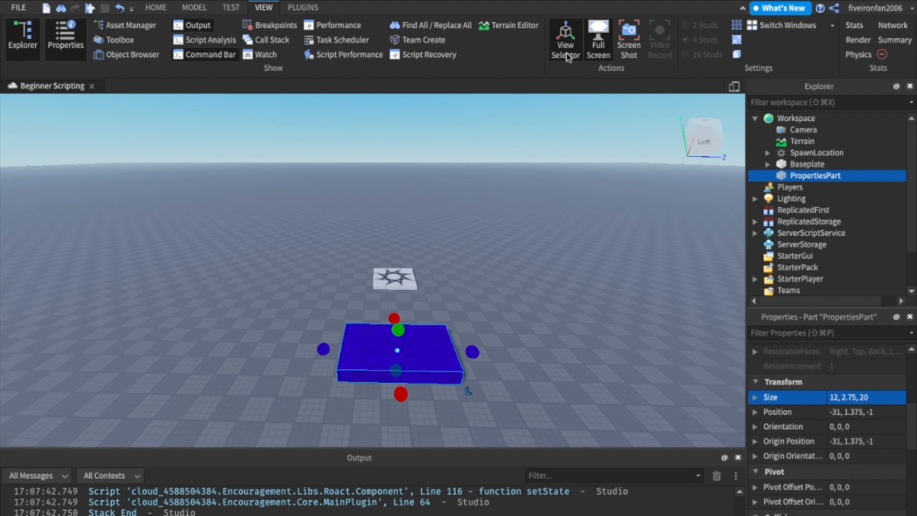
{"action": "left_click", "coordinate": [156, 7]}
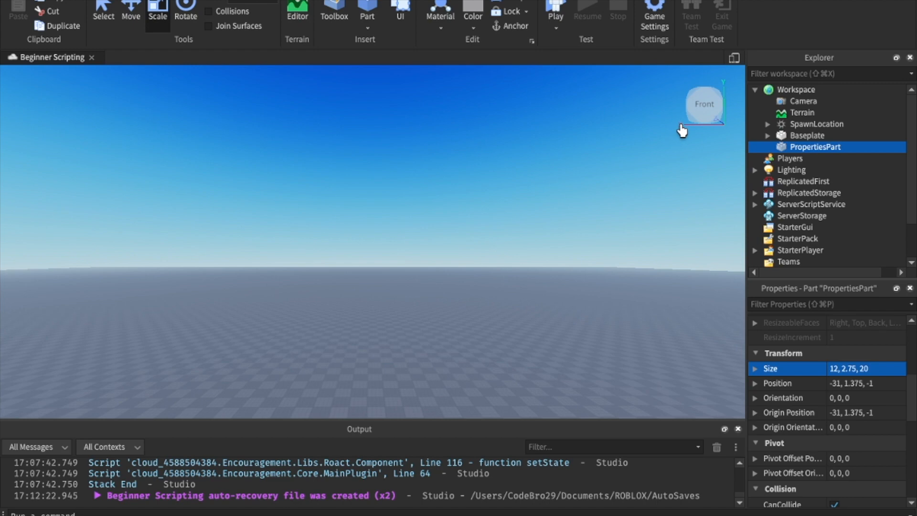
{"action": "mouse_move", "coordinate": [50, 256]}
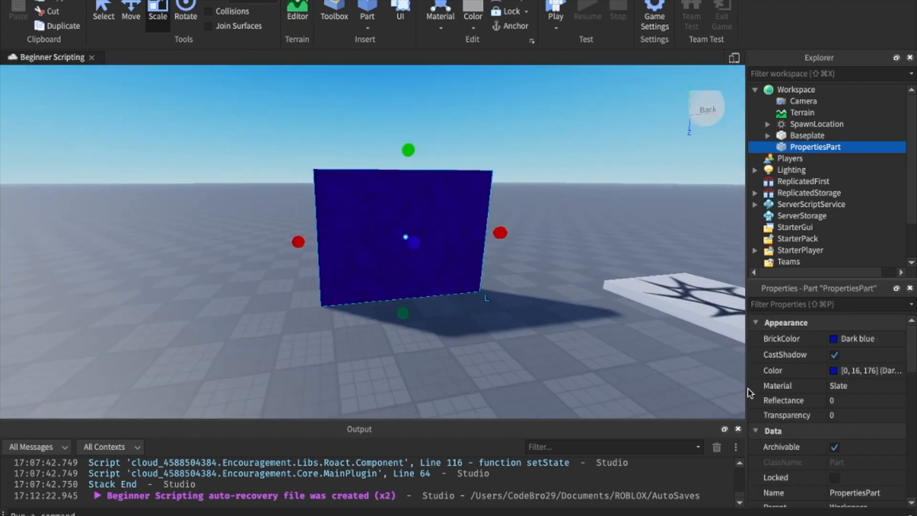
Step: Lift PropertiesPart into the air with the Move tool and reselect it
{"action": "scroll", "scroll_direction": "down", "scroll_amount": 3}
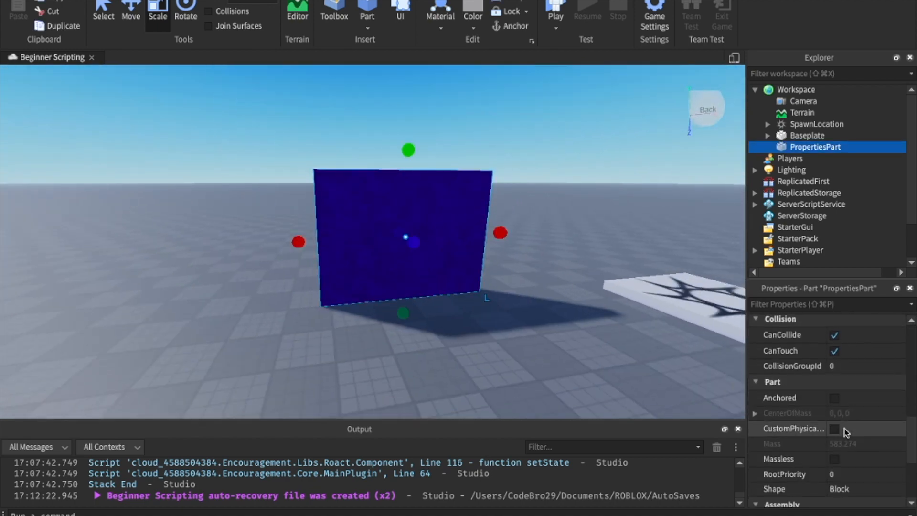
{"action": "left_click", "coordinate": [131, 12]}
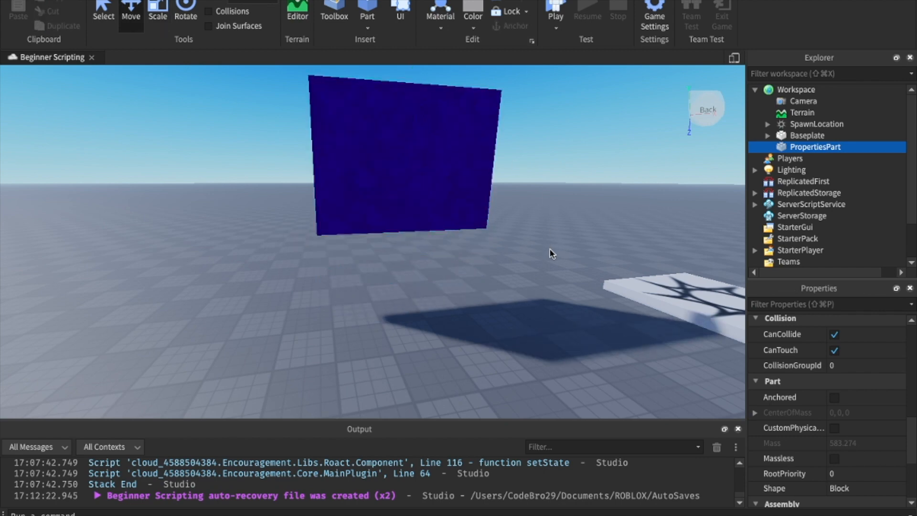
{"action": "left_click", "coordinate": [815, 148]}
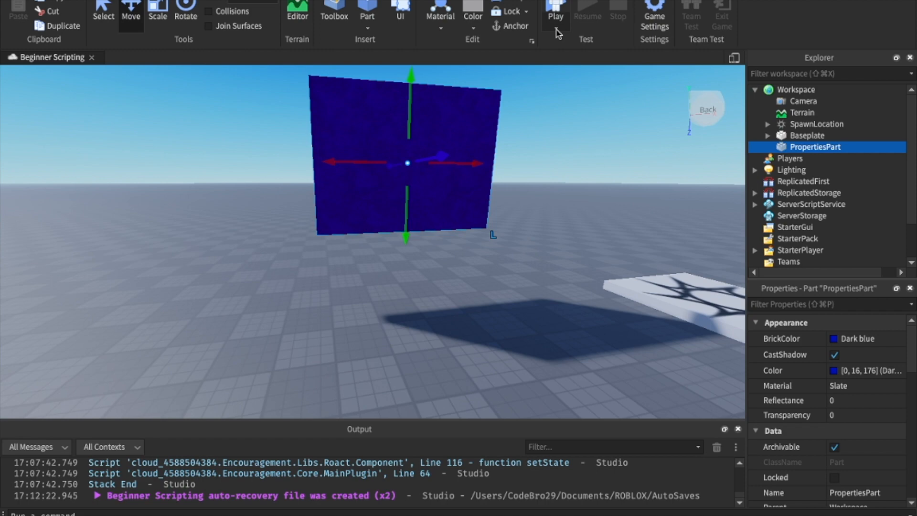
Step: Do a server-only Run test of the place, then stop it to return to edit mode
{"action": "left_click", "coordinate": [554, 11]}
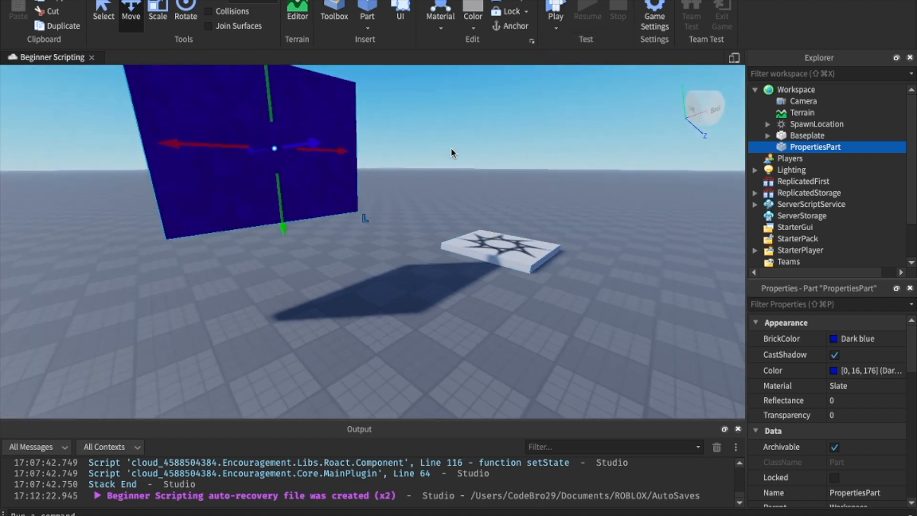
{"action": "left_click", "coordinate": [567, 13]}
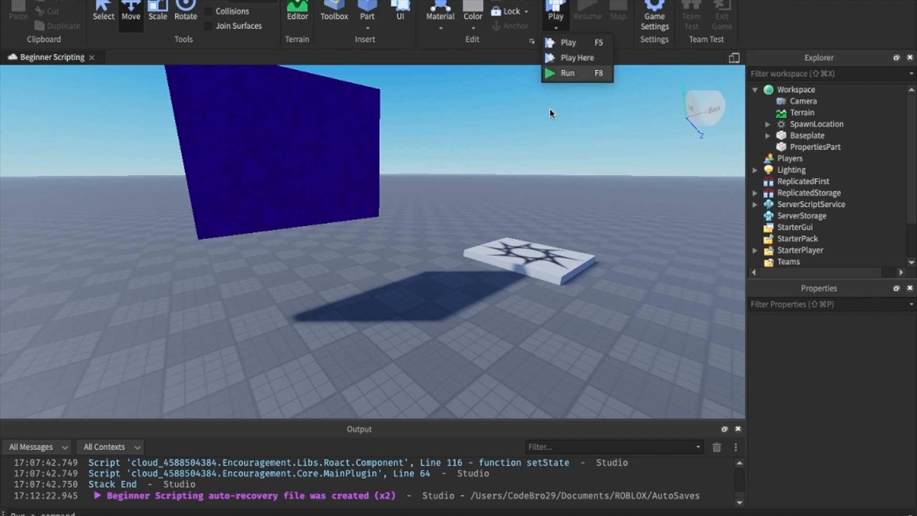
{"action": "left_click", "coordinate": [567, 74]}
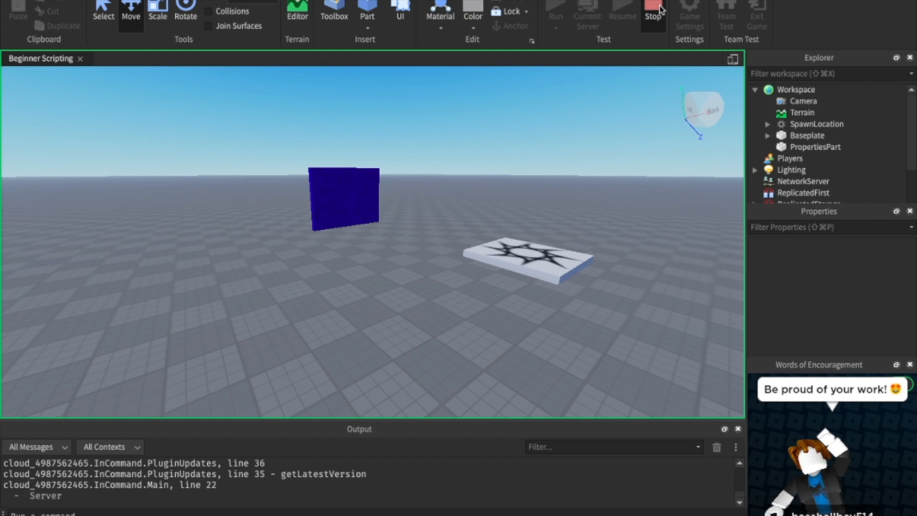
{"action": "left_click", "coordinate": [652, 10]}
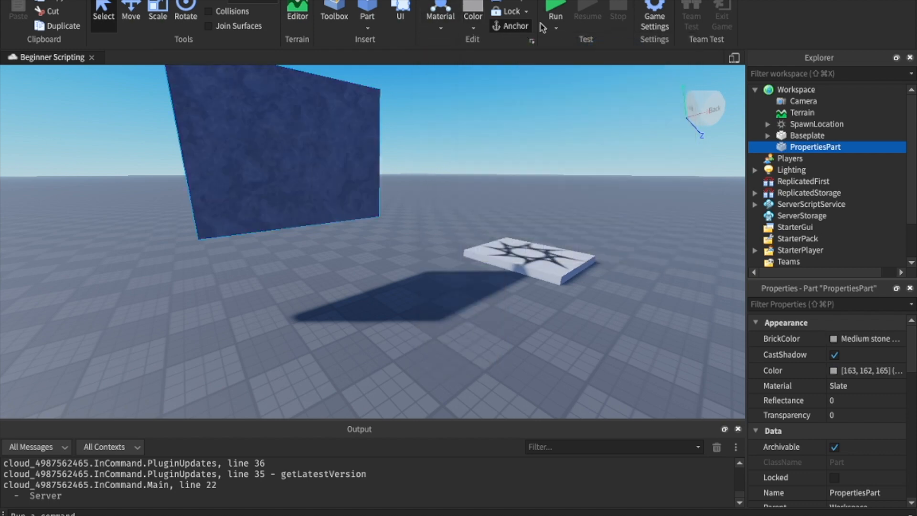
Step: Paint PropertiesPart Lapis blue (16, 42, 220) from the Model ribbon colour palette
{"action": "left_click", "coordinate": [472, 16]}
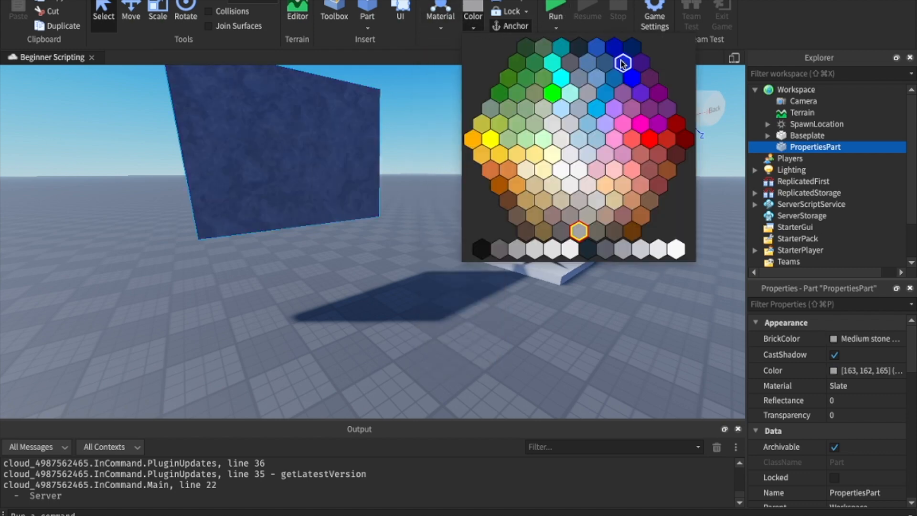
{"action": "left_click", "coordinate": [627, 66]}
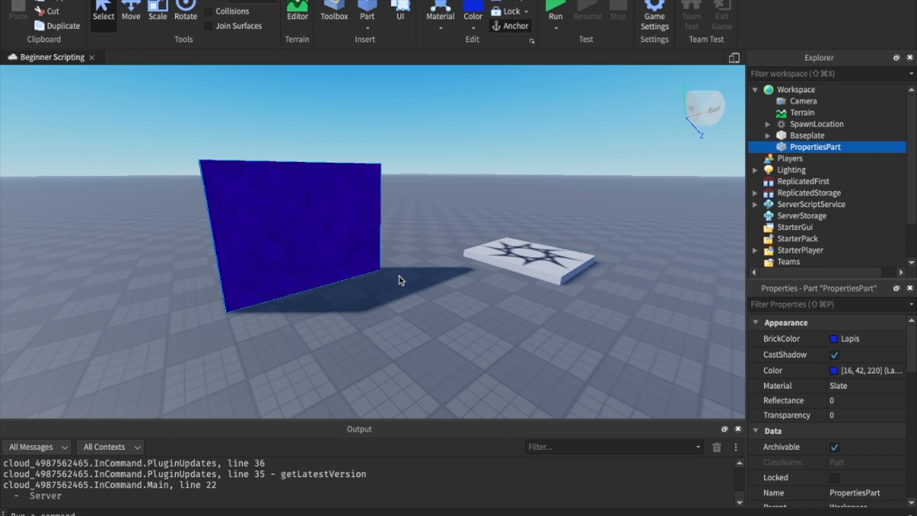
{"action": "scroll", "scroll_direction": "down", "scroll_amount": 3}
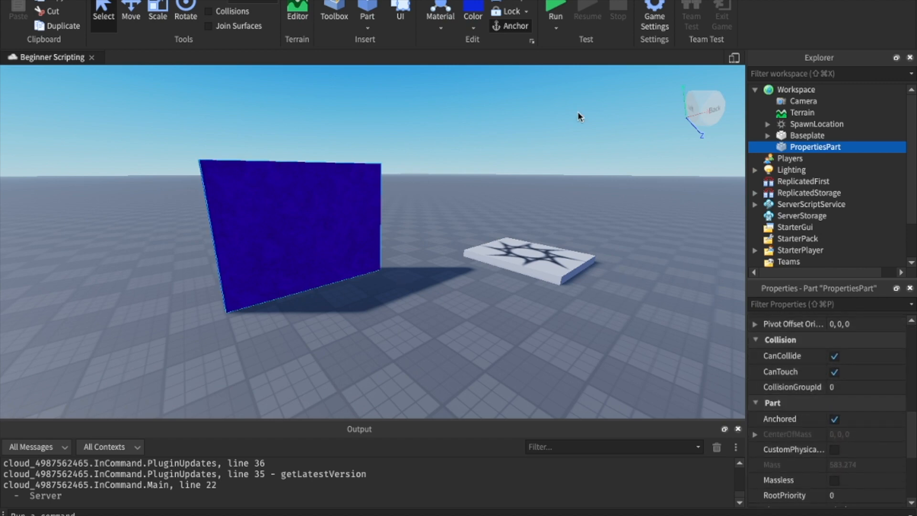
{"action": "left_click", "coordinate": [554, 15]}
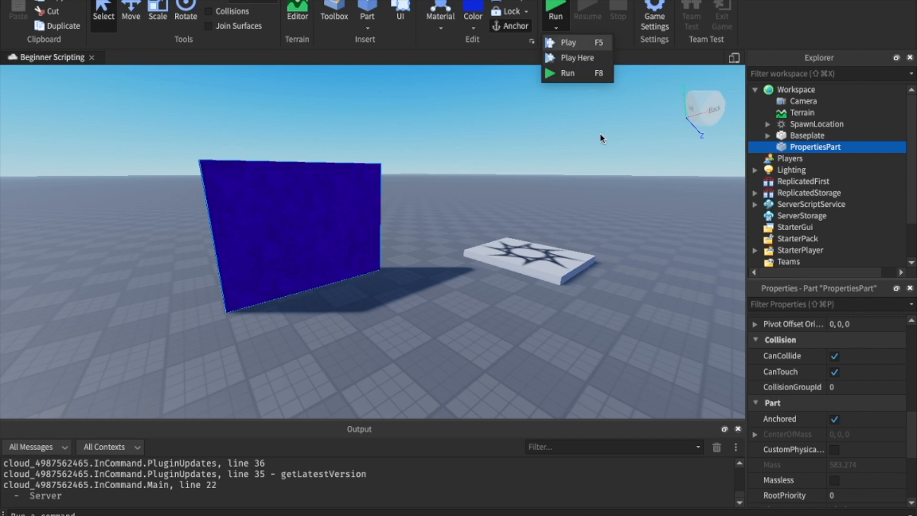
{"action": "left_click", "coordinate": [567, 42]}
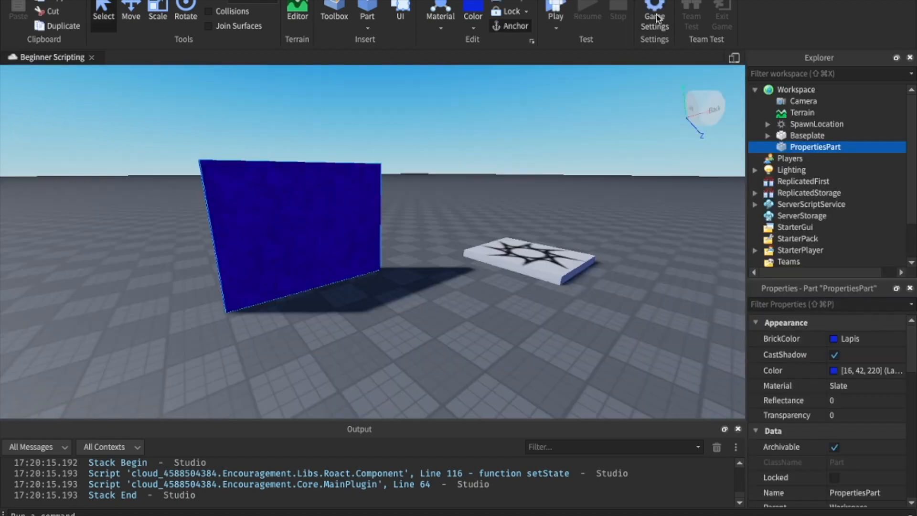
{"action": "scroll", "scroll_direction": "down", "scroll_amount": 3}
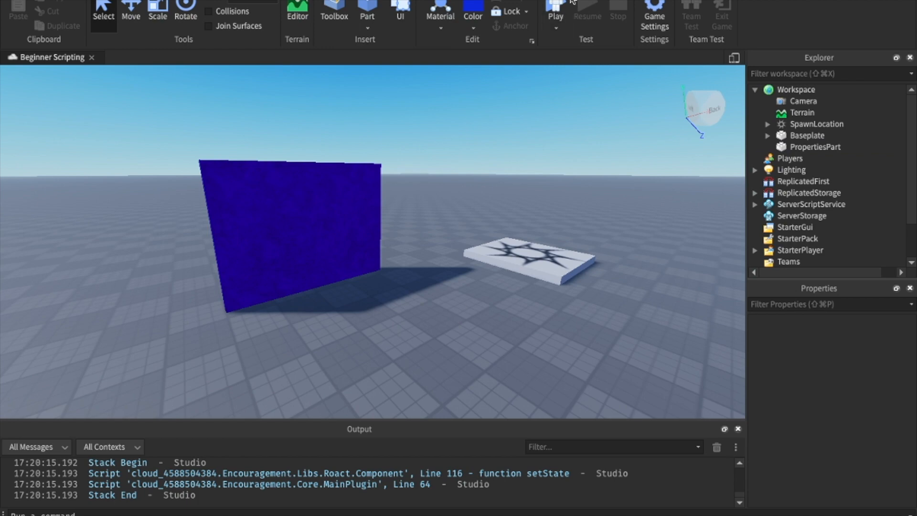
{"action": "left_click", "coordinate": [553, 11]}
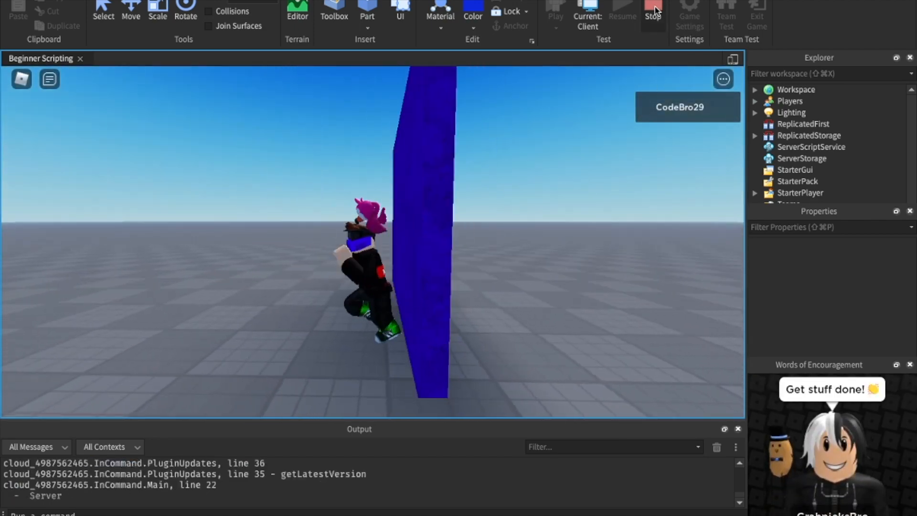
{"action": "left_click", "coordinate": [653, 10]}
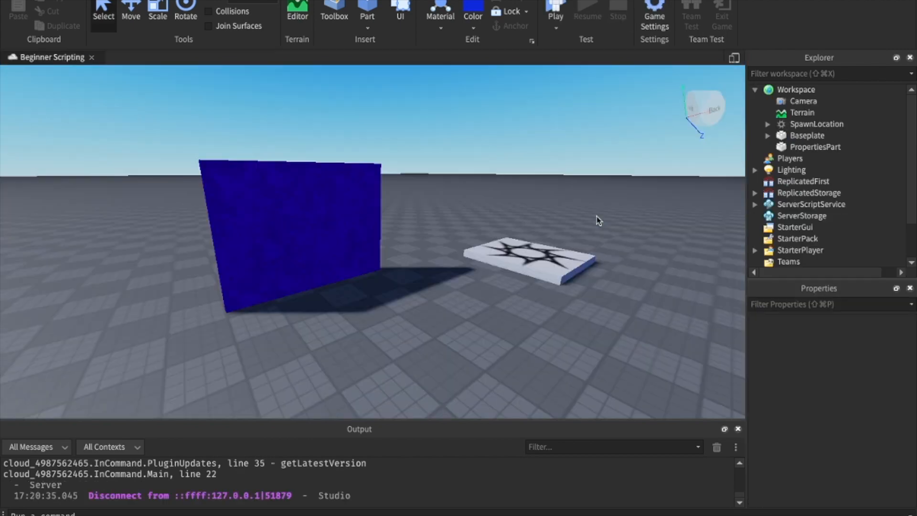
{"action": "left_click", "coordinate": [815, 147]}
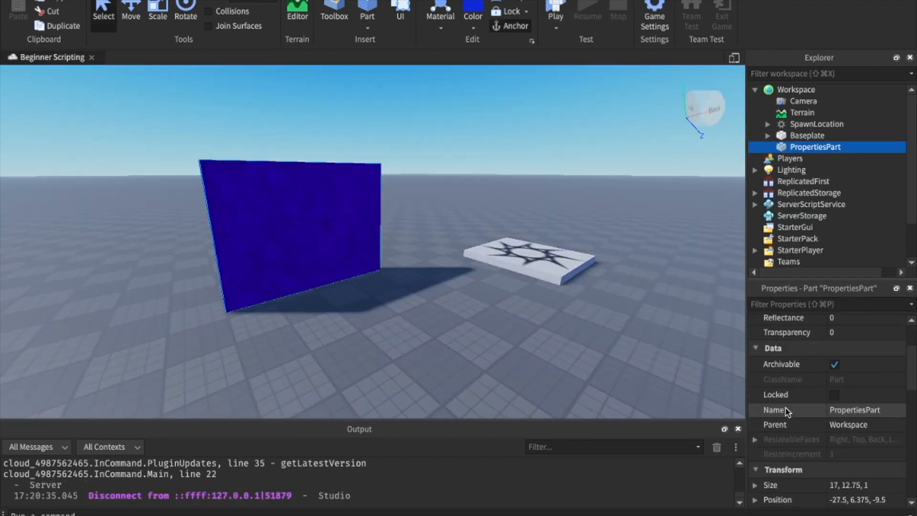
{"action": "left_click", "coordinate": [526, 257]}
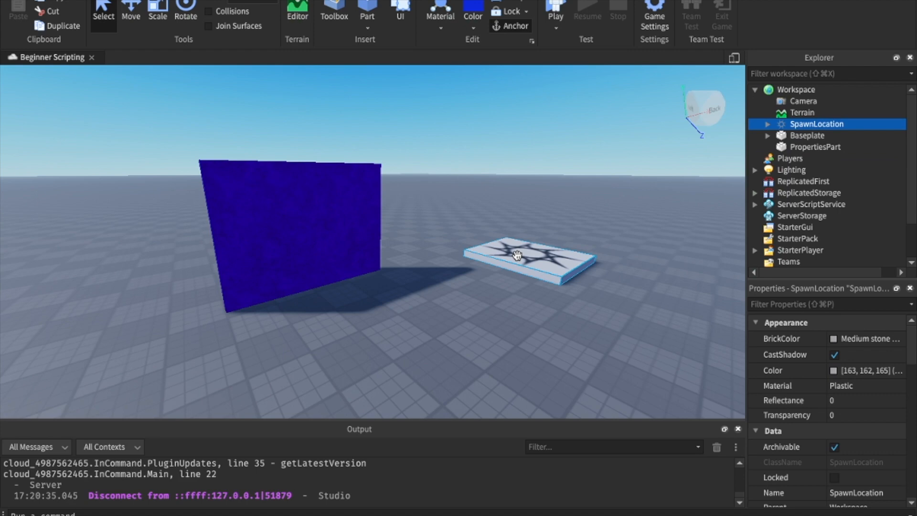
{"action": "left_click", "coordinate": [509, 319]}
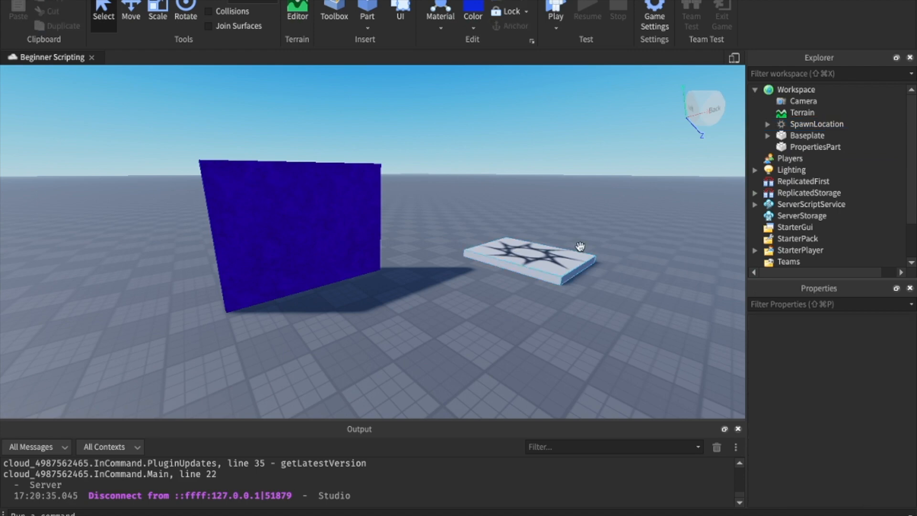
{"action": "left_click", "coordinate": [812, 204]}
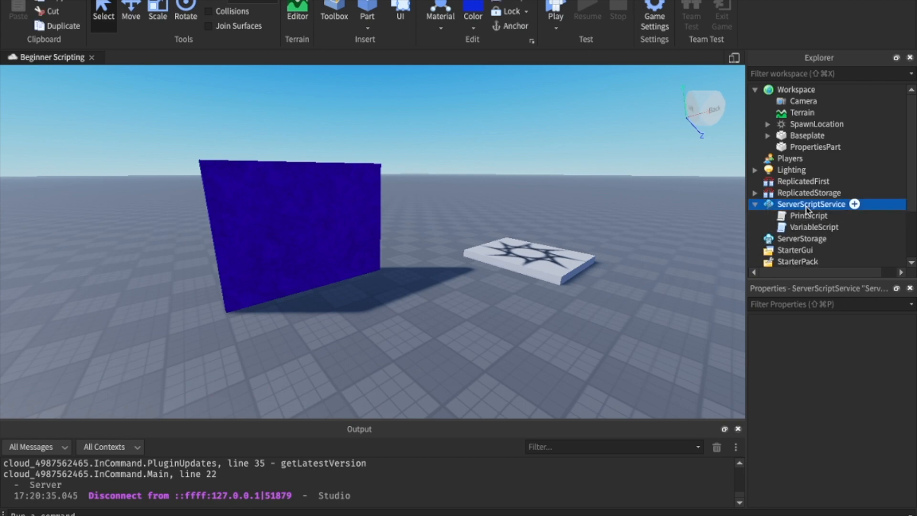
{"action": "left_click", "coordinate": [755, 204]}
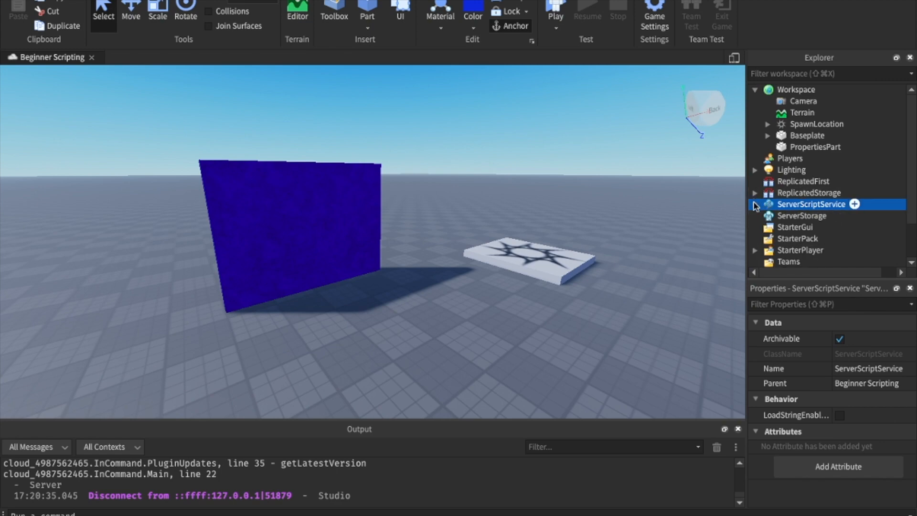
{"action": "scroll", "scroll_direction": "down", "scroll_amount": 3}
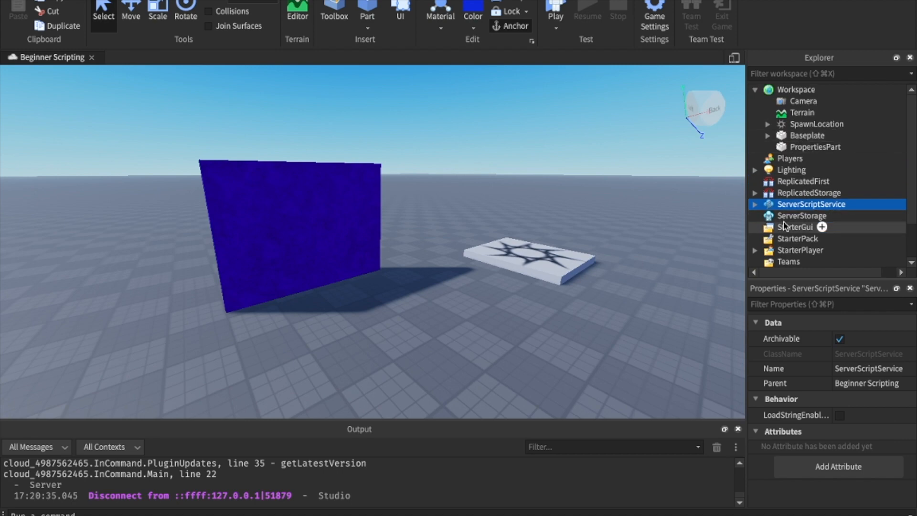
{"action": "left_click", "coordinate": [795, 228]}
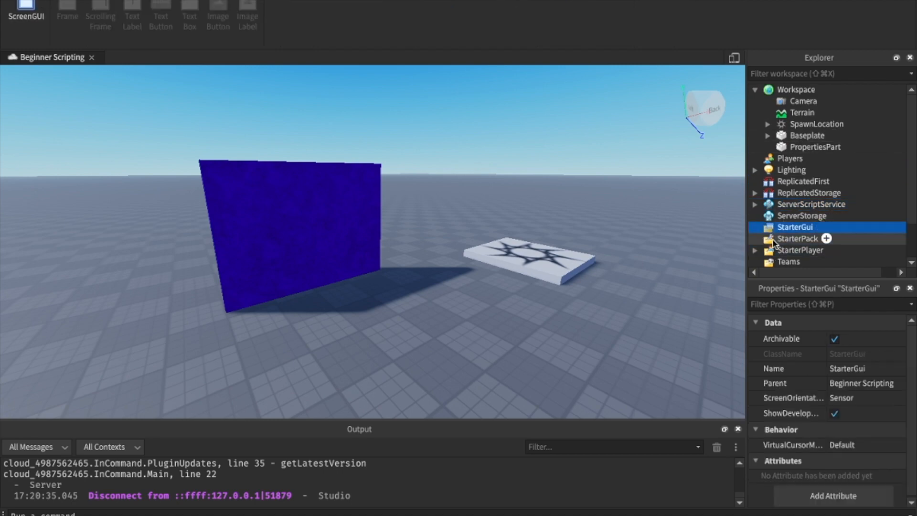
{"action": "left_click", "coordinate": [797, 238]}
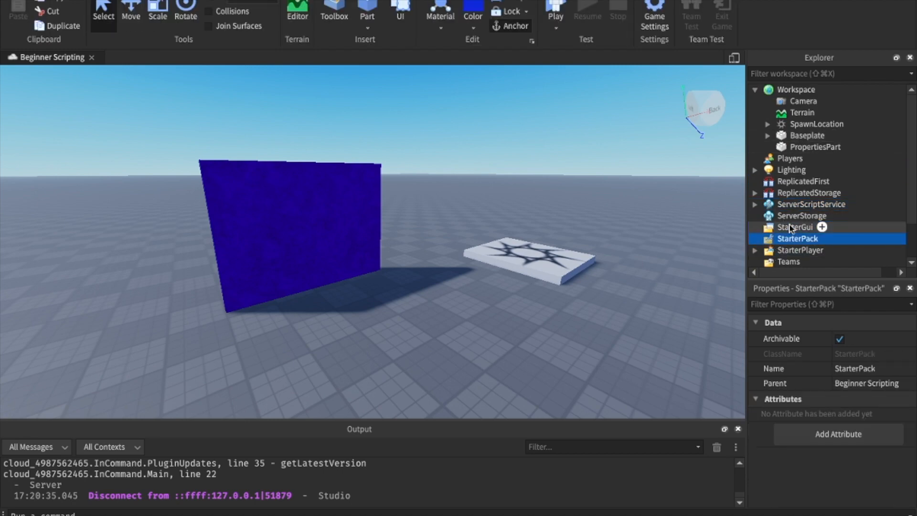
{"action": "left_click", "coordinate": [801, 215]}
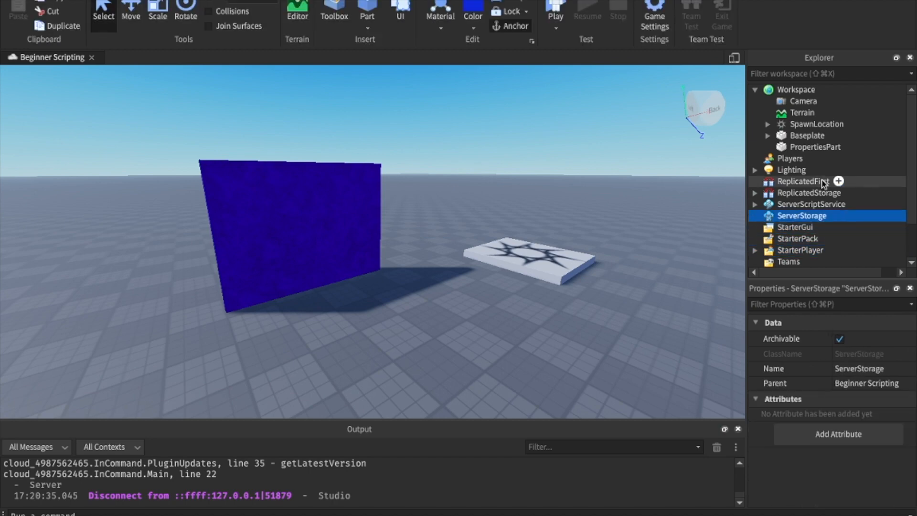
{"action": "left_click", "coordinate": [849, 147]}
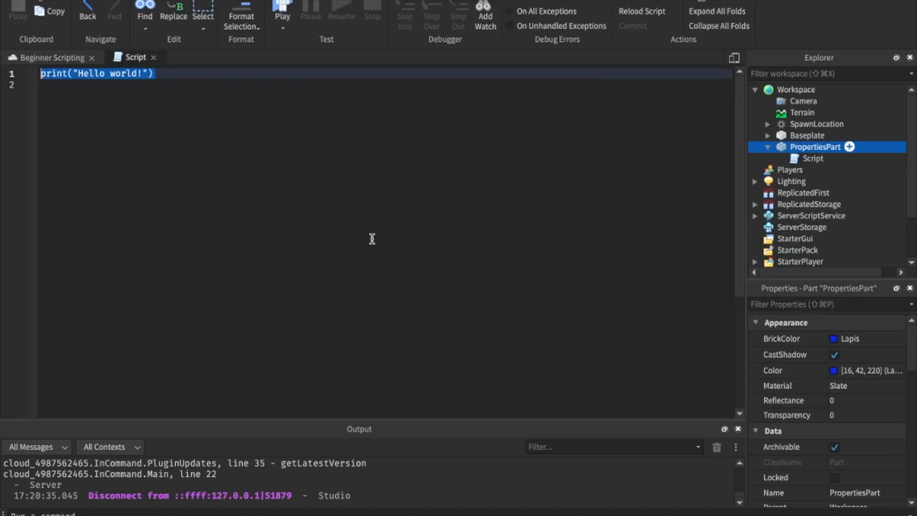
Step: Clear the default Hello world code and rename the new script PropertiesScript
{"action": "key", "text": "Delete"}
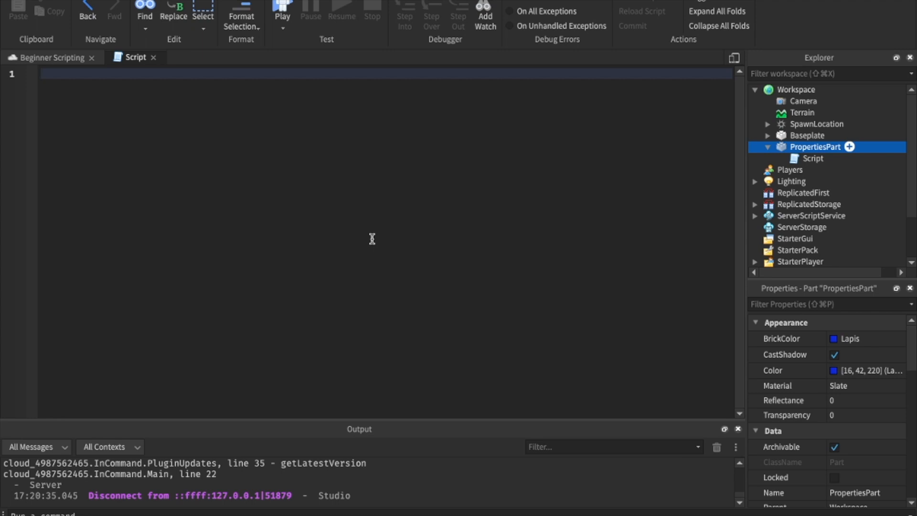
{"action": "type", "text": "script"}
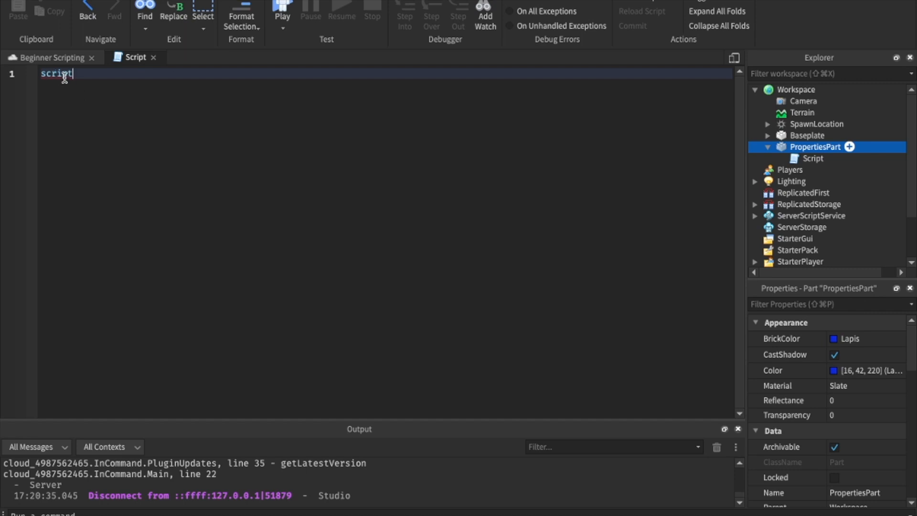
{"action": "left_click", "coordinate": [813, 159]}
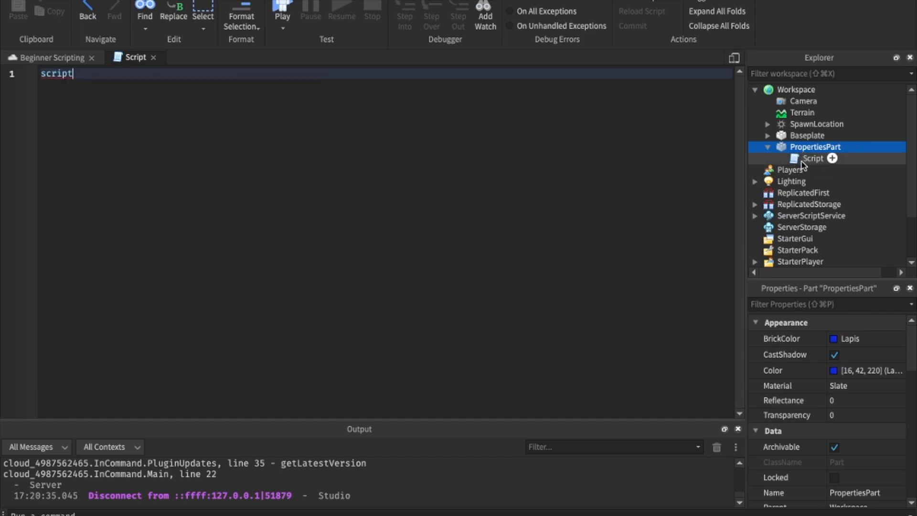
{"action": "left_click", "coordinate": [812, 159]}
{"action": "type", "text": ".Parent"}
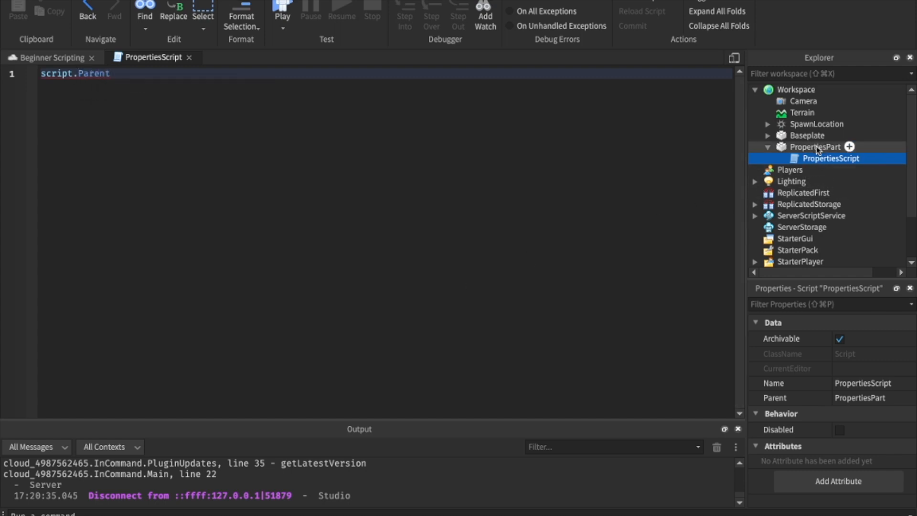
Step: Begin the first line as script.Parent.Bric, heading for the BrickColor property
{"action": "left_click", "coordinate": [815, 147]}
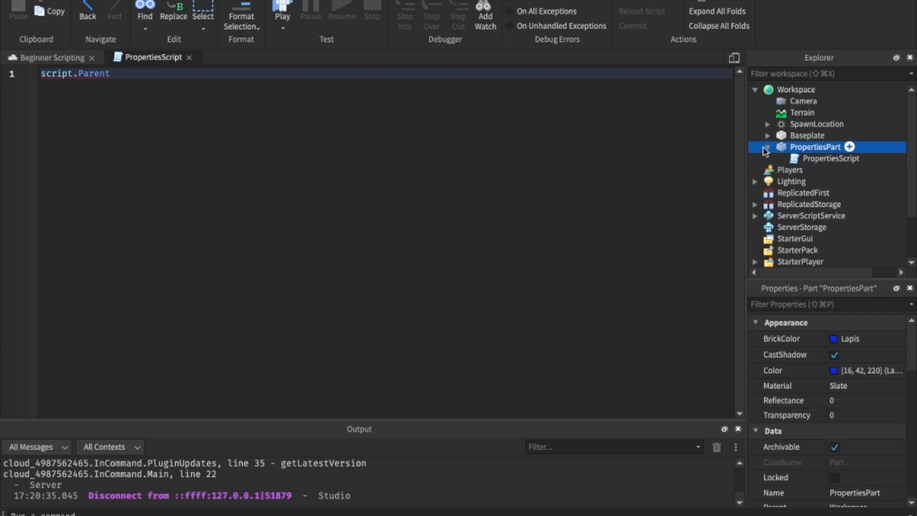
{"action": "left_click", "coordinate": [831, 157]}
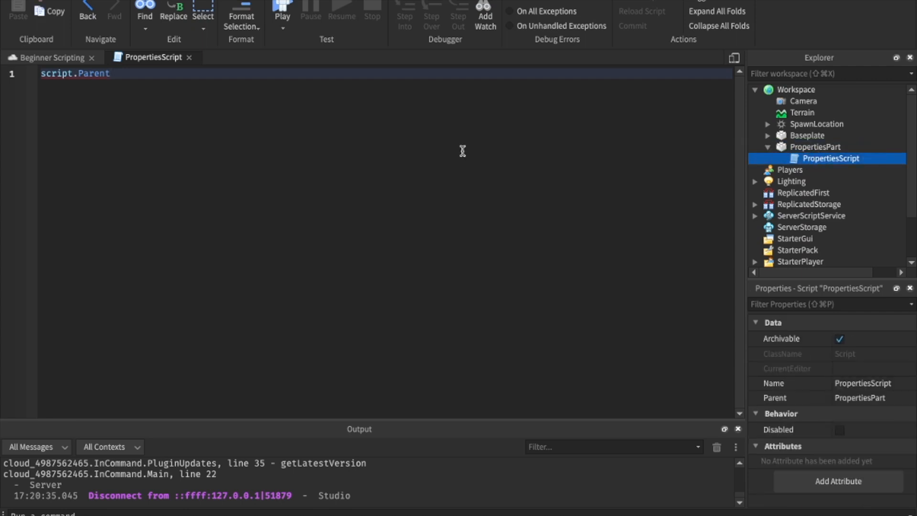
{"action": "mouse_move", "coordinate": [529, 166]}
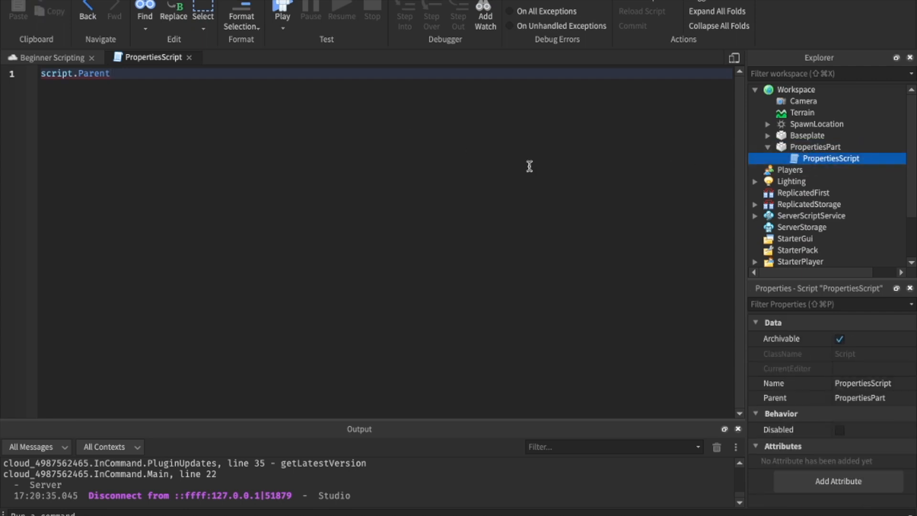
{"action": "type", "text": "."}
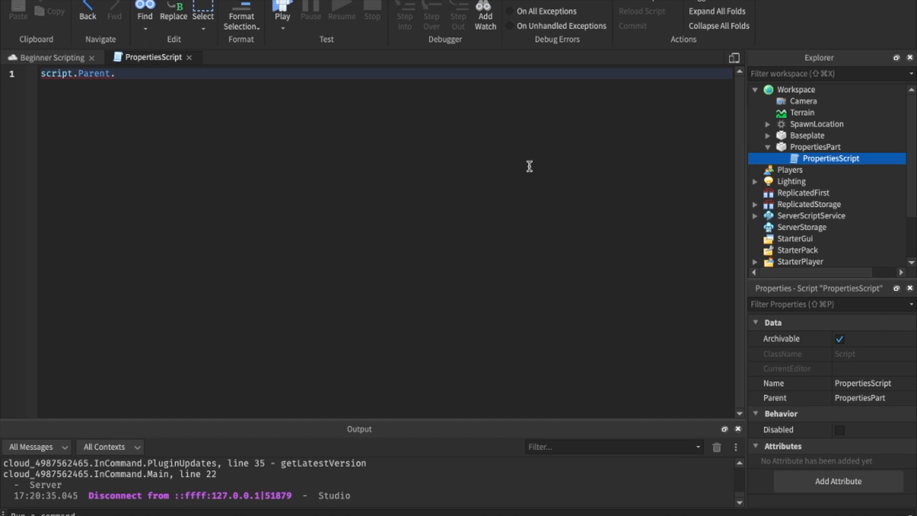
{"action": "type", "text": "Bric"}
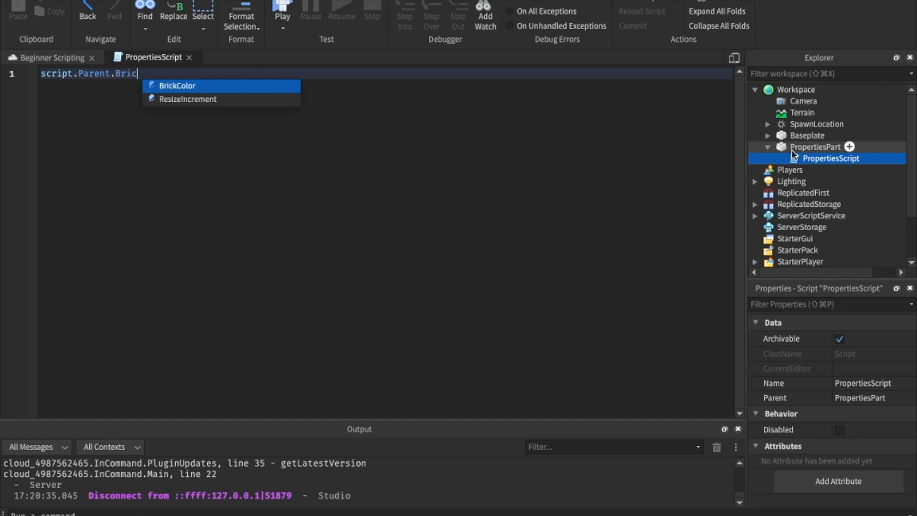
Step: Complete the line script.Parent.BrickColor = BrickColor.new("Camo")
{"action": "left_click", "coordinate": [176, 85]}
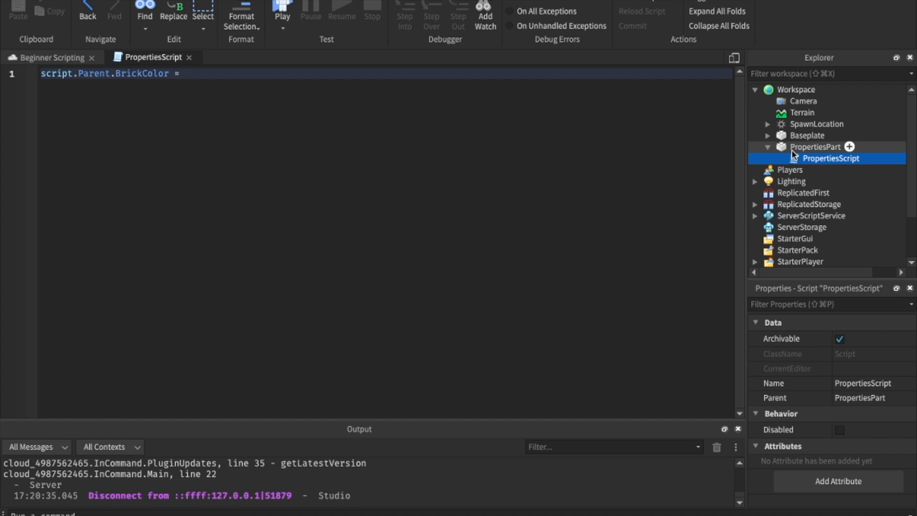
{"action": "type", "text": "BrickColor"}
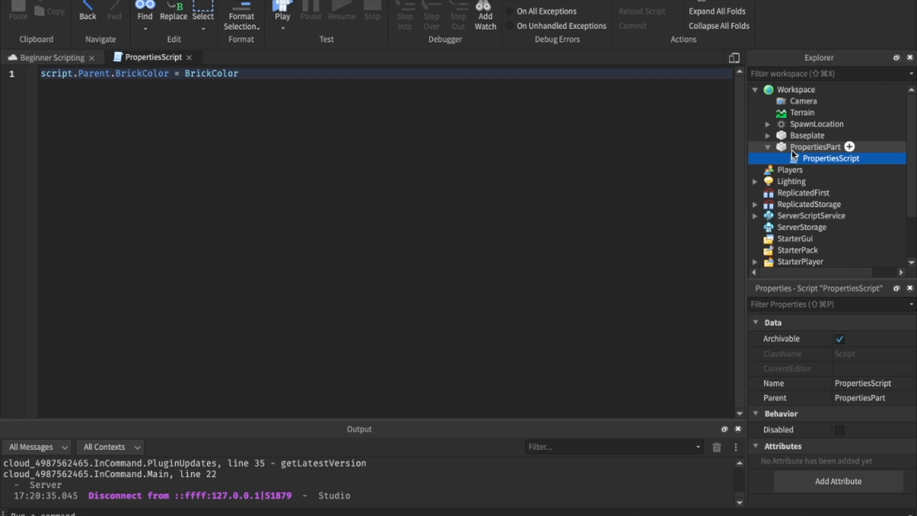
{"action": "type", "text": ".n"}
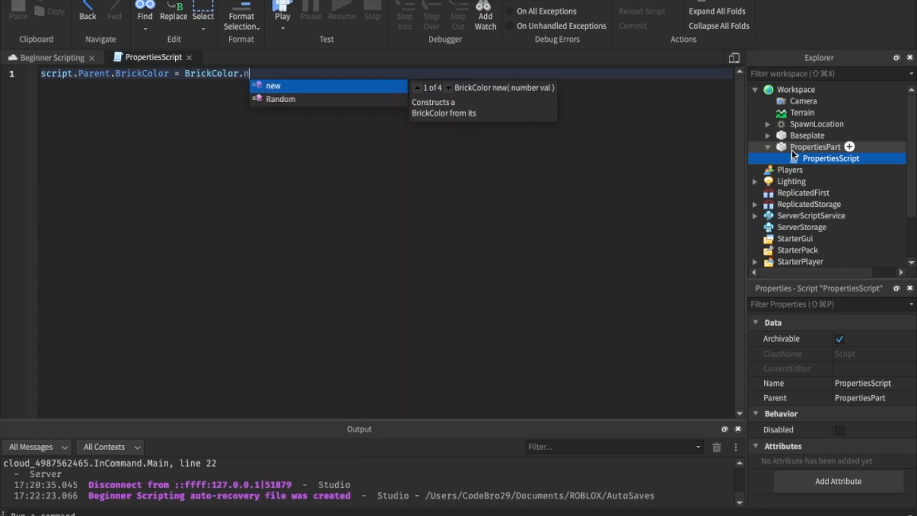
{"action": "type", "text": "ew(\""}
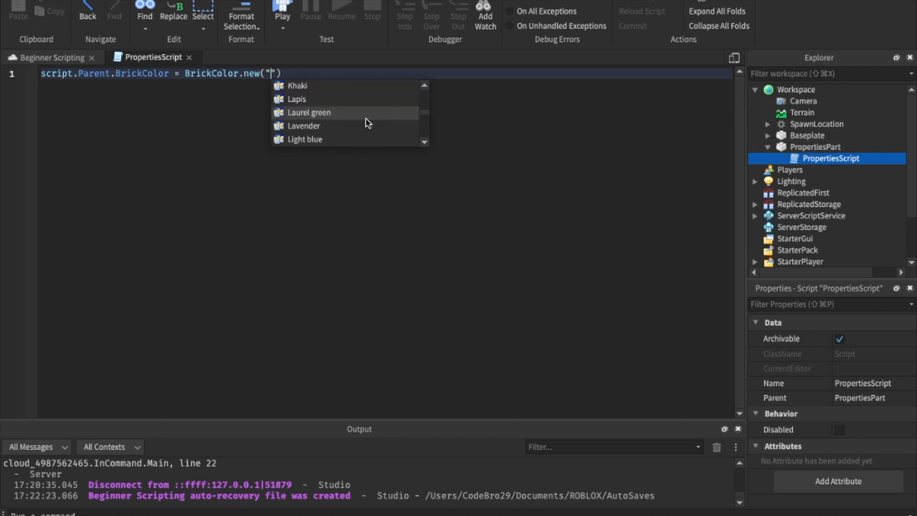
{"action": "type", "text": "Camo"}
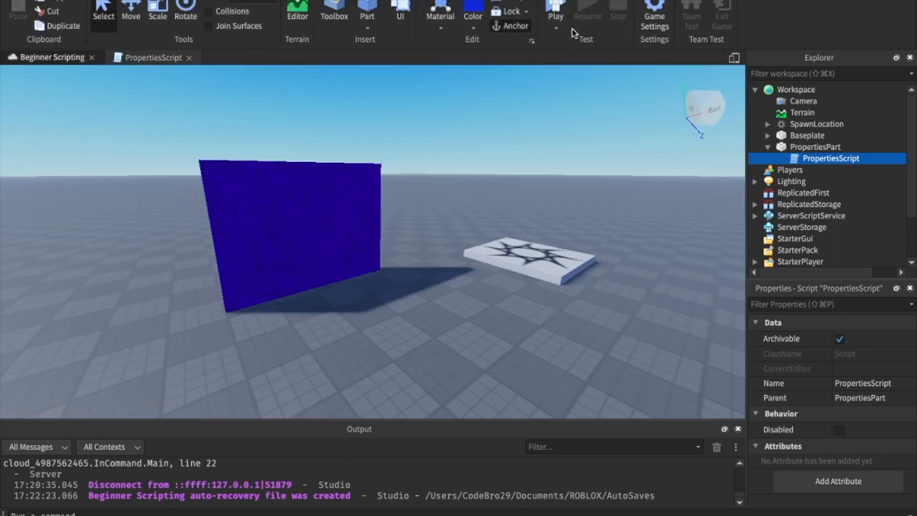
Step: Test-run the game so the wall turns dark green, then stop
{"action": "left_click", "coordinate": [554, 11]}
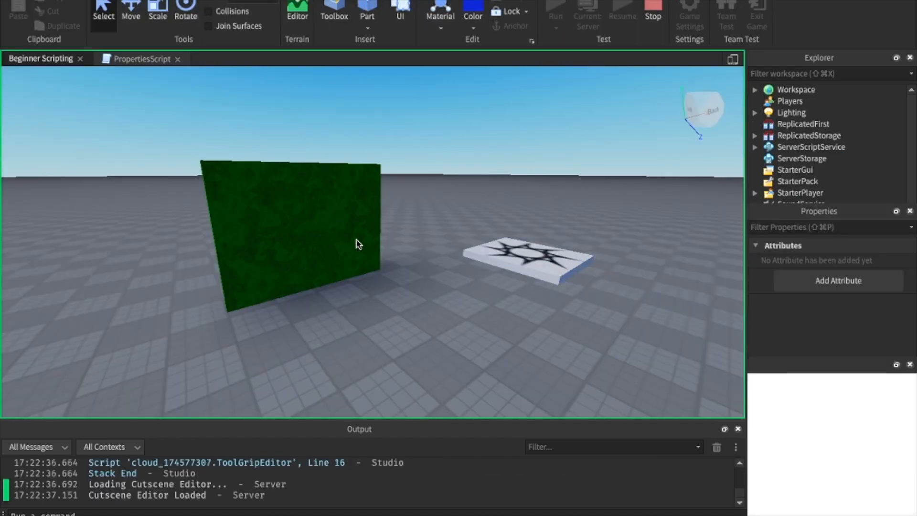
{"action": "left_click", "coordinate": [652, 10]}
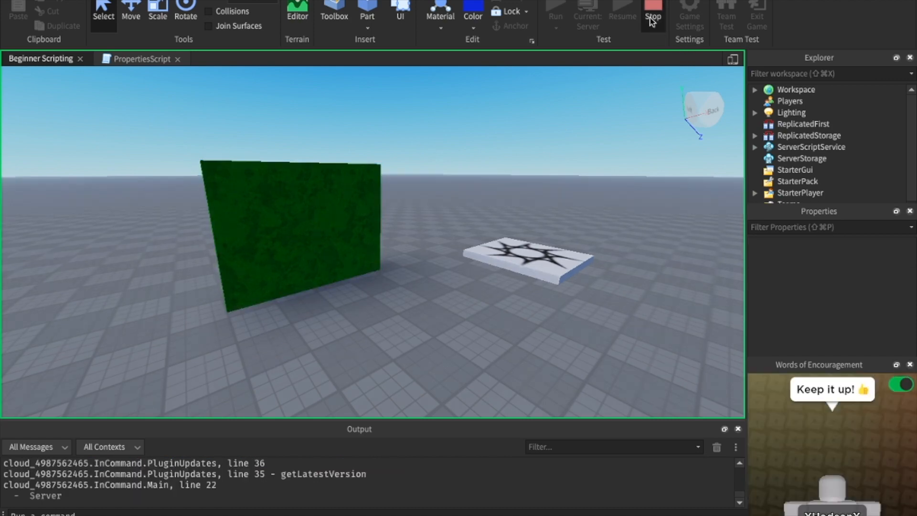
{"action": "left_click", "coordinate": [652, 10]}
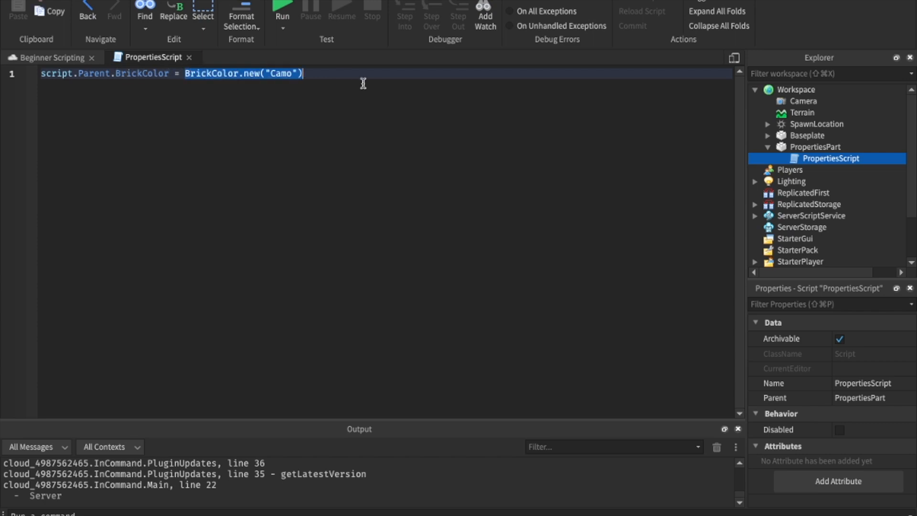
Step: Replace BrickColor.new("Camo") with BrickColor.Random() and return to the 3D scene
{"action": "type", "text": "Bi"}
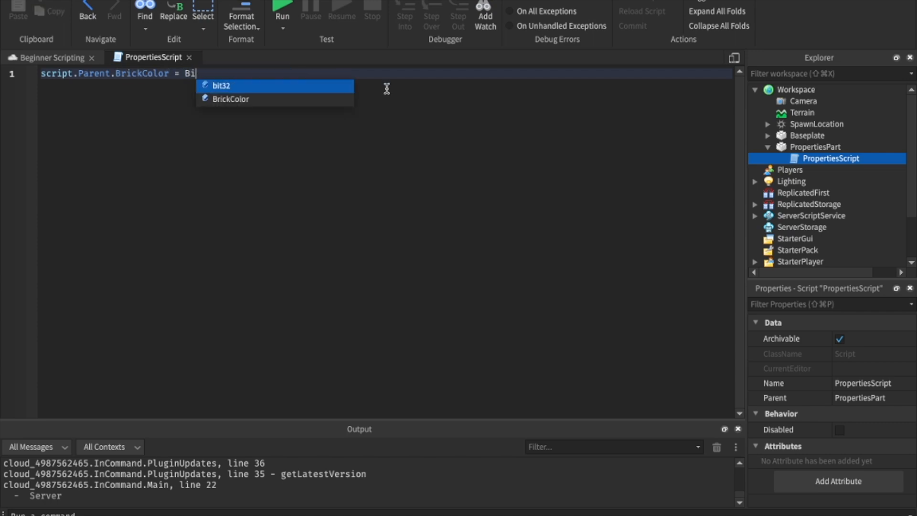
{"action": "type", "text": "rickColor.Random("}
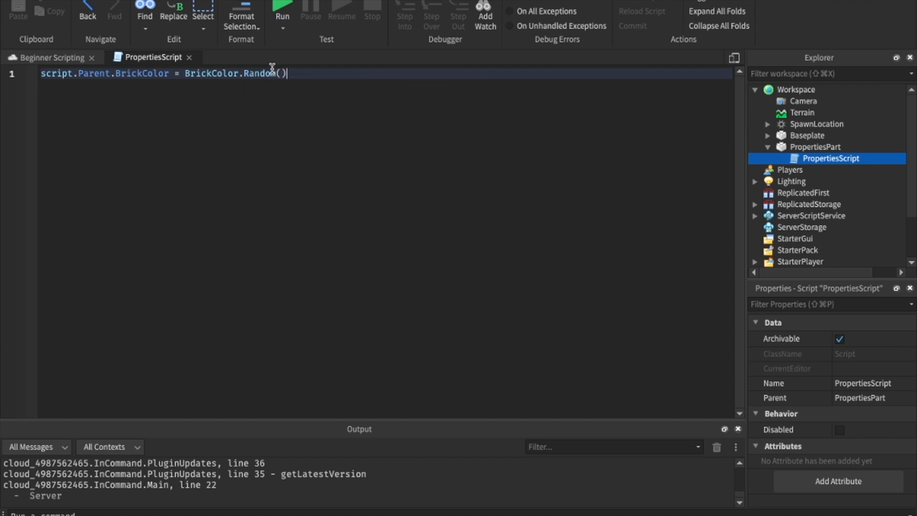
{"action": "left_click", "coordinate": [50, 56]}
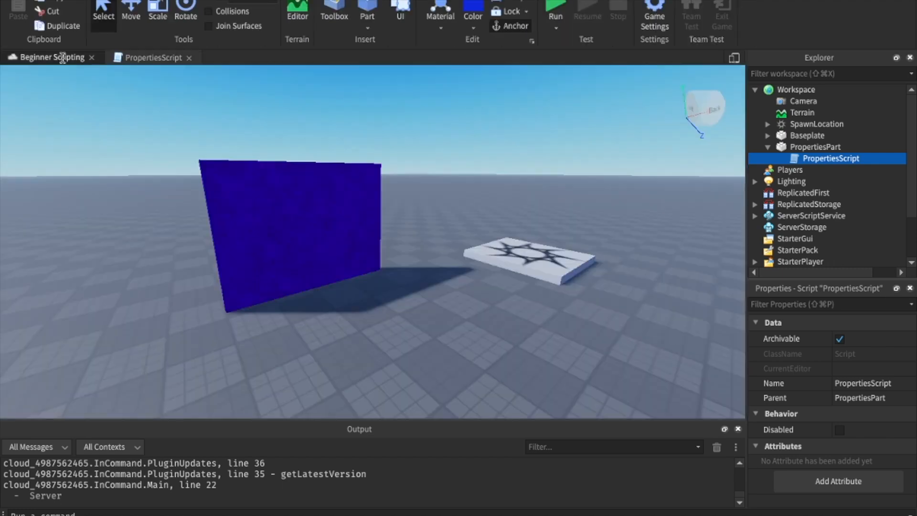
Step: Run and stop the game twice to see the wall take different random colours
{"action": "left_click", "coordinate": [554, 11]}
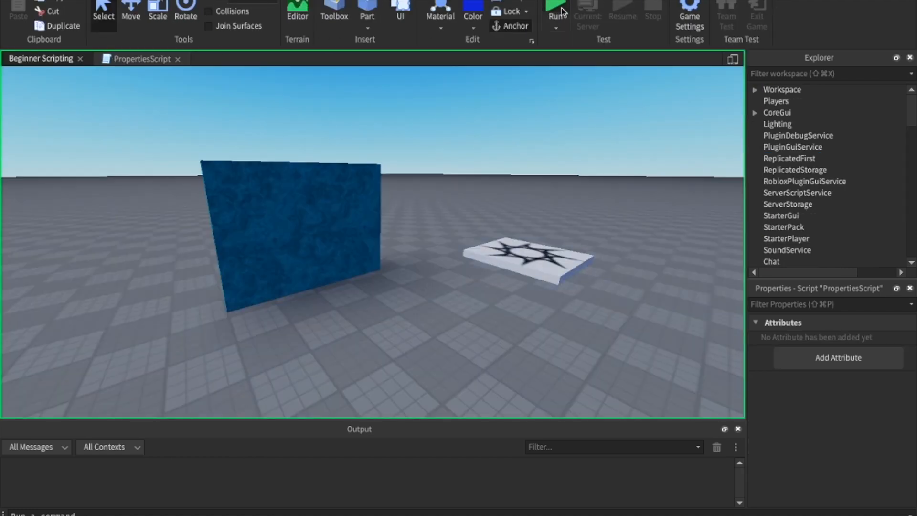
{"action": "left_click", "coordinate": [555, 11]}
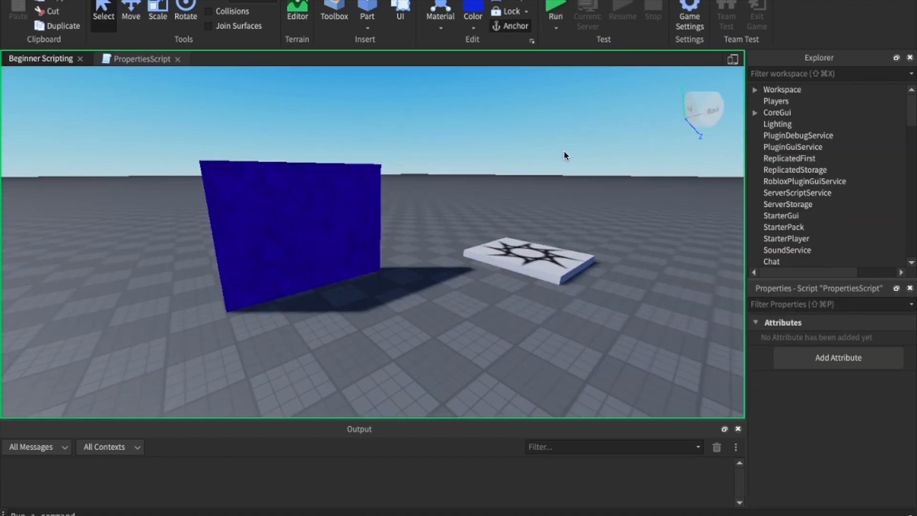
{"action": "left_click", "coordinate": [554, 10]}
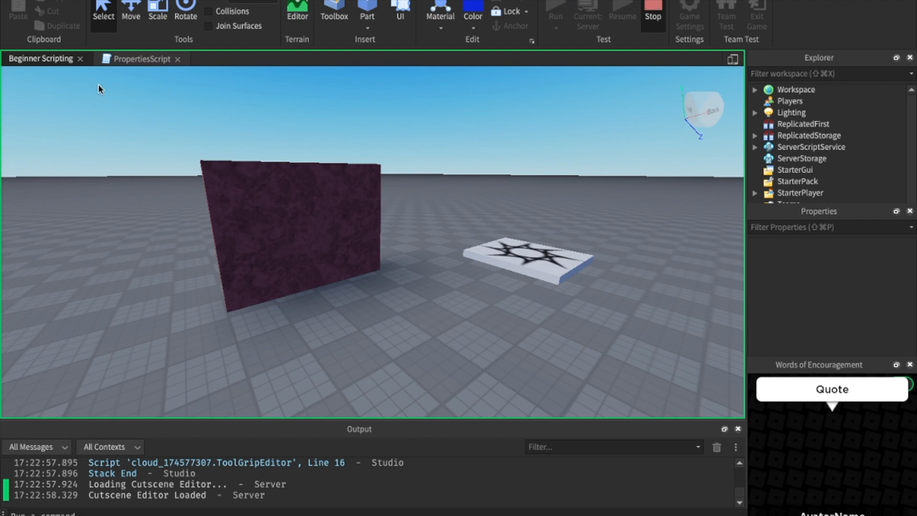
{"action": "left_click", "coordinate": [141, 58]}
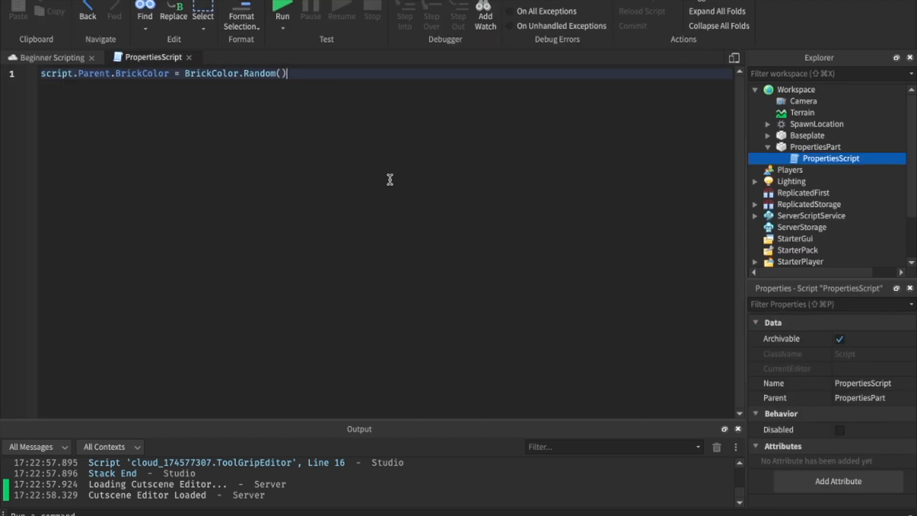
Step: Start a second line in PropertiesScript beginning with scr
{"action": "type", "text": "sc"}
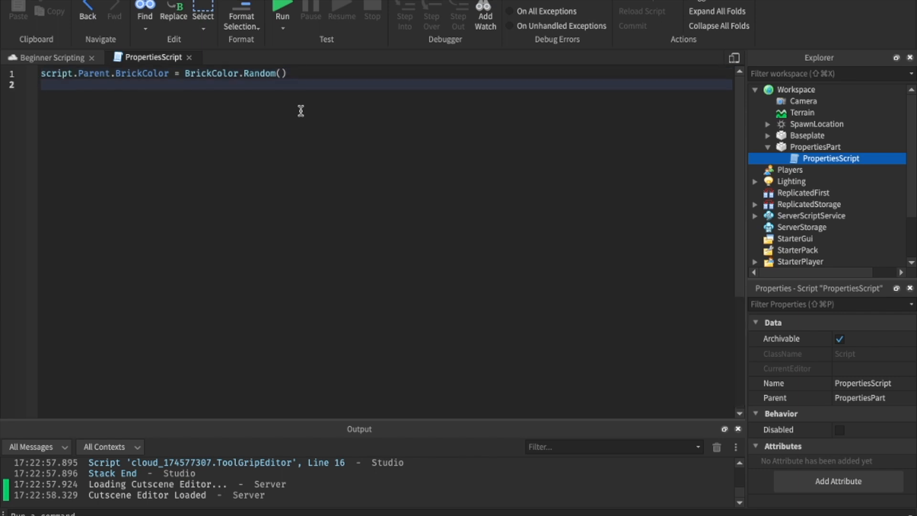
{"action": "type", "text": "scr"}
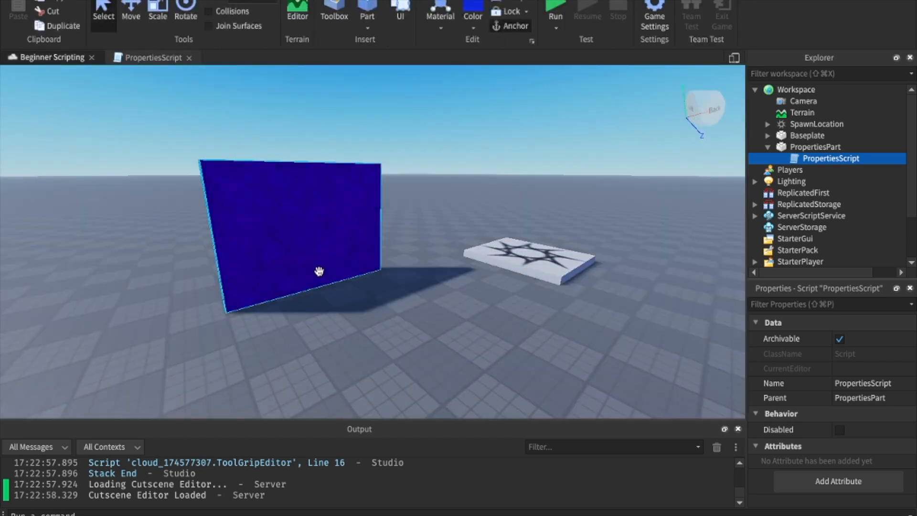
Step: Raise PropertiesPart with the Move tool, run and stop a test, then set Anchored = false on line two
{"action": "left_click", "coordinate": [815, 148]}
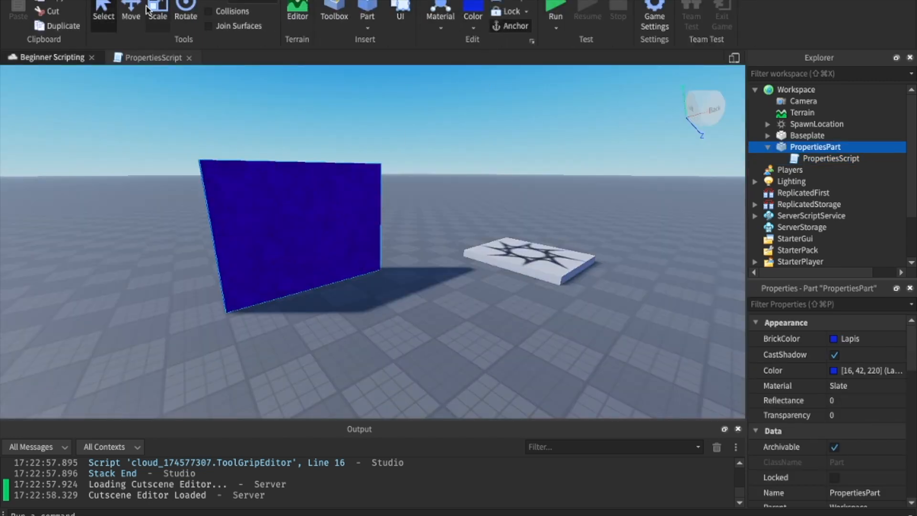
{"action": "left_click", "coordinate": [131, 12]}
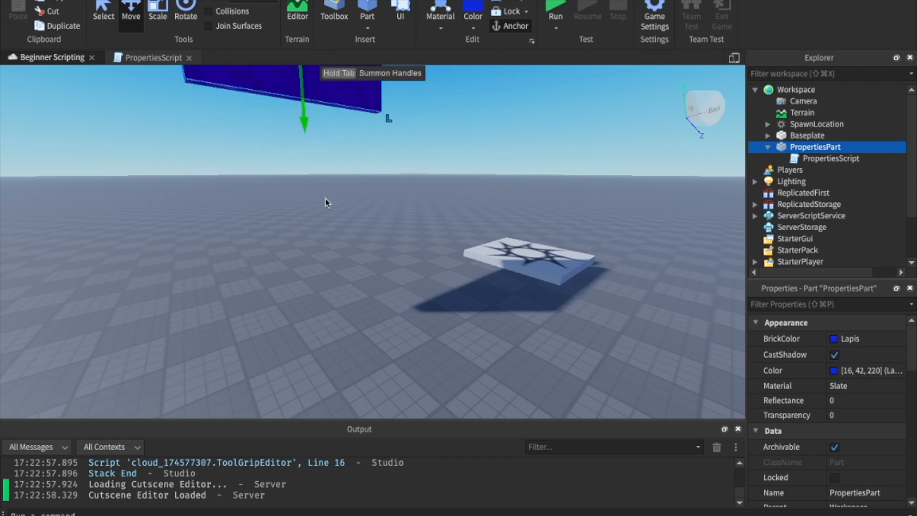
{"action": "scroll", "scroll_direction": "down", "scroll_amount": 3}
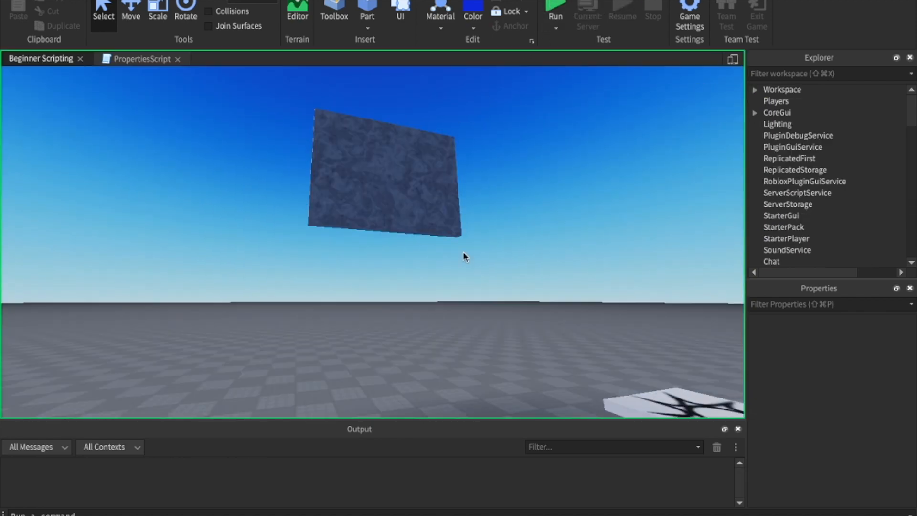
{"action": "left_click", "coordinate": [554, 10]}
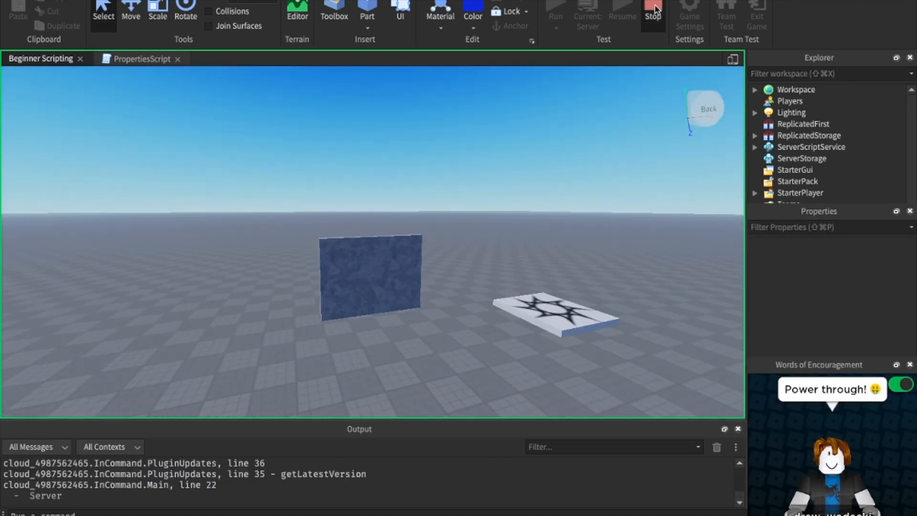
{"action": "left_click", "coordinate": [140, 58]}
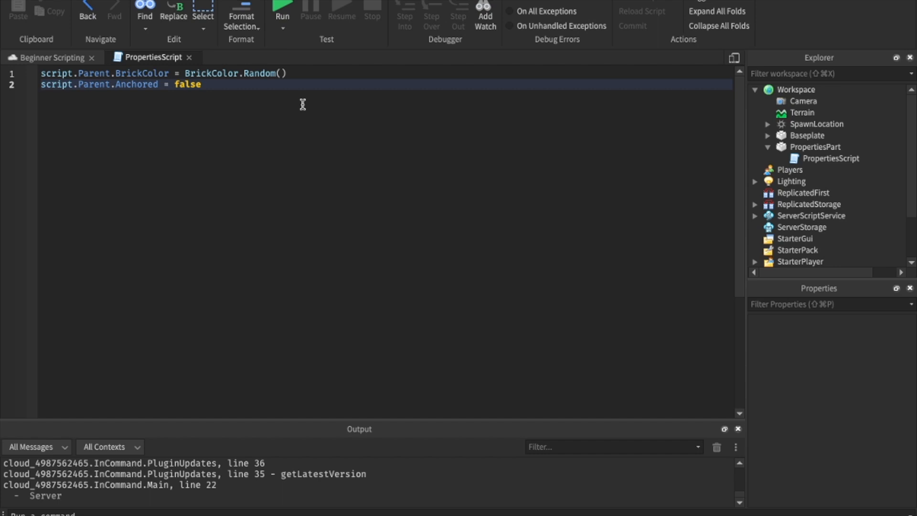
Step: Add a third line script.Parent.Material = Enum.Material.Neon
{"action": "left_click", "coordinate": [816, 147]}
{"action": "type", "text": "script.Parent"}
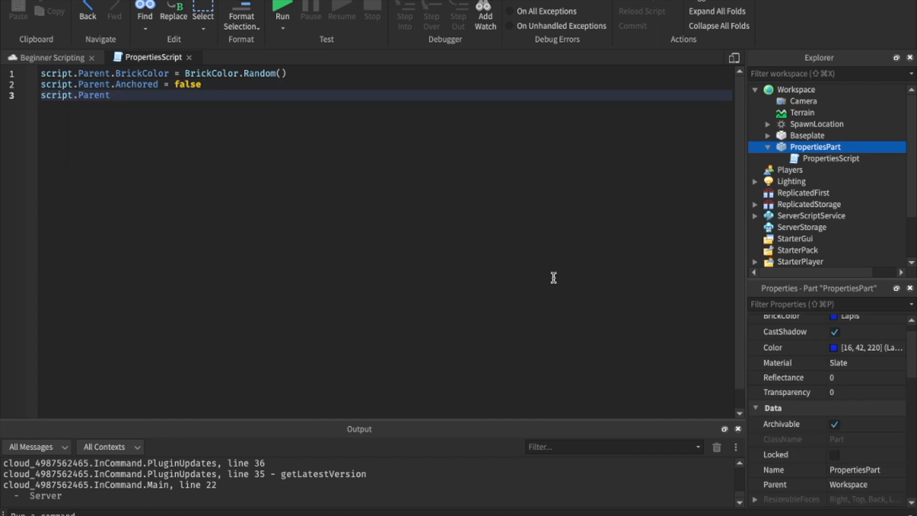
{"action": "type", "text": ".Material"}
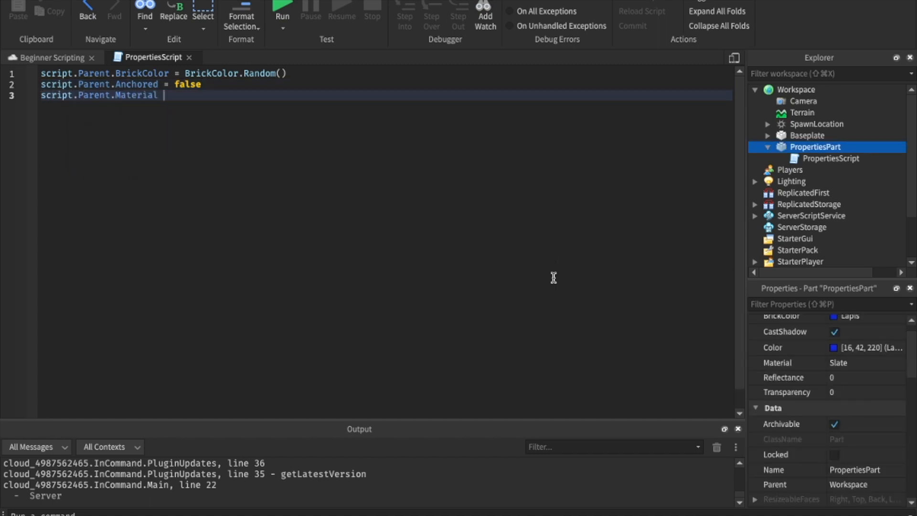
{"action": "type", "text": "="}
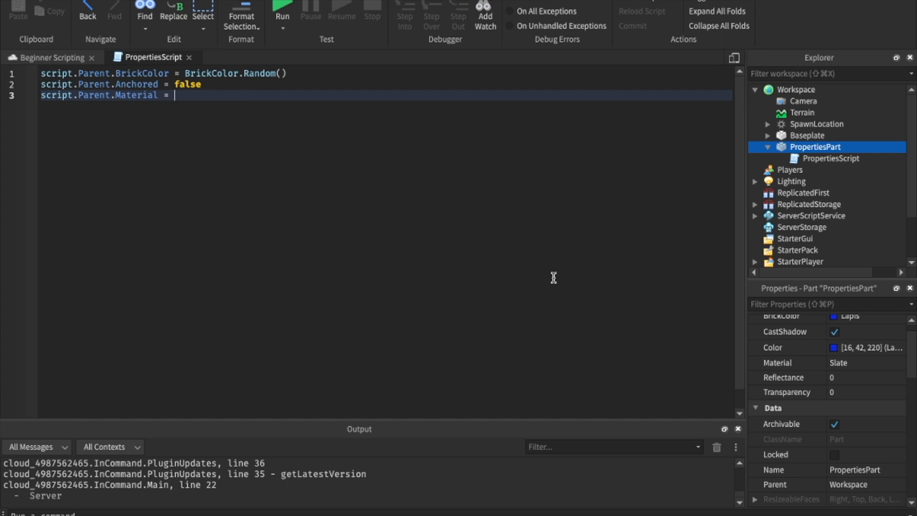
{"action": "type", "text": "Enum."}
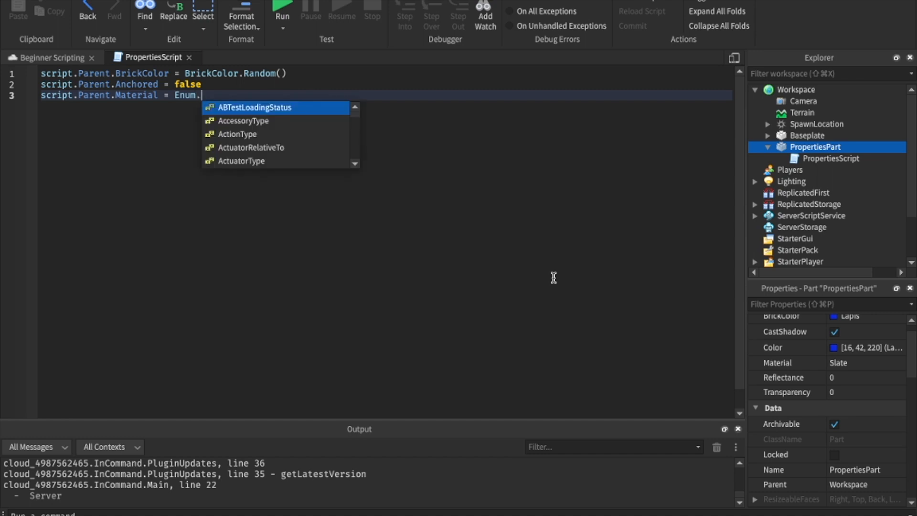
{"action": "mouse_move", "coordinate": [310, 156]}
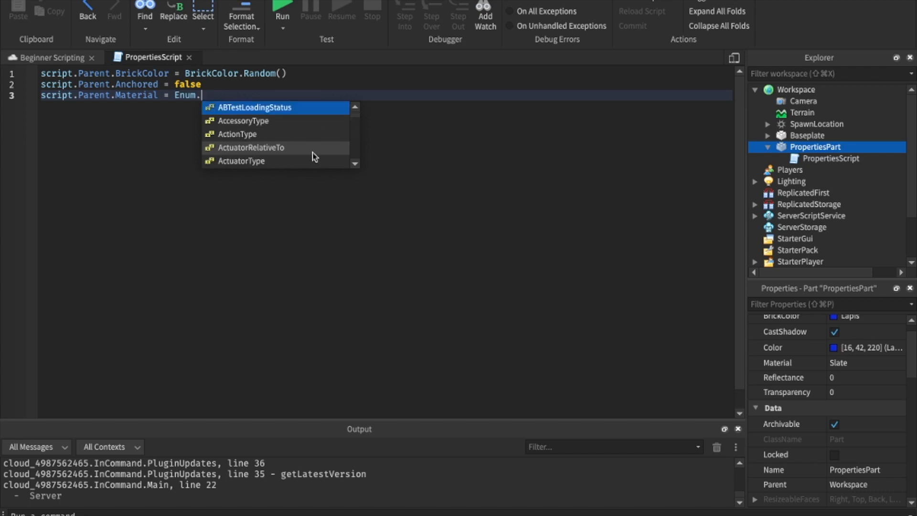
{"action": "type", "text": "Material."}
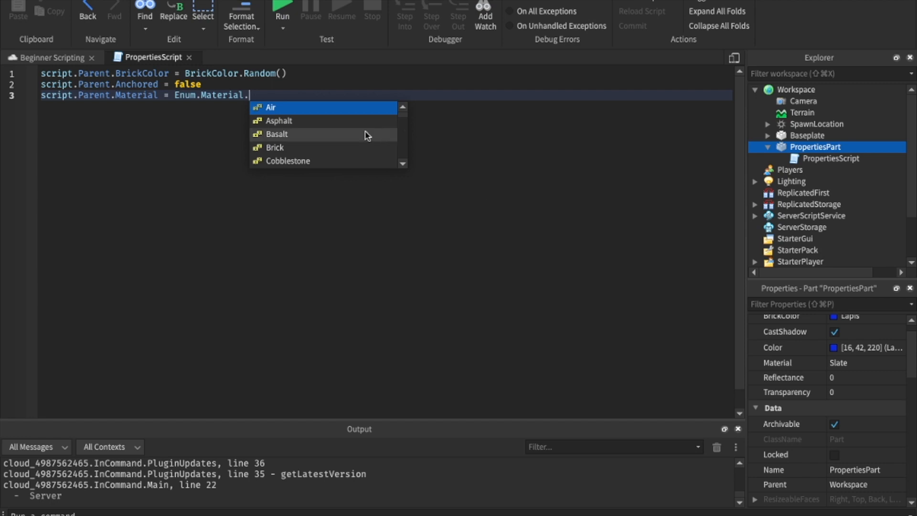
{"action": "scroll", "scroll_direction": "down", "scroll_amount": 3}
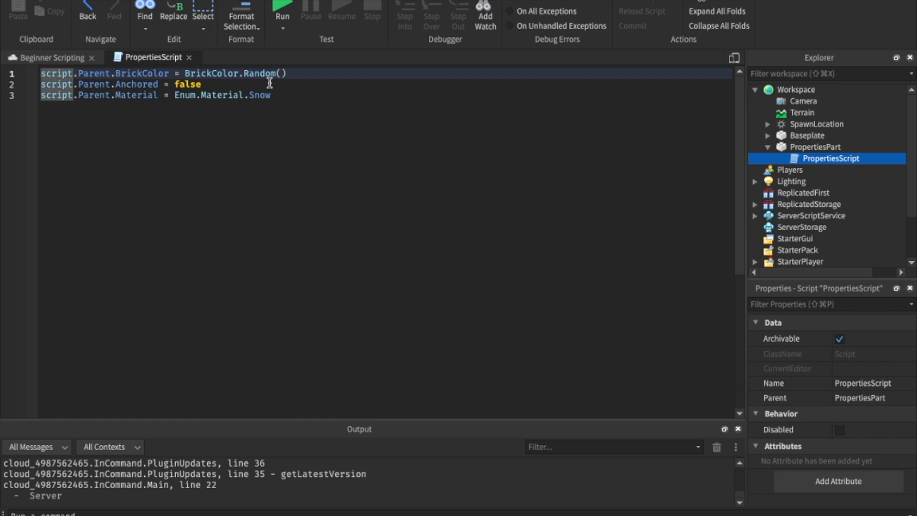
Step: Start a fourth line script.Parent.t for the Transparency property
{"action": "double_click", "coordinate": [257, 94]}
{"action": "type", "text": "Neo"}
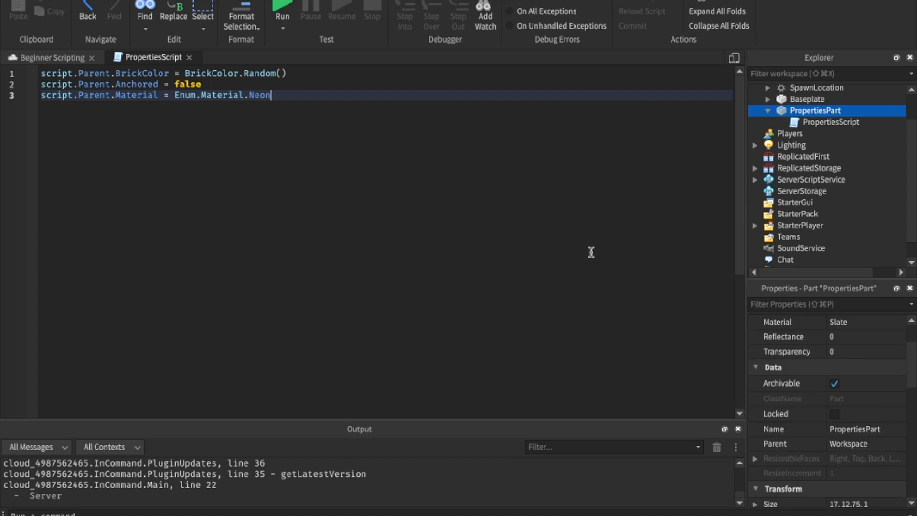
{"action": "type", "text": "script.Parent.t"}
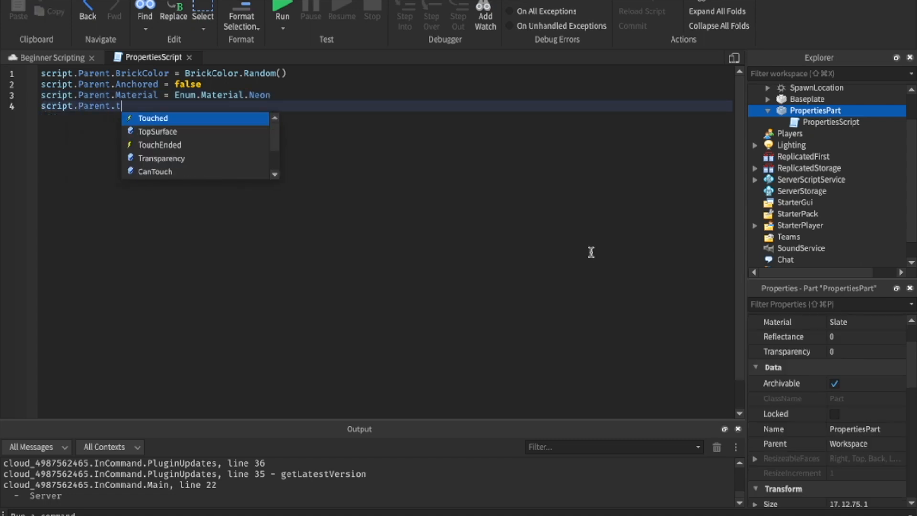
Step: Set script.Parent.Transparency = .5, then run a test and orbit the camera to inspect the wall
{"action": "type", "text": "Transparency = 1"}
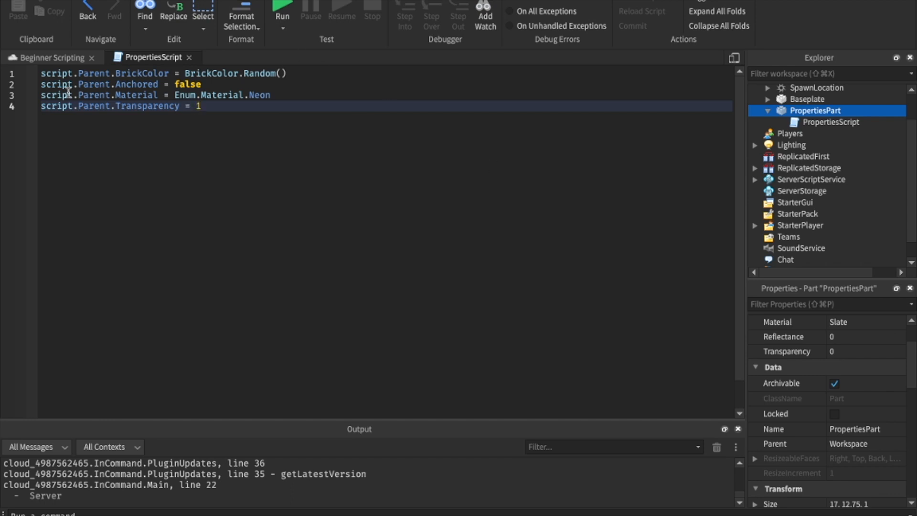
{"action": "type", "text": ".5"}
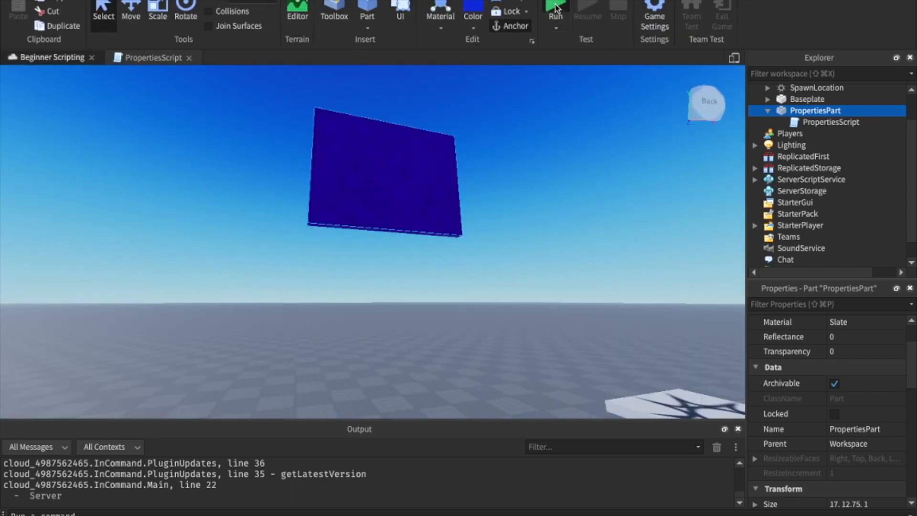
{"action": "left_click", "coordinate": [554, 11]}
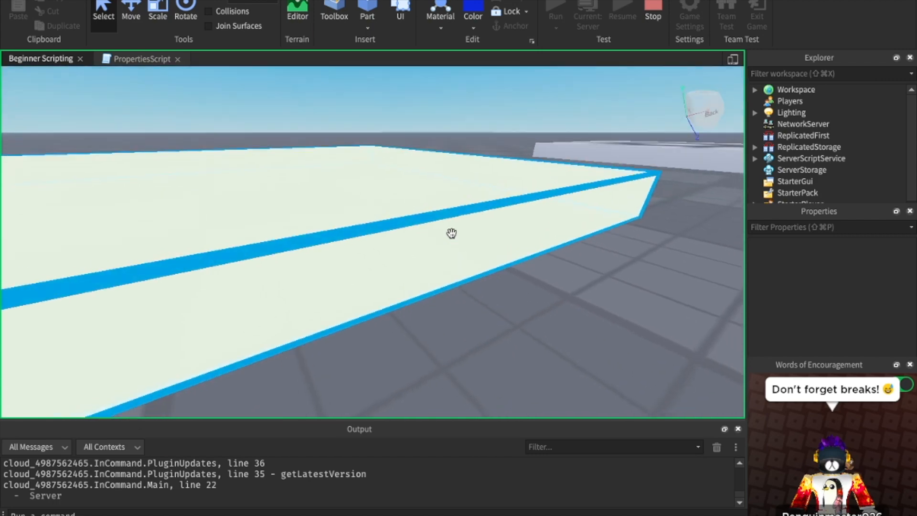
{"action": "left_click_drag", "start_coordinate": [451, 233], "coordinate": [432, 308]}
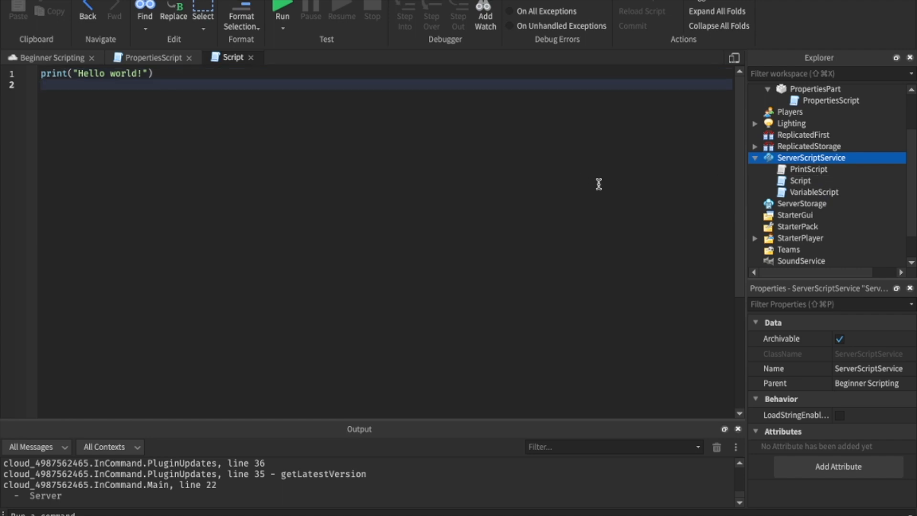
Step: In the ServerScriptService script, write game.Workspace.PropertiesPart.Anchored = false
{"action": "left_click", "coordinate": [800, 181]}
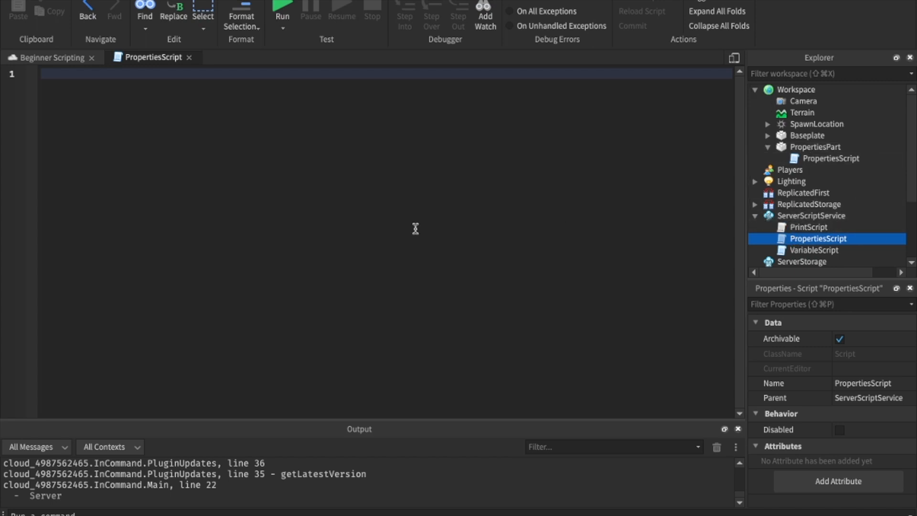
{"action": "type", "text": "game"}
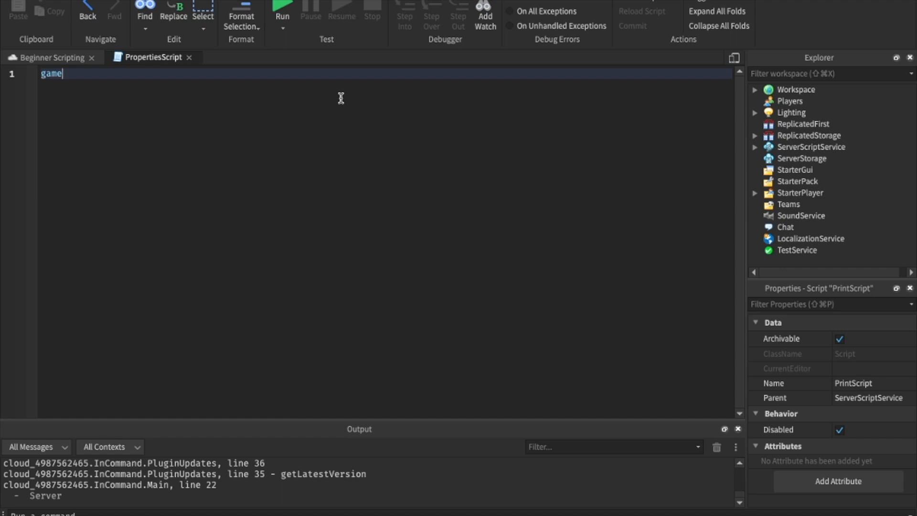
{"action": "type", "text": ".Workspace"}
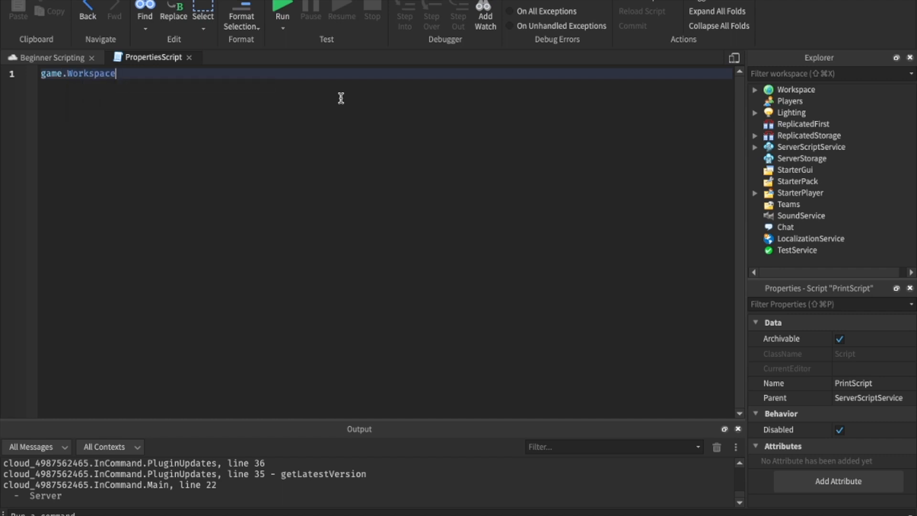
{"action": "left_click", "coordinate": [754, 90]}
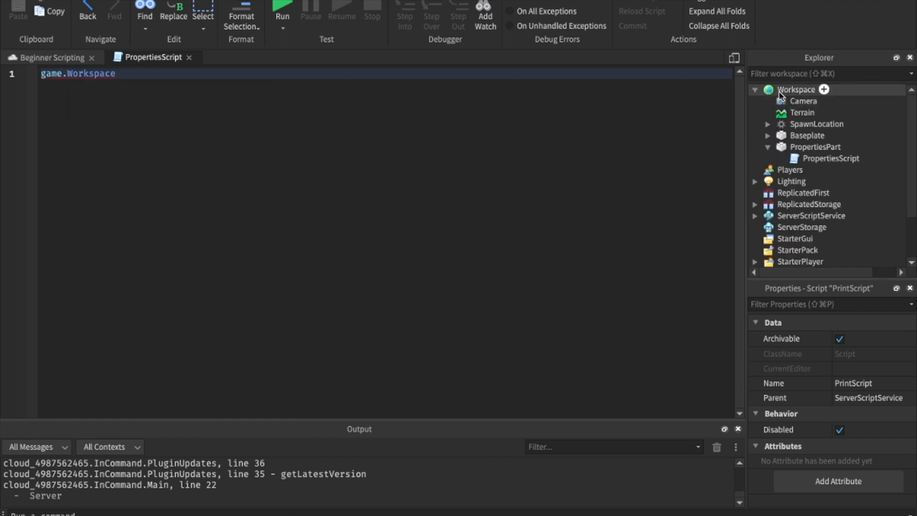
{"action": "type", "text": ".P"}
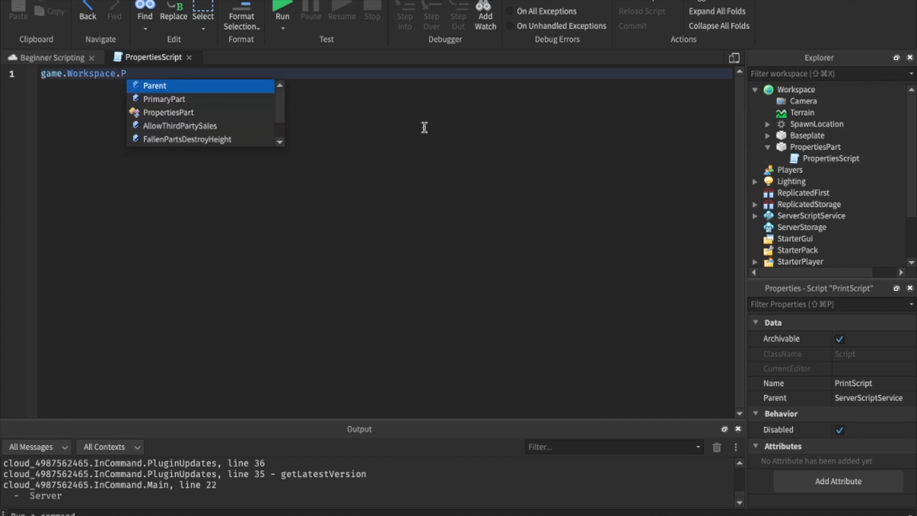
{"action": "type", "text": "ropertiesPart"}
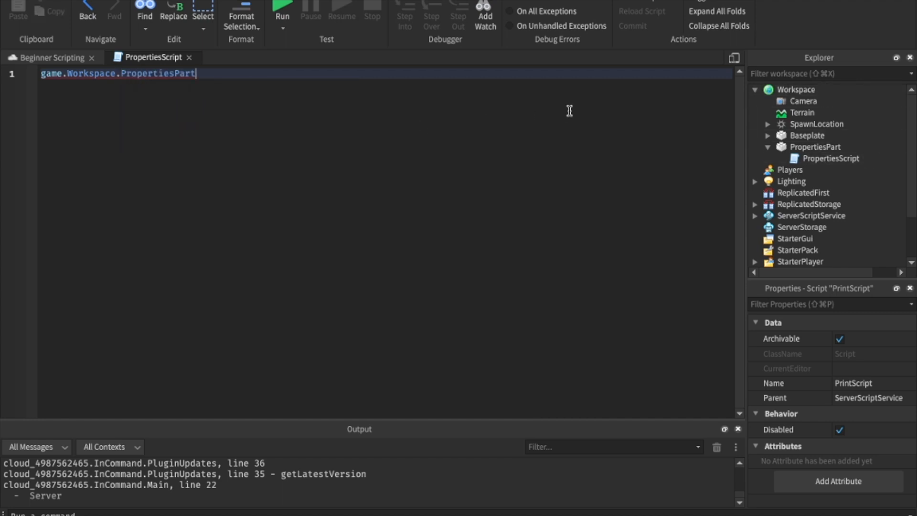
{"action": "type", "text": ".Anchored ="}
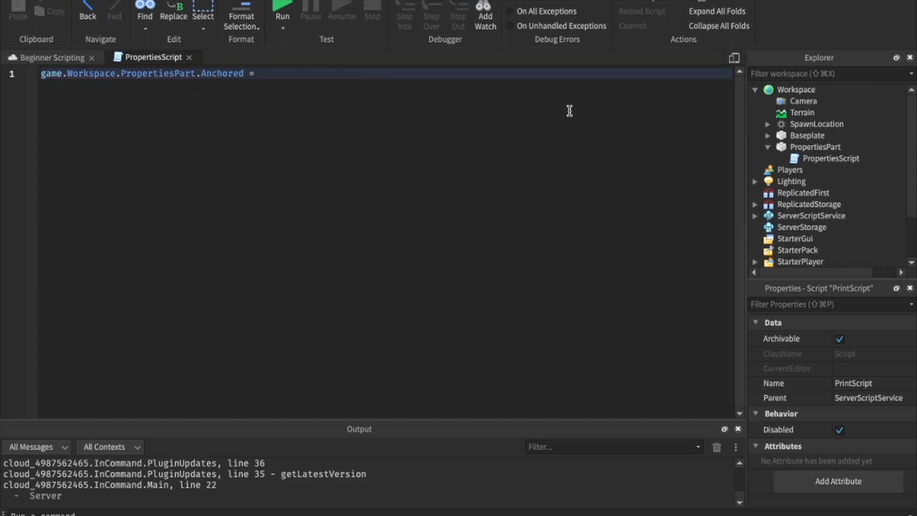
{"action": "type", "text": "false"}
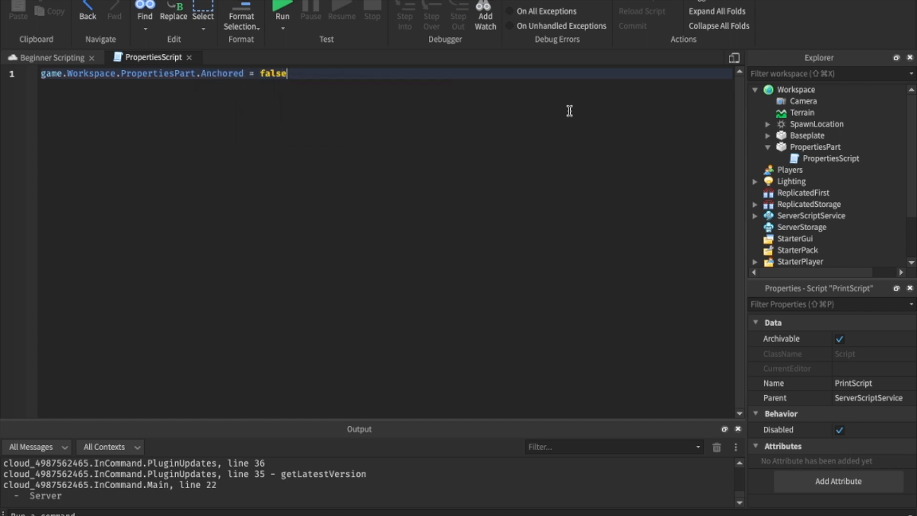
Step: Add wait(1) followed by game.Workspace.PropertiesPart.Anchored = true
{"action": "type", "text": "workspace"}
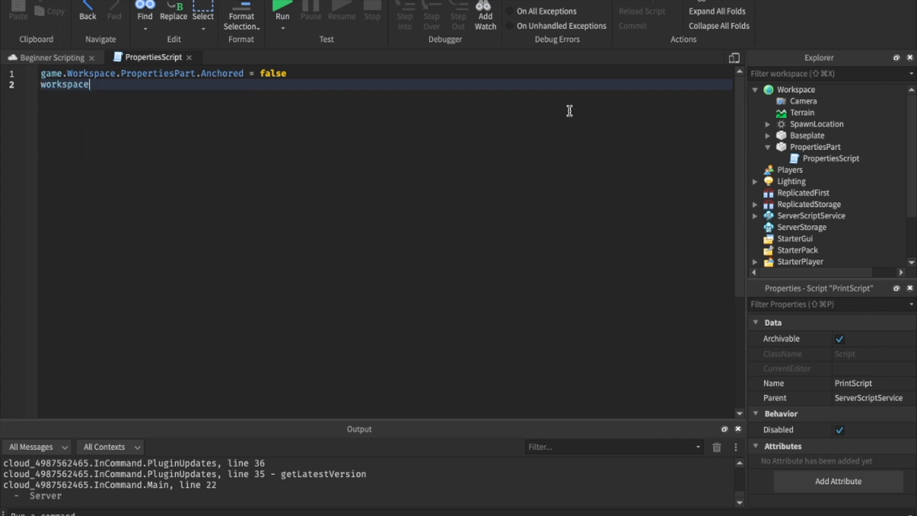
{"action": "type", "text": "wait(1)"}
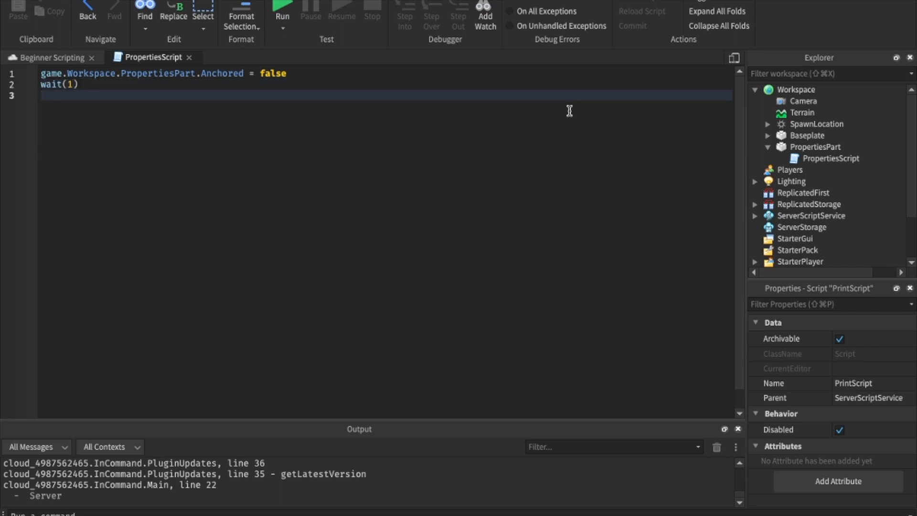
{"action": "left_click", "coordinate": [68, 84]}
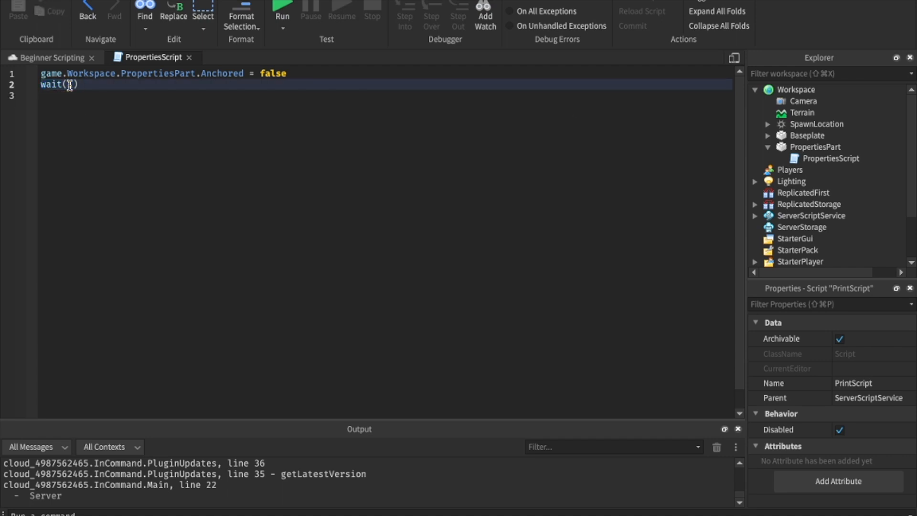
{"action": "type", "text": "1"}
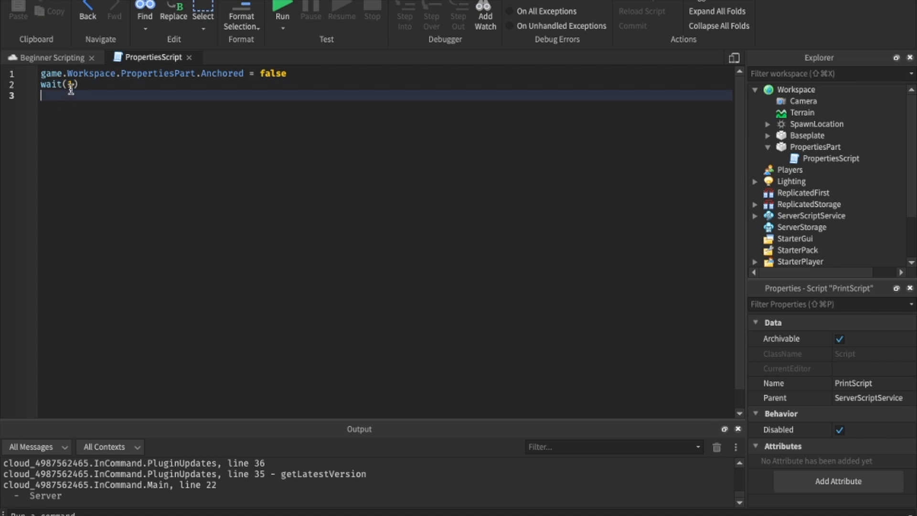
{"action": "type", "text": "1"}
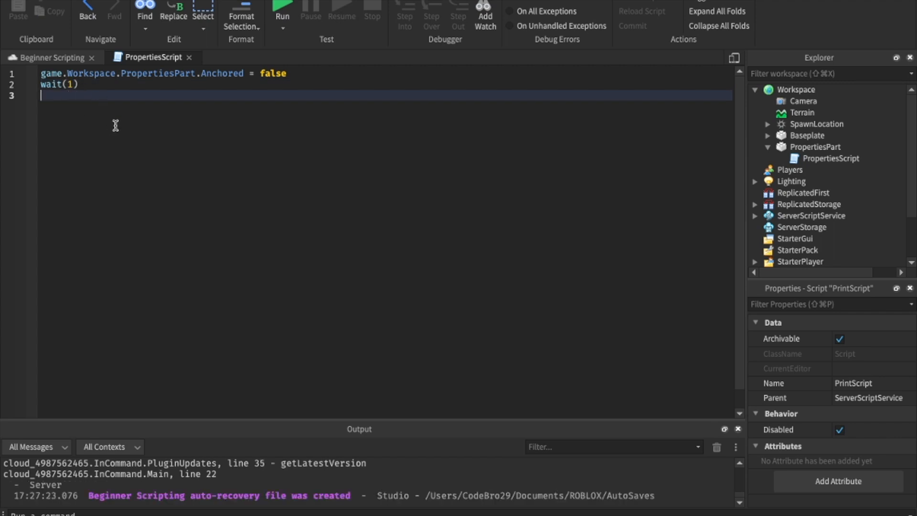
{"action": "type", "text": "game.Workspace.PropertiesPart"}
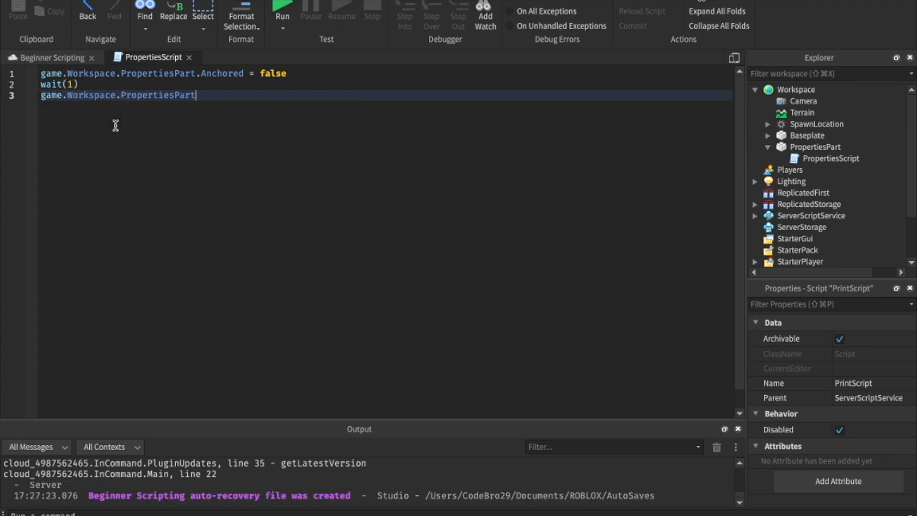
{"action": "type", "text": ".Anchored = true"}
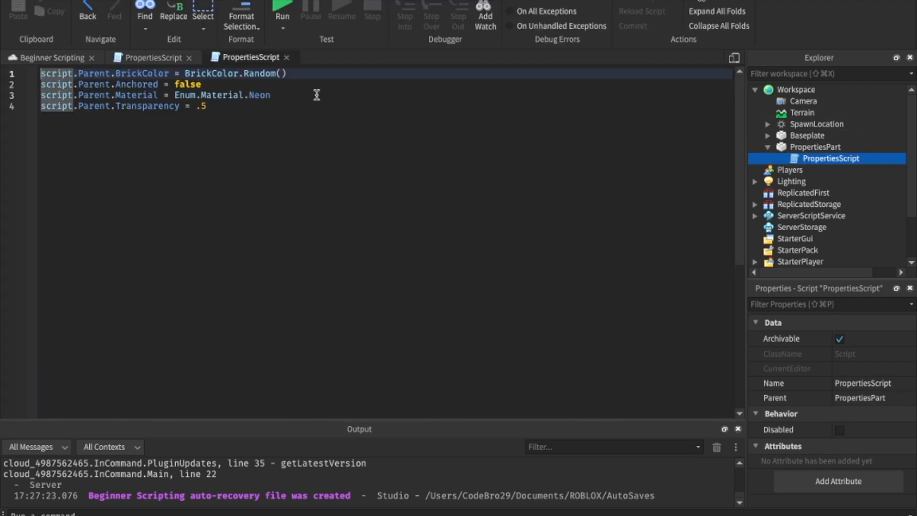
Step: Test-run the scene, then comment out the Anchored = false line in PropertiesScript with --
{"action": "left_click", "coordinate": [203, 84]}
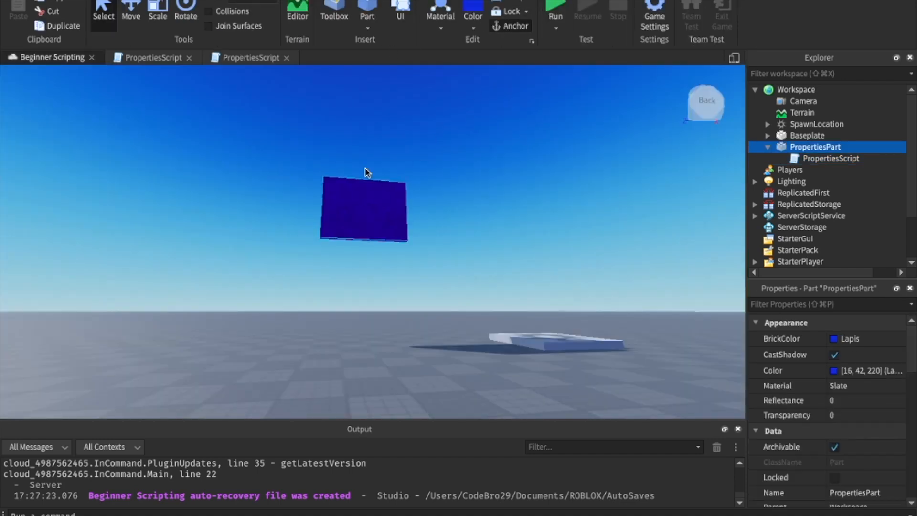
{"action": "left_click", "coordinate": [131, 12]}
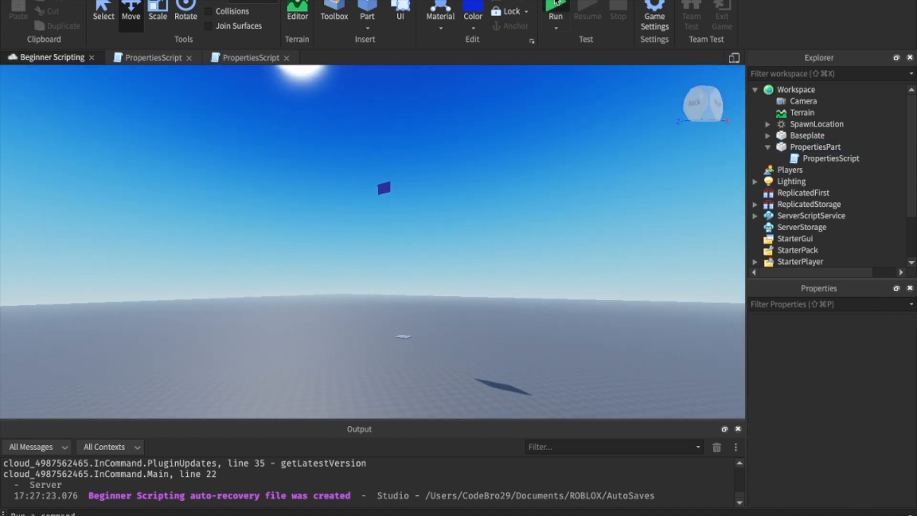
{"action": "left_click", "coordinate": [554, 10]}
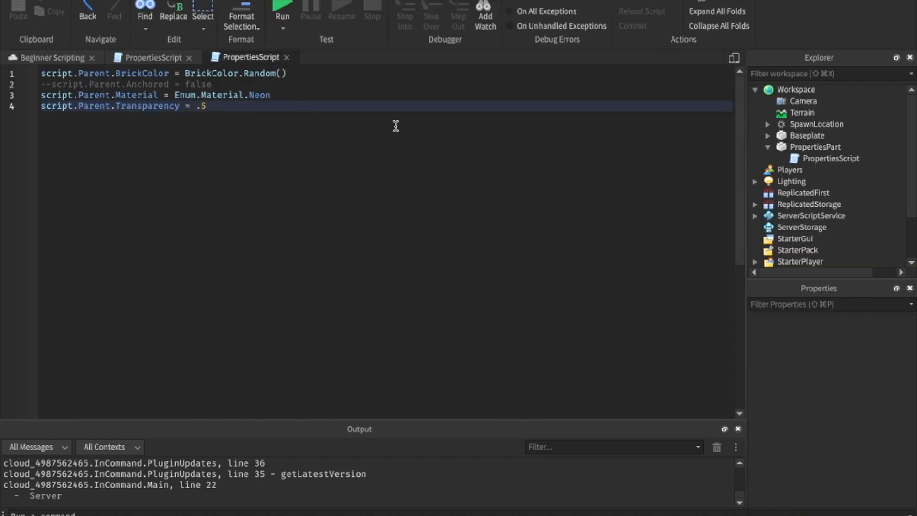
Step: Close the part's own script tab and add wait(5) at the top of the ServerScriptService script
{"action": "left_click", "coordinate": [250, 57]}
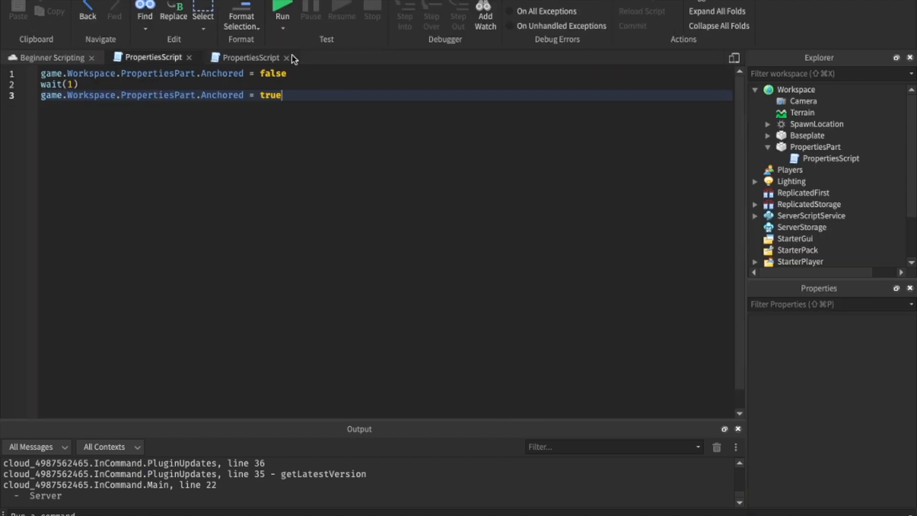
{"action": "left_click", "coordinate": [288, 57]}
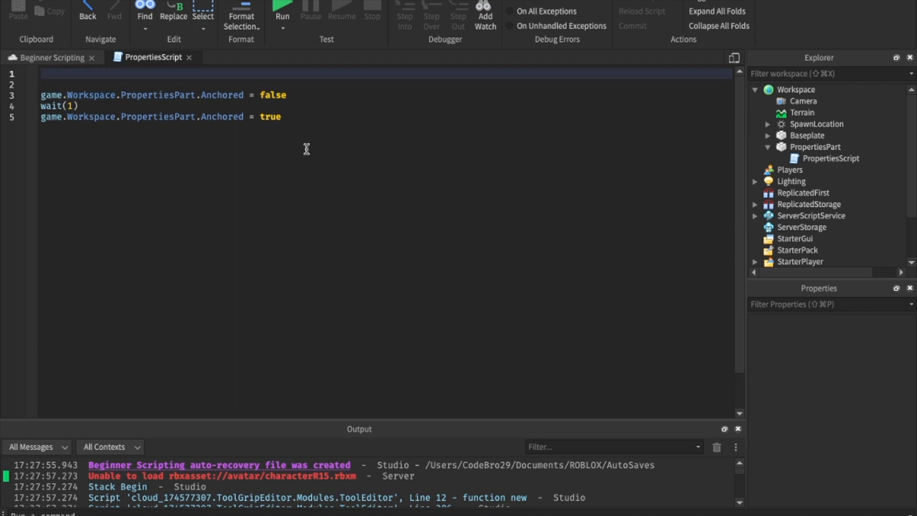
{"action": "type", "text": "wait(5)"}
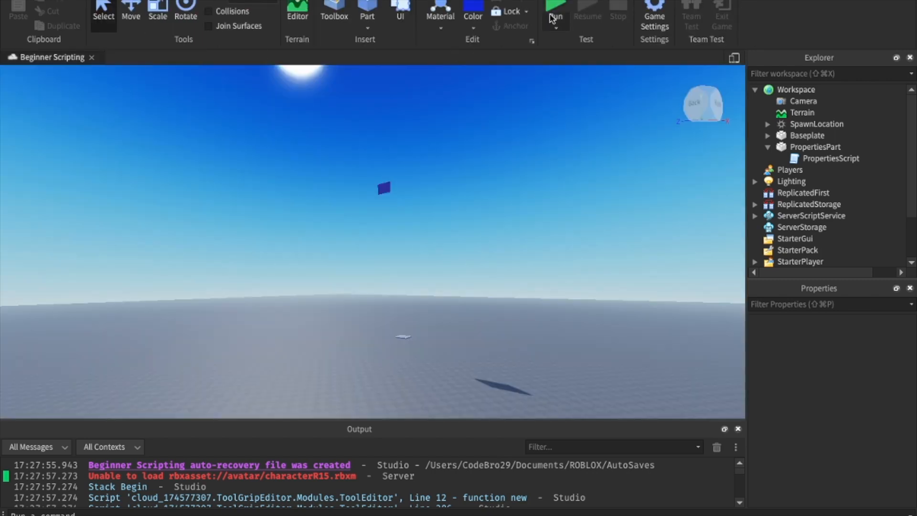
Step: Run a test to watch the part unanchor after five seconds, then stop it
{"action": "left_click", "coordinate": [554, 11]}
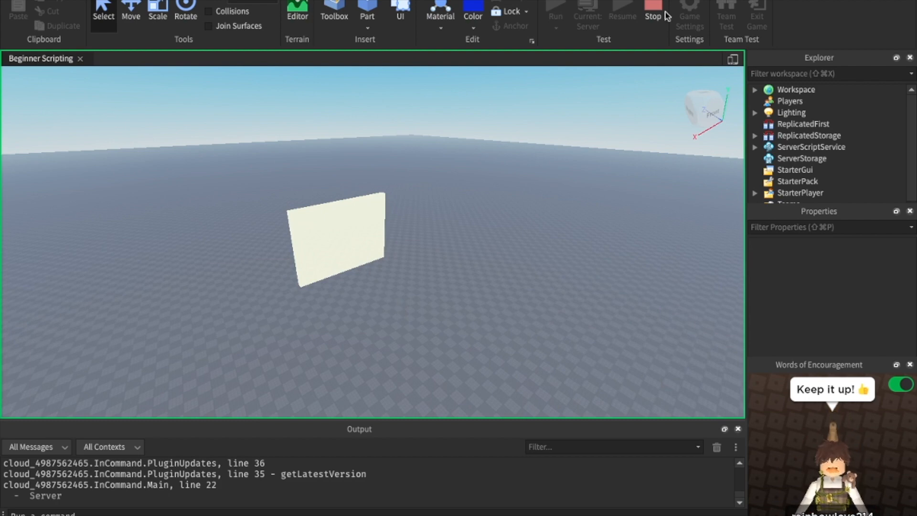
{"action": "left_click", "coordinate": [653, 12]}
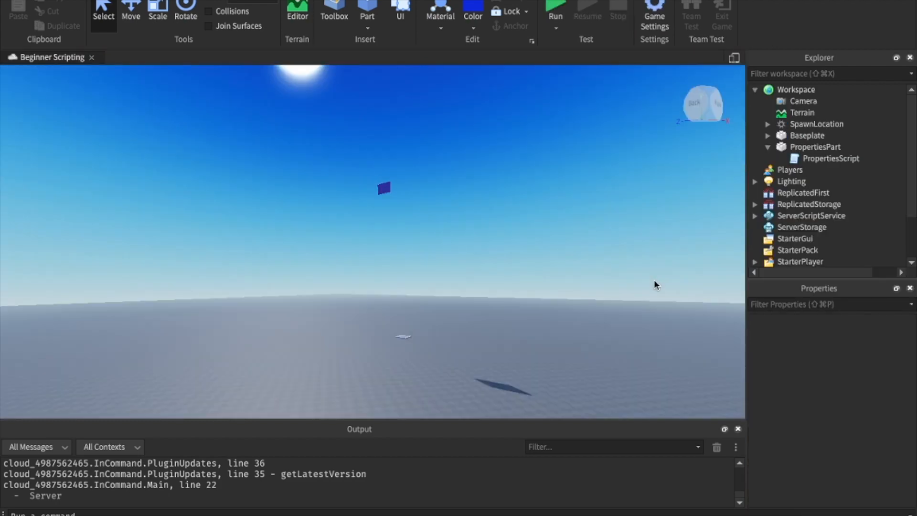